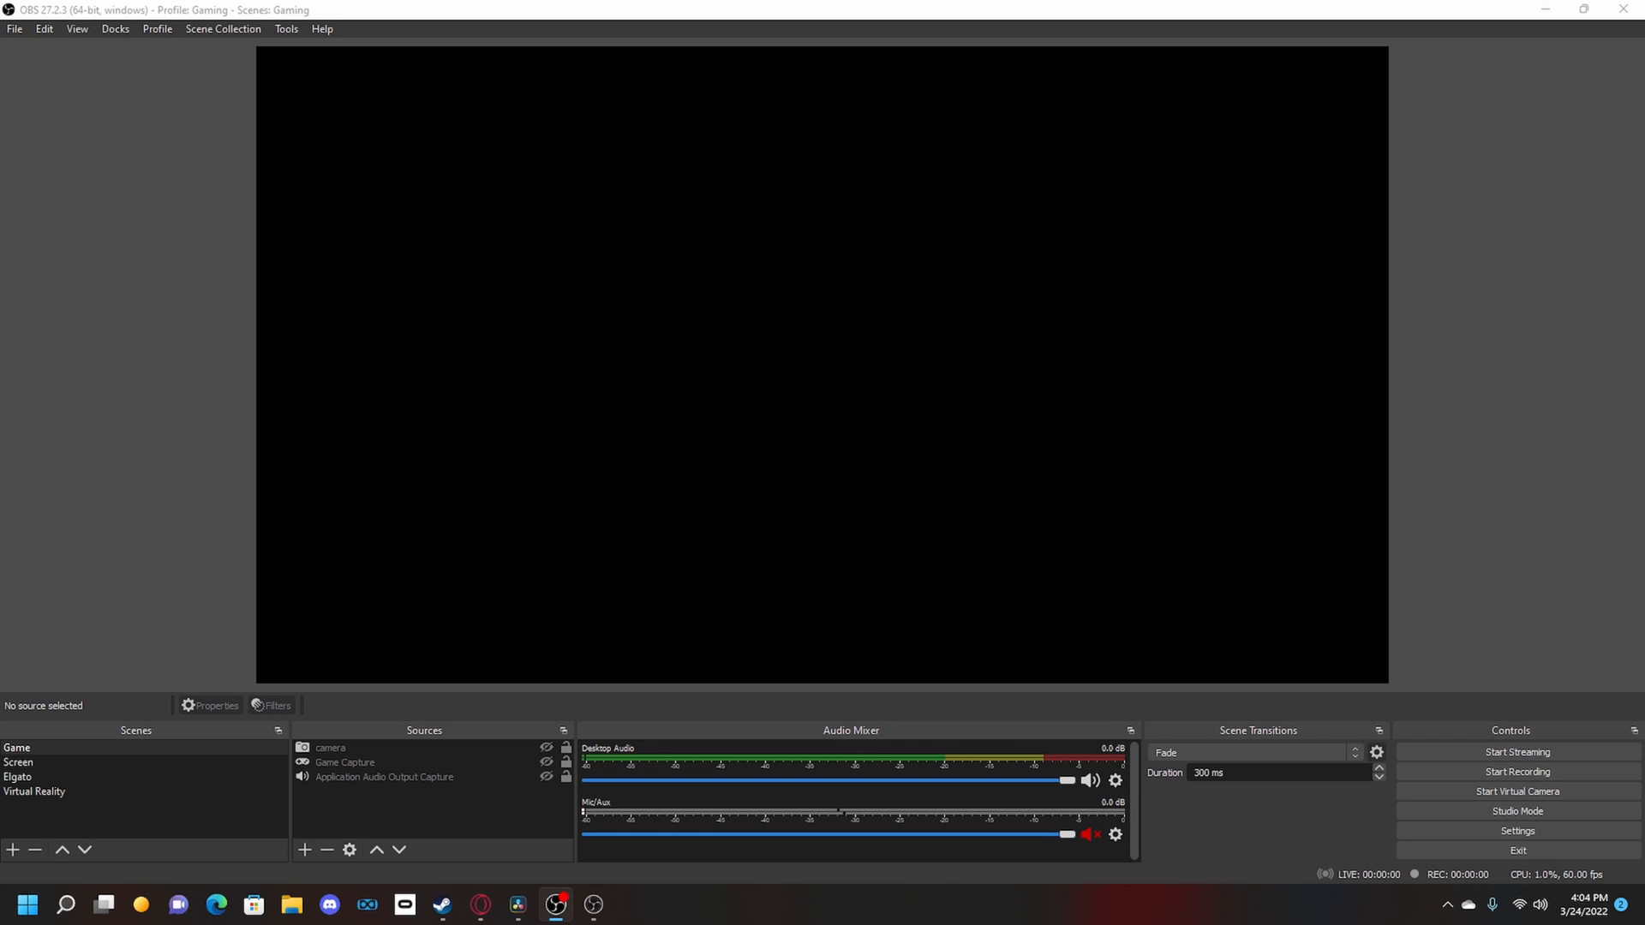
Bring up Stats for nerds on the first gameplay video
drag(839, 809, 751, 809)
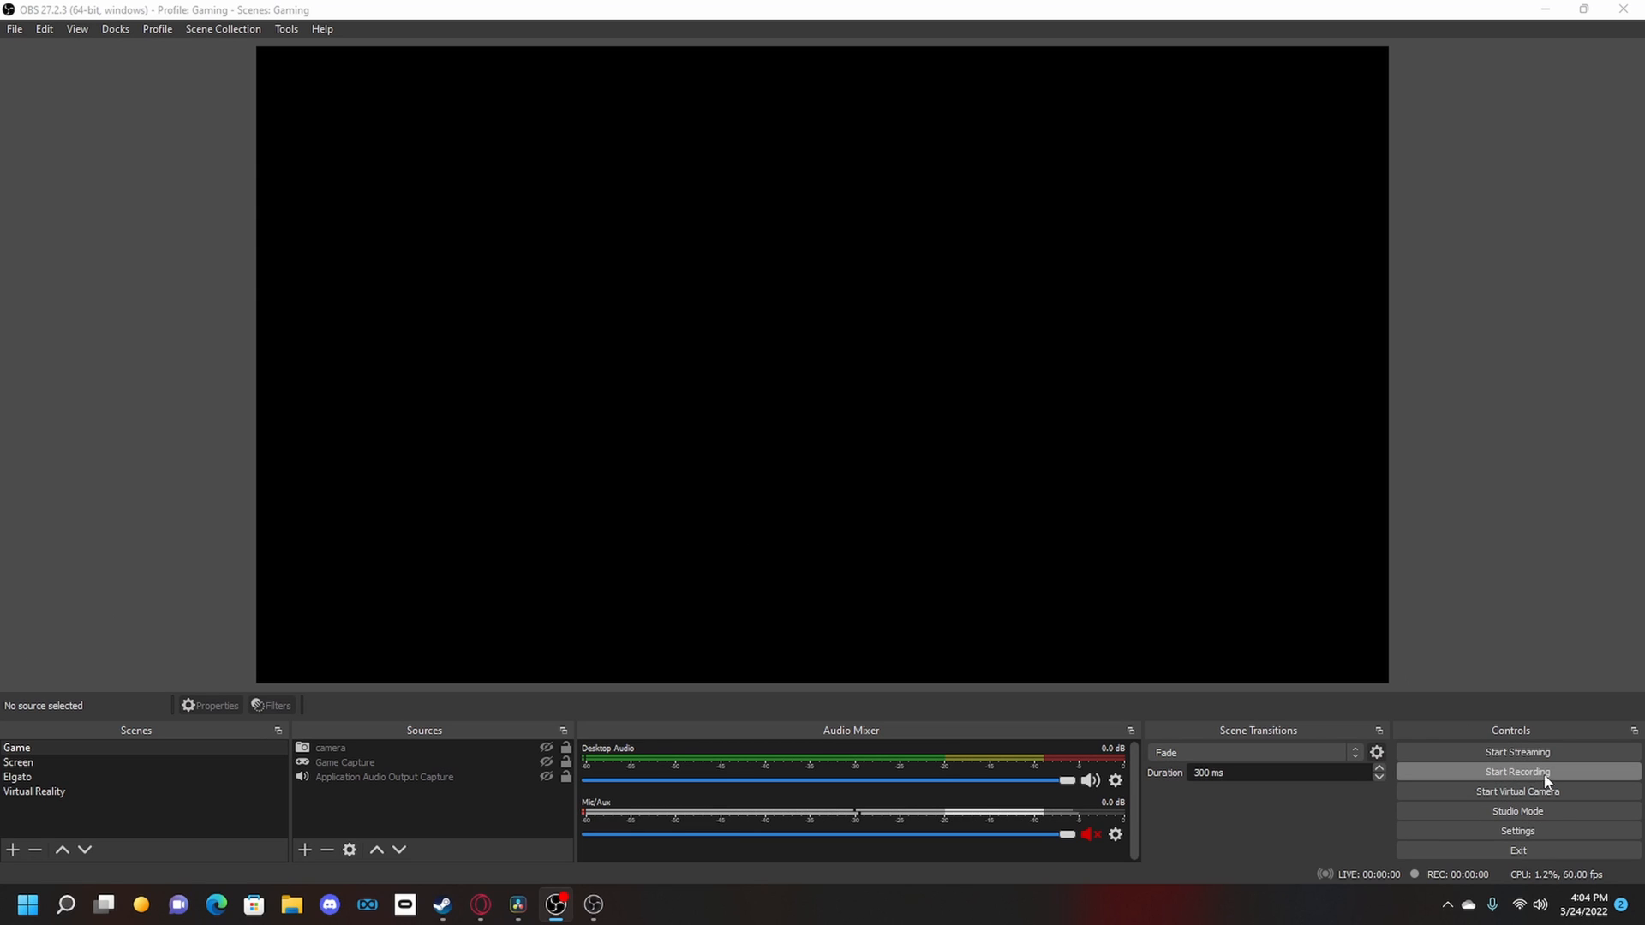
mouse_move(1078, 611)
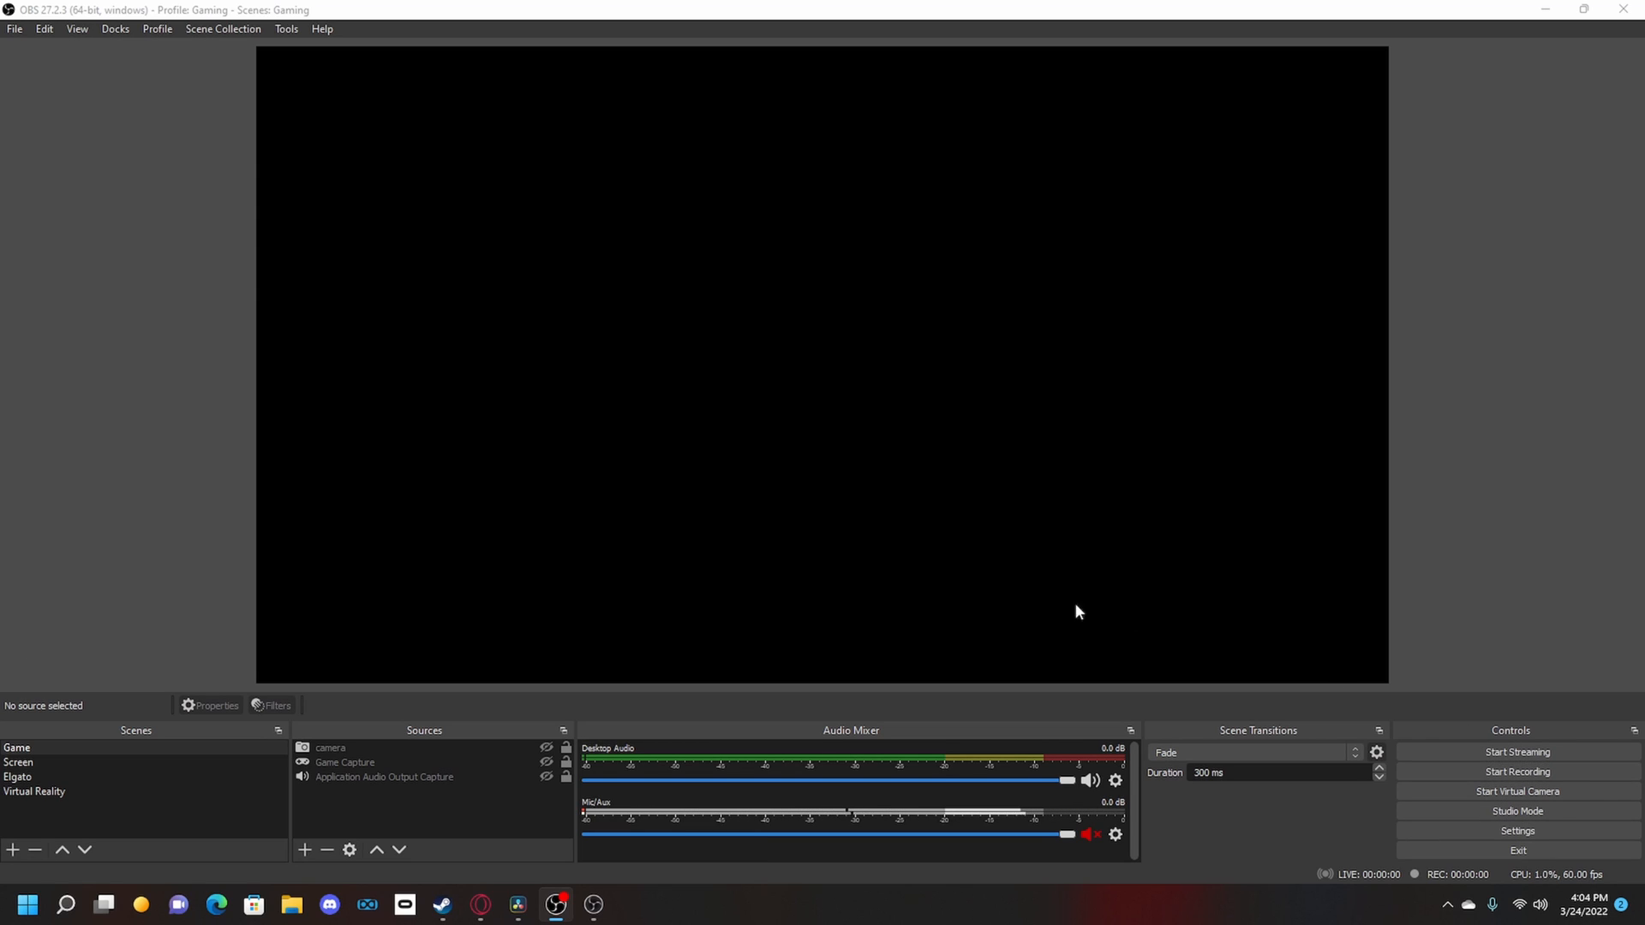
mouse_move(291, 904)
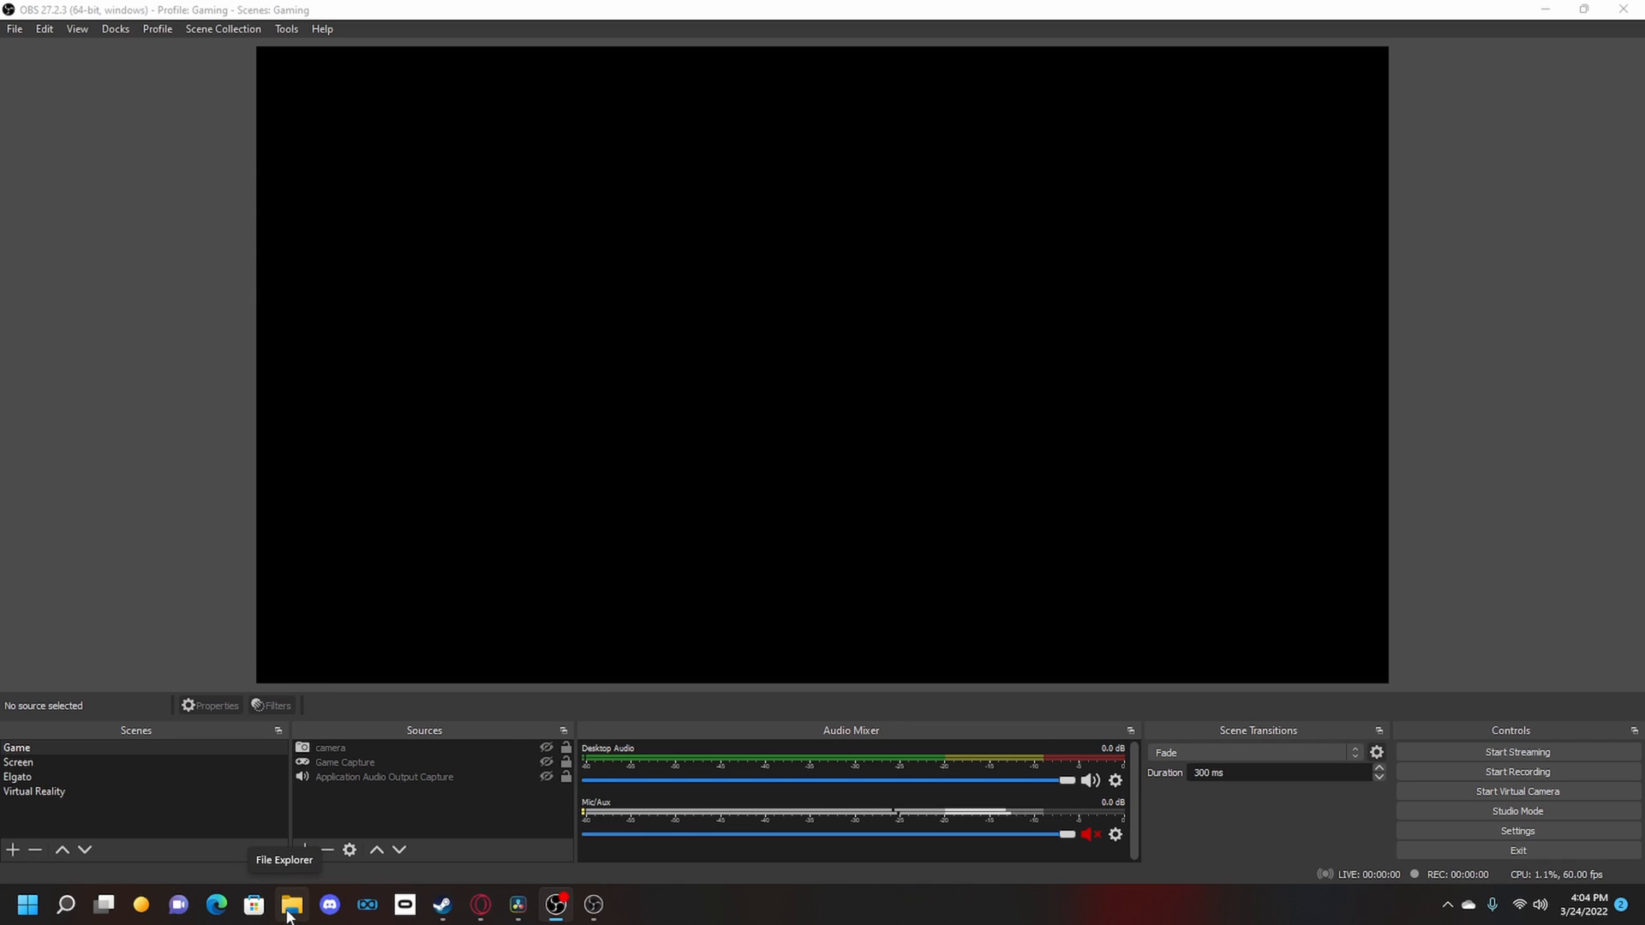
mouse_move(964, 528)
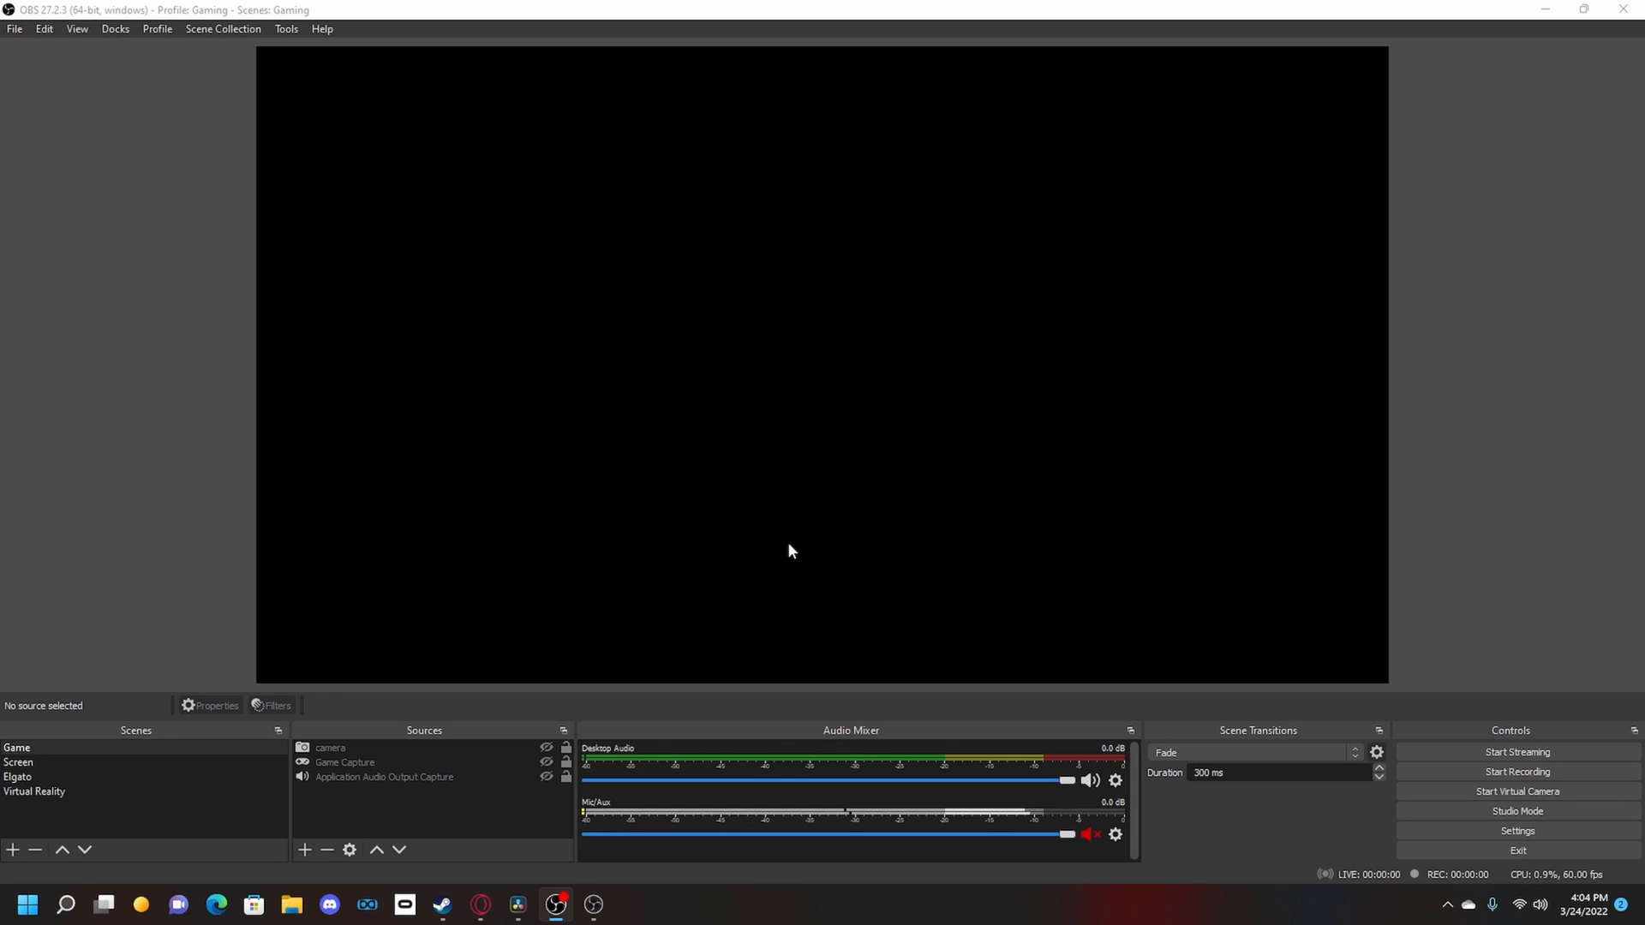
mouse_move(630, 594)
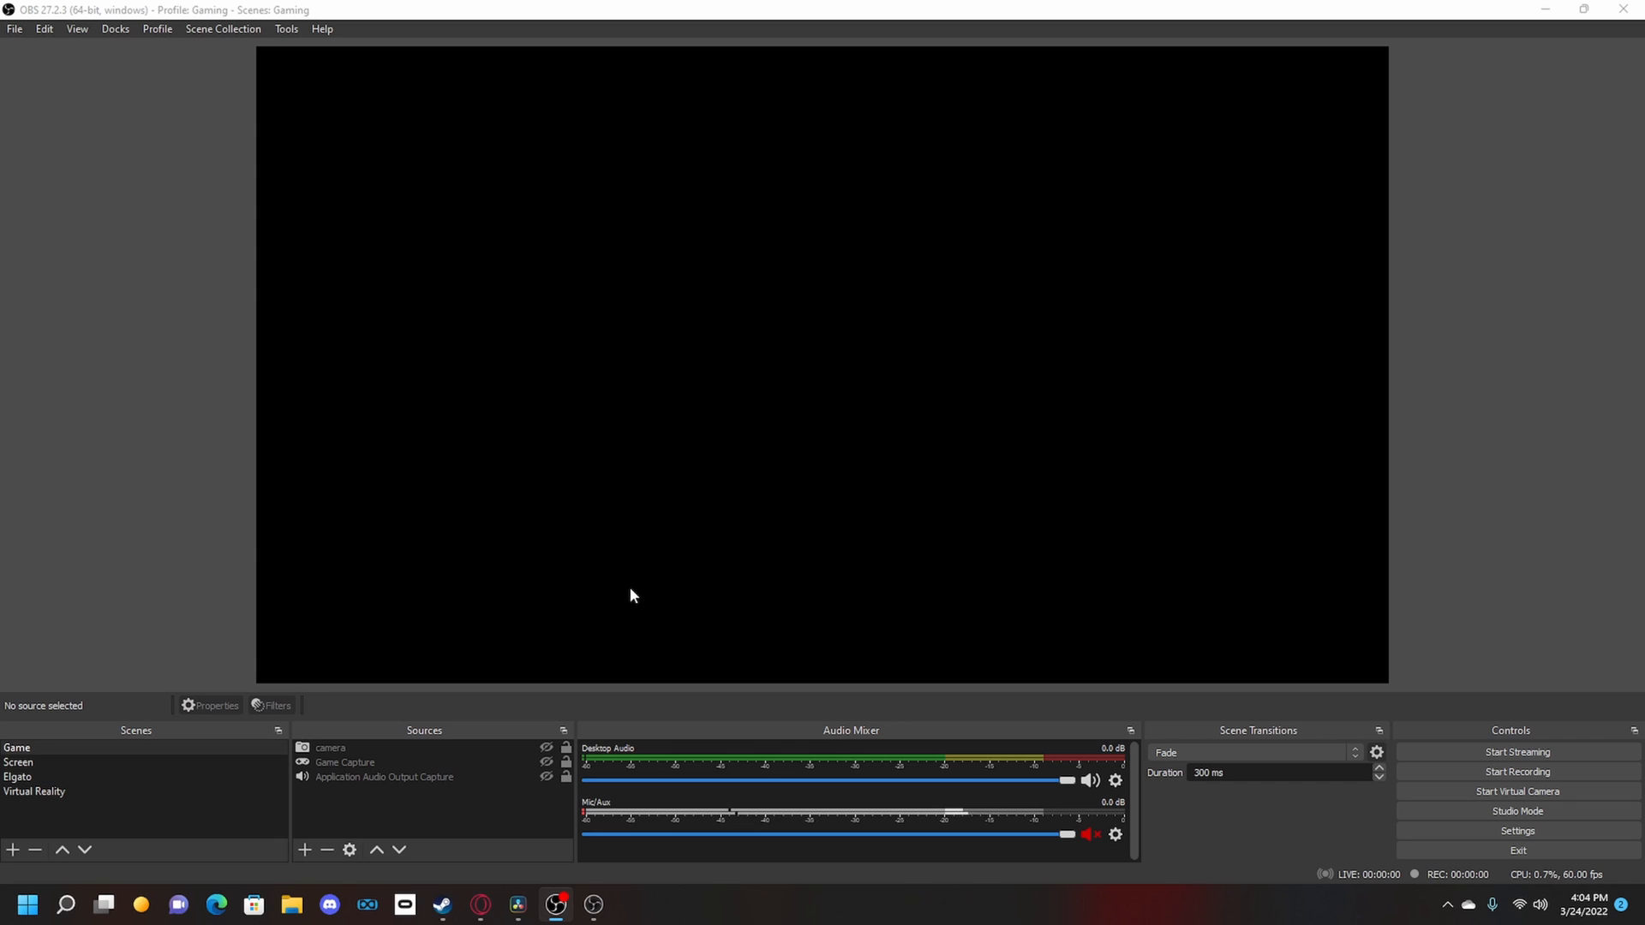
mouse_move(480, 903)
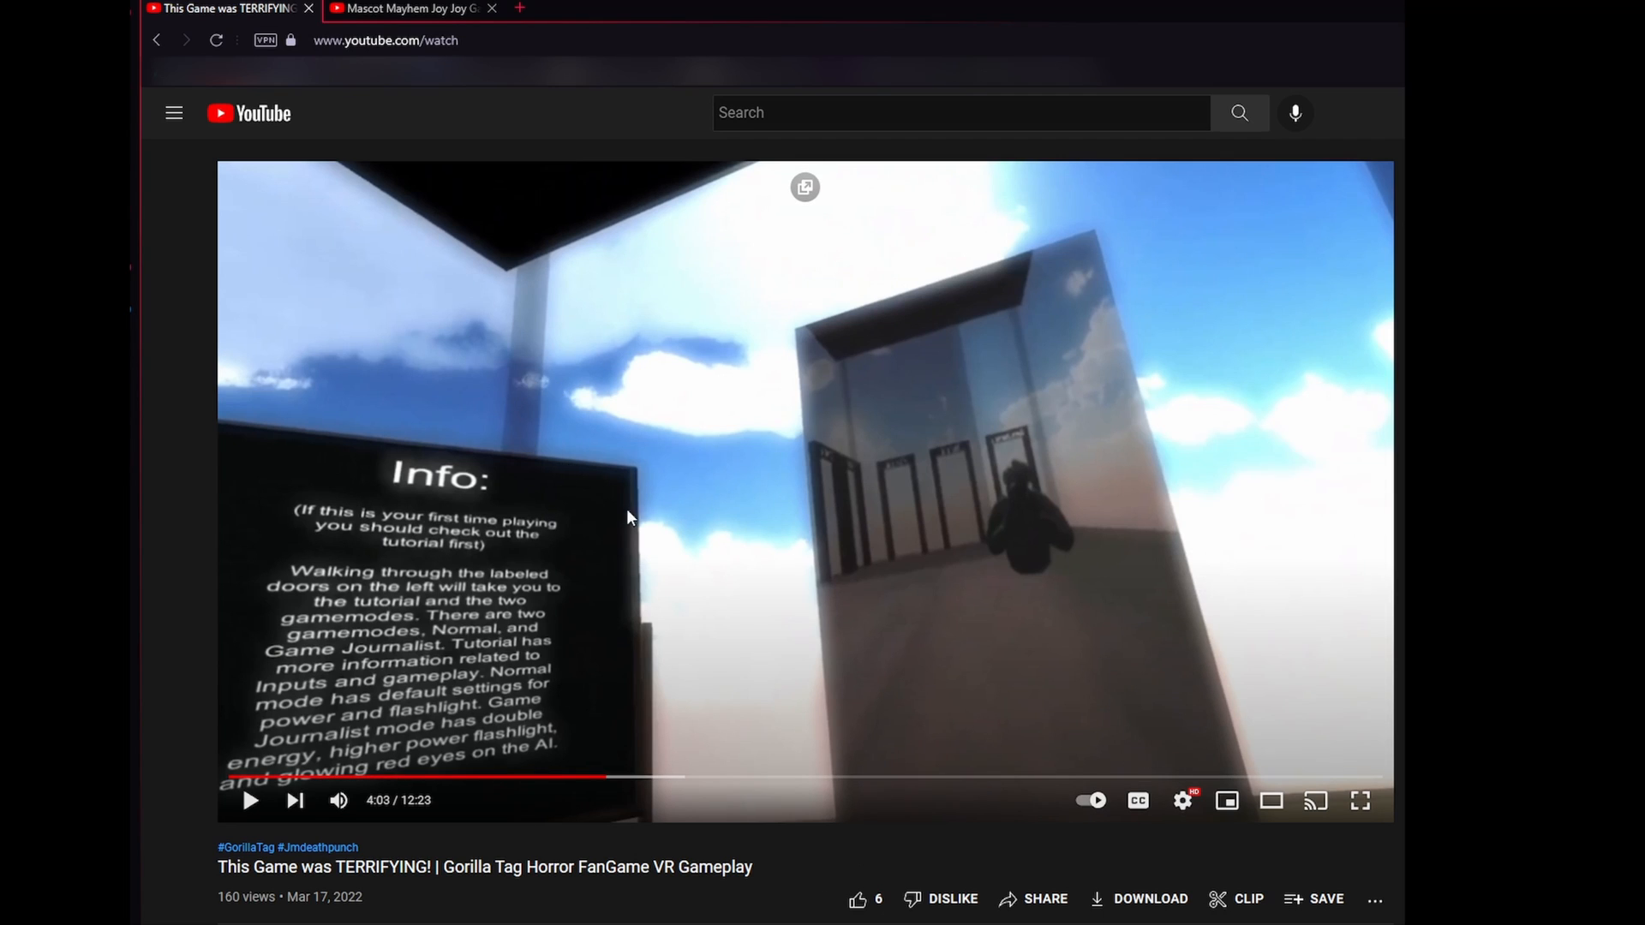
right_click(629, 518)
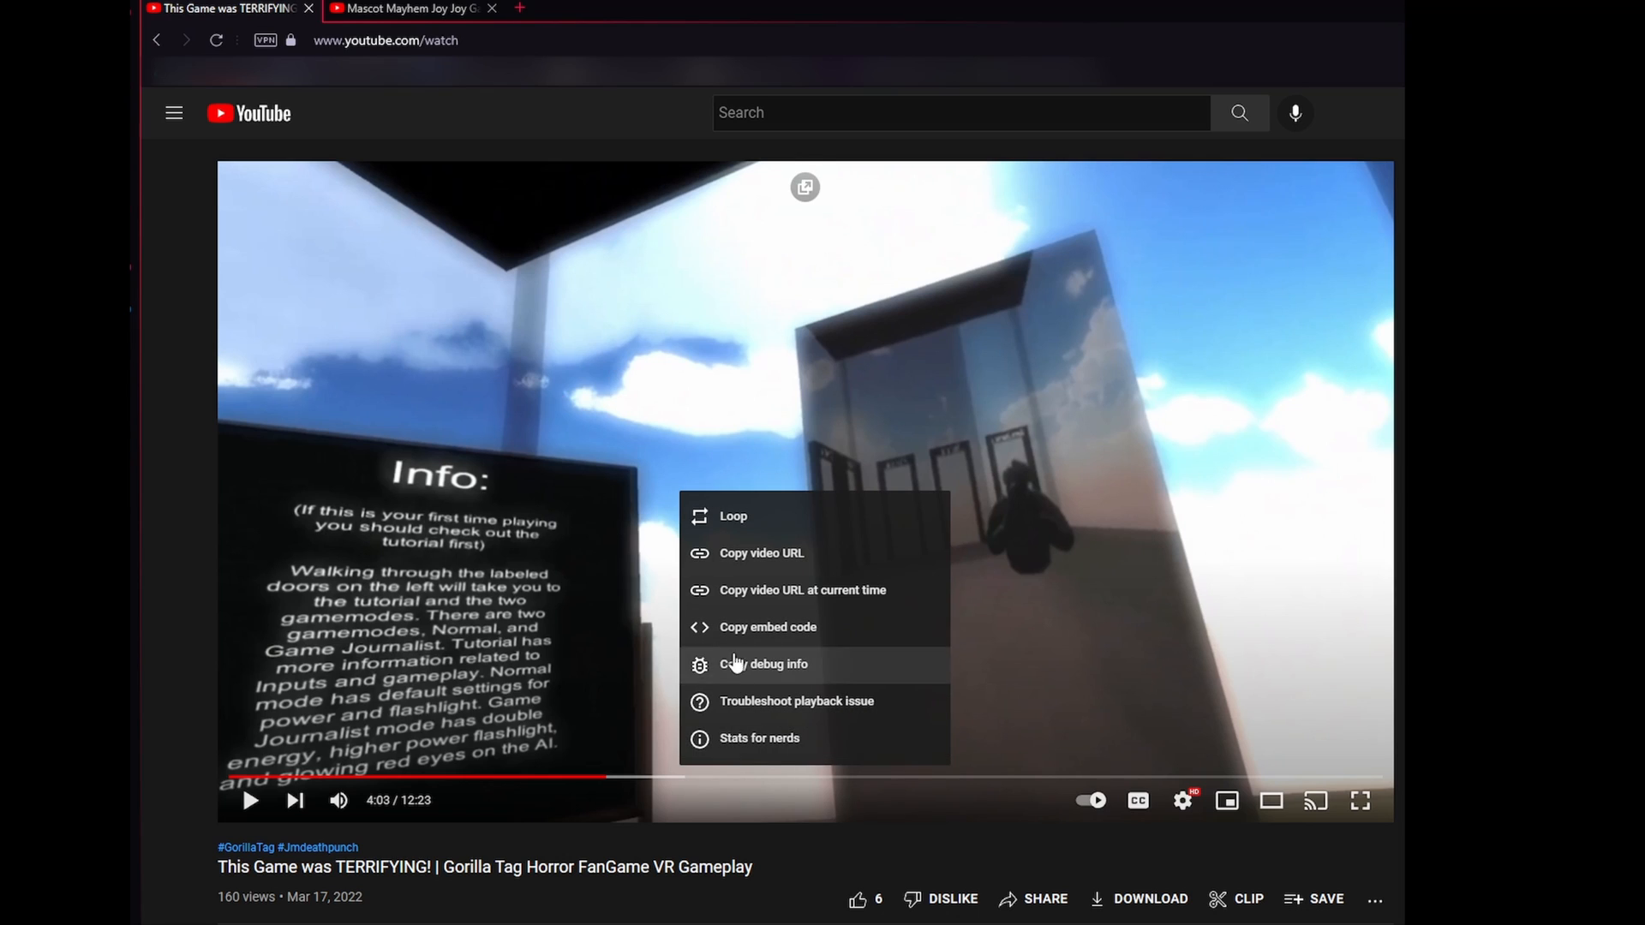
click(759, 737)
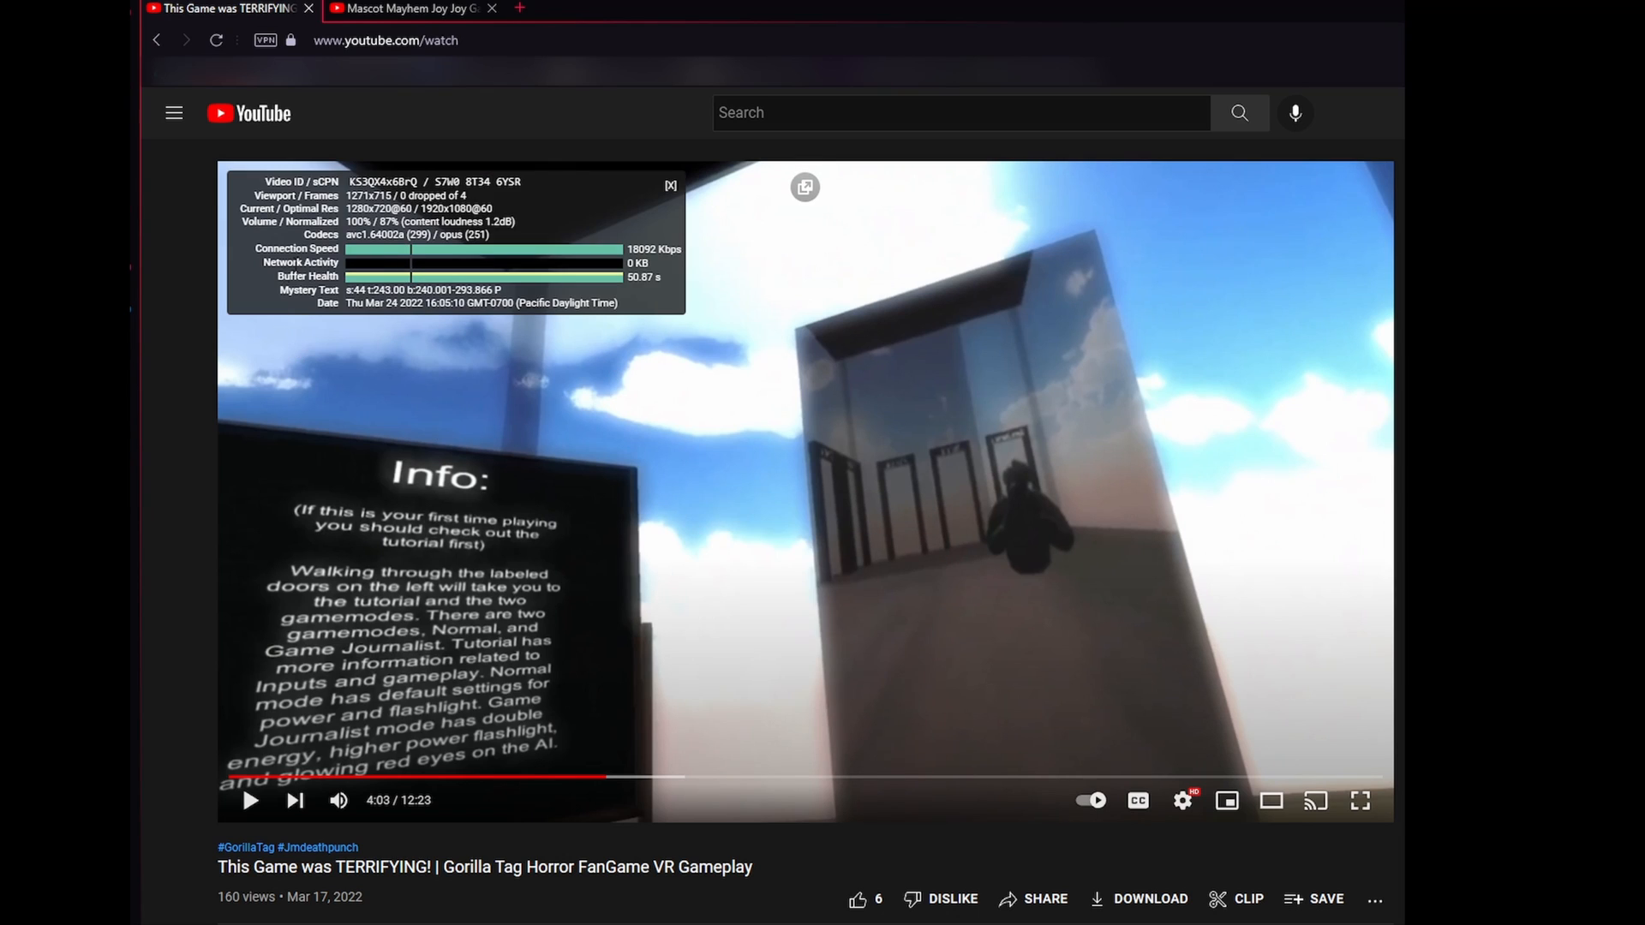
double_click(320, 235)
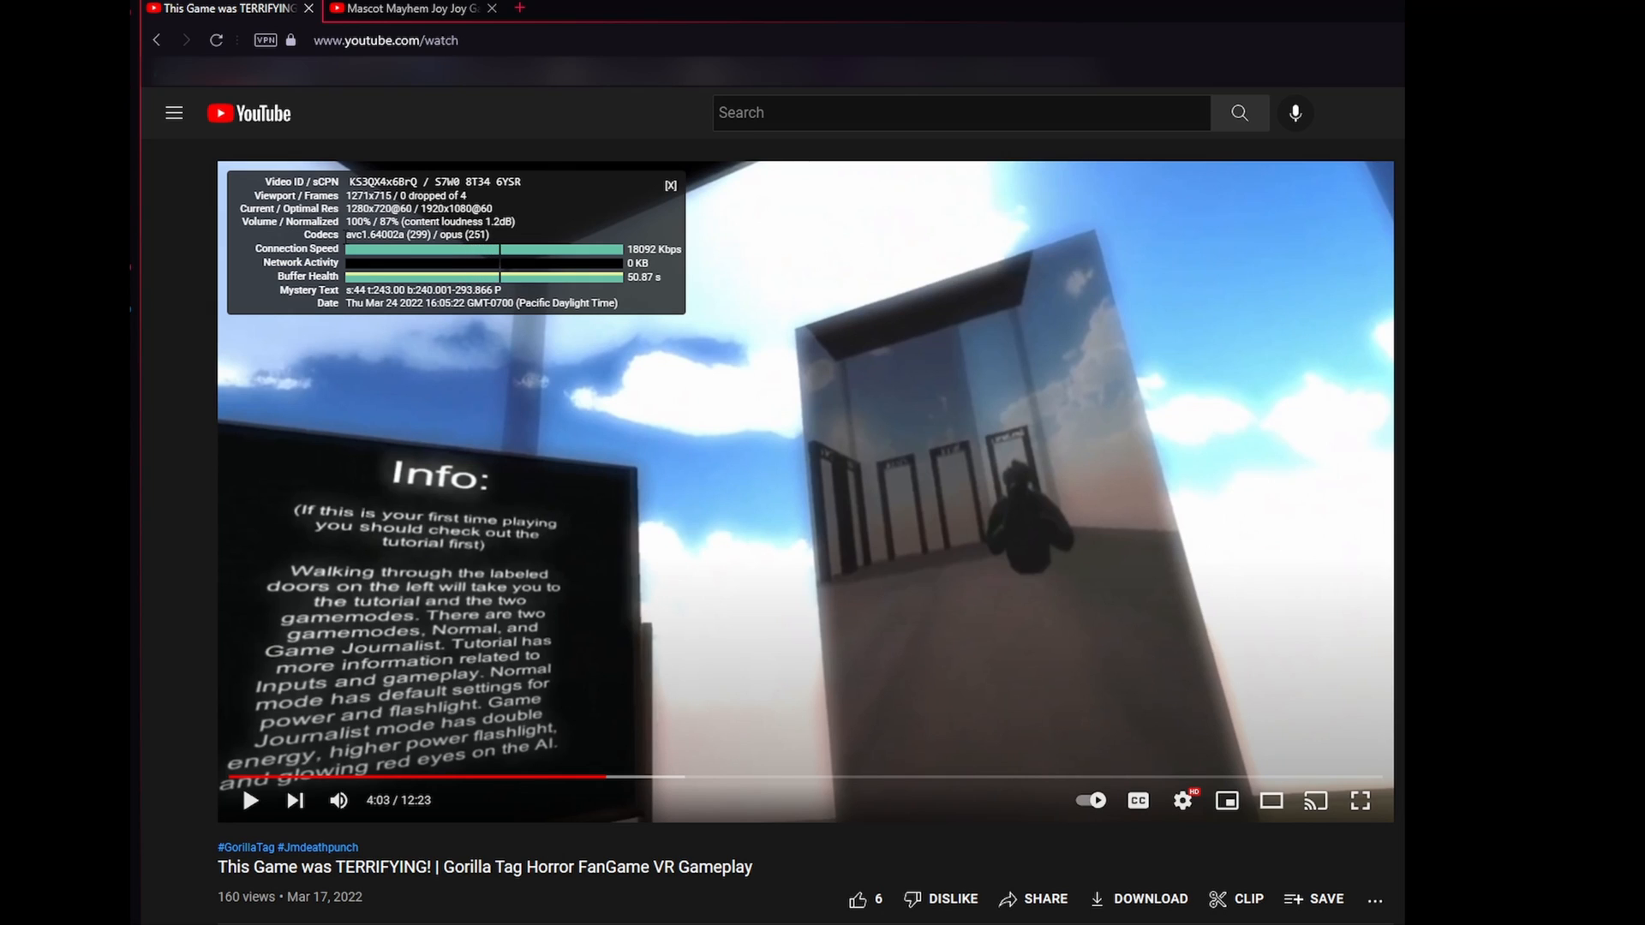
Show Stats for nerds on the second video, confirming 2560x1440@60, and compare with the first
click(404, 9)
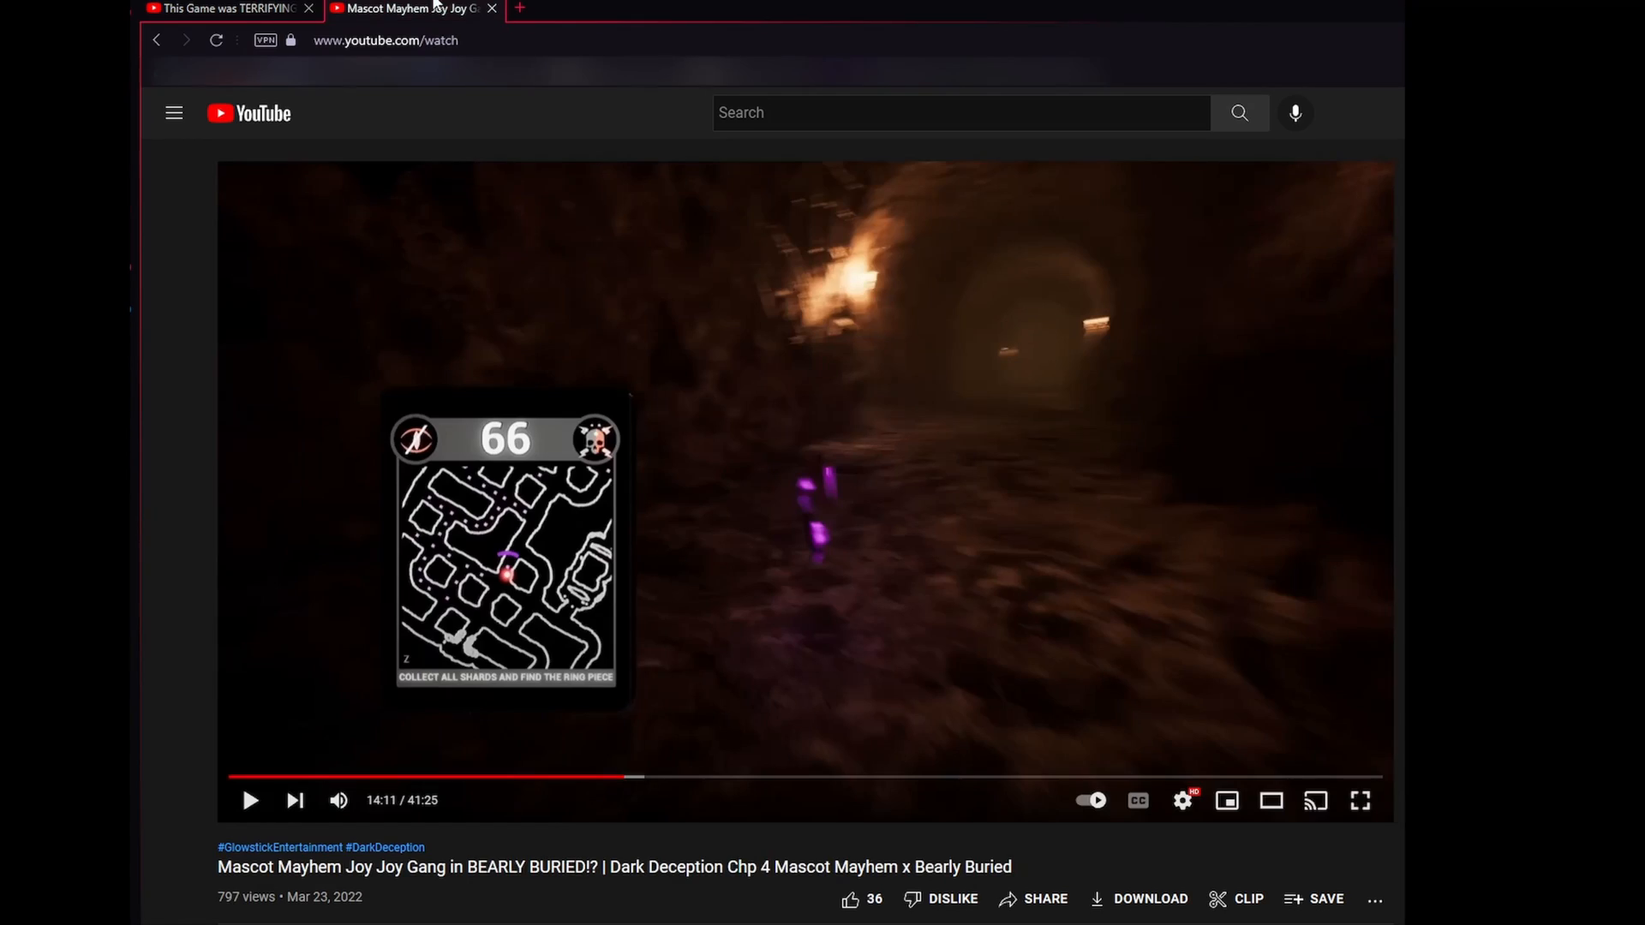
click(1181, 800)
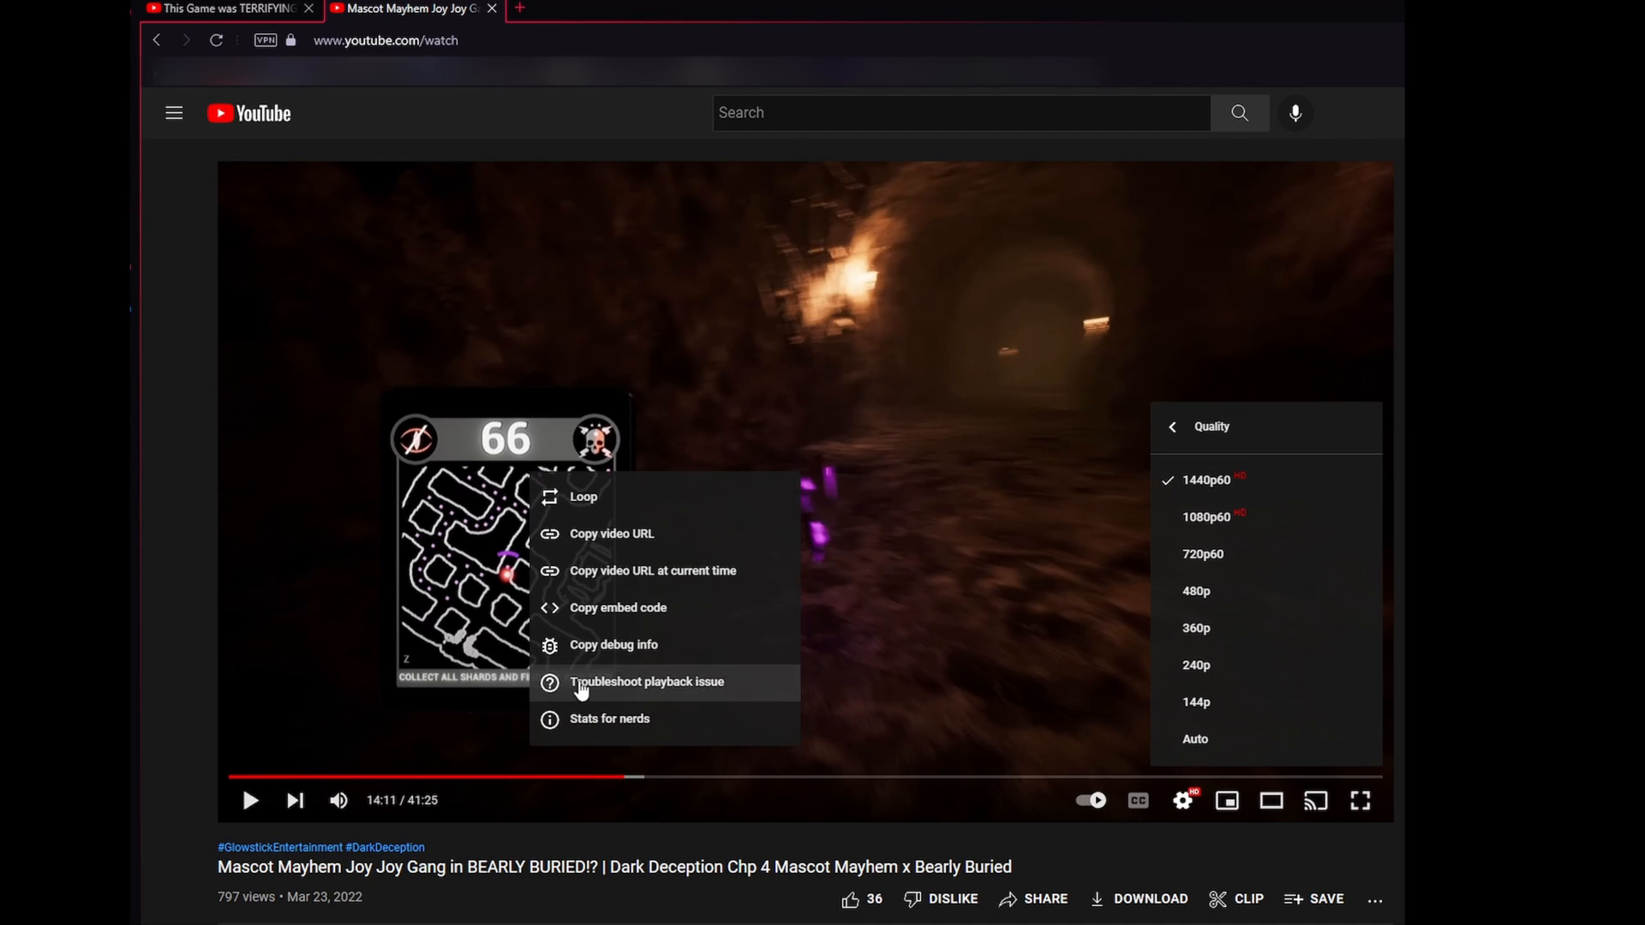
click(608, 718)
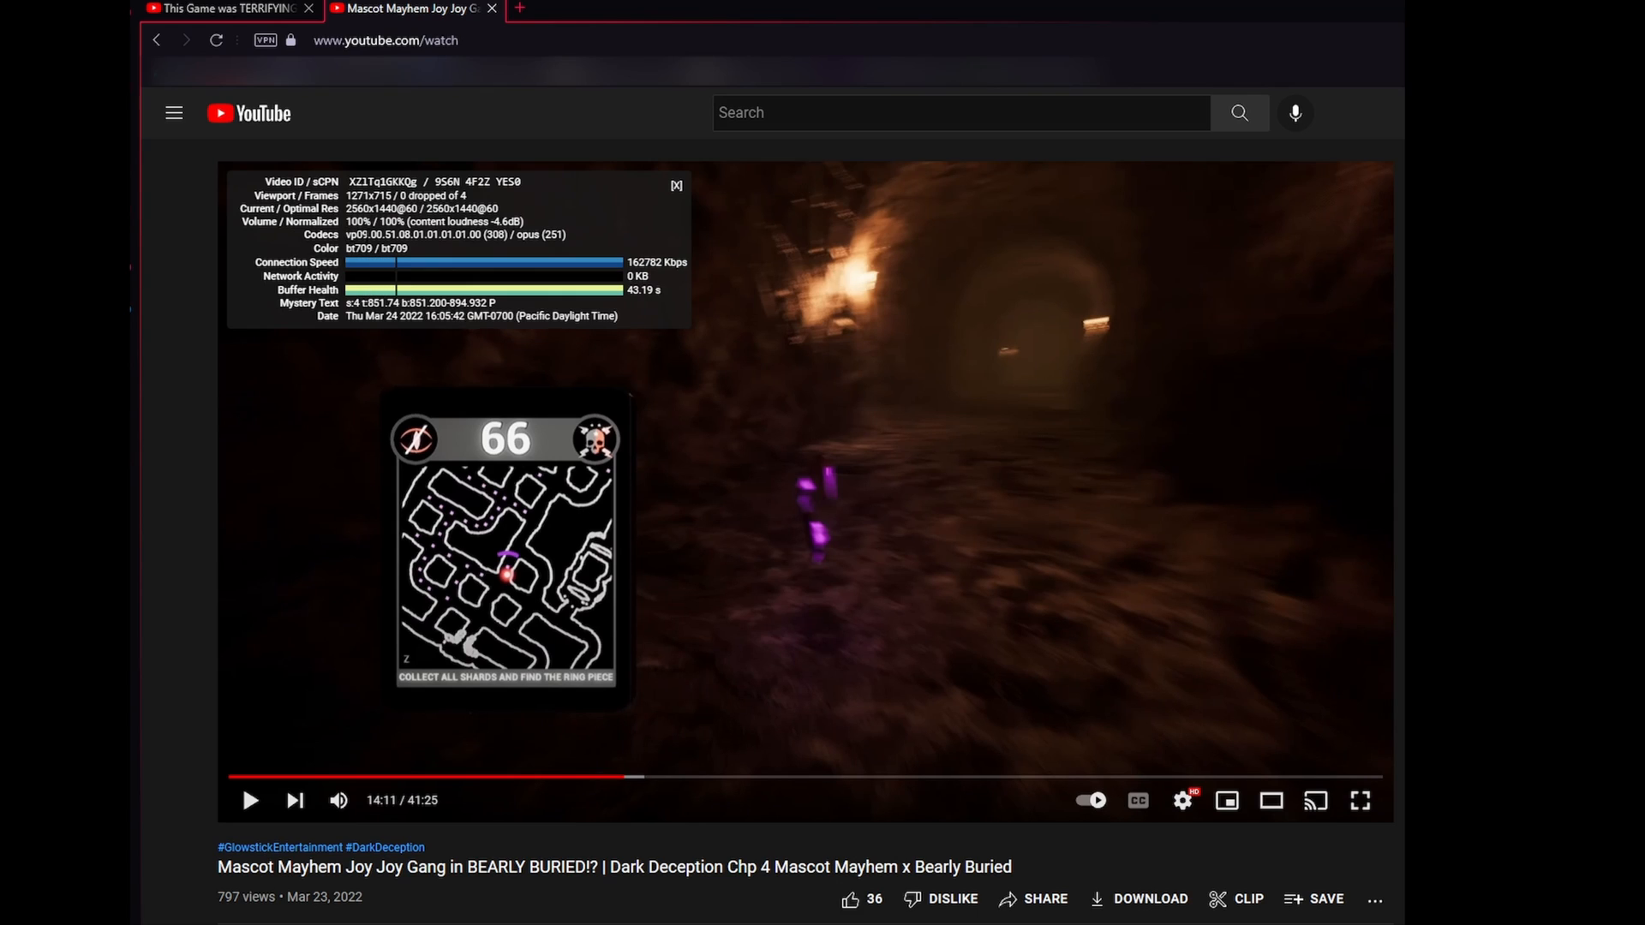
mouse_move(646, 410)
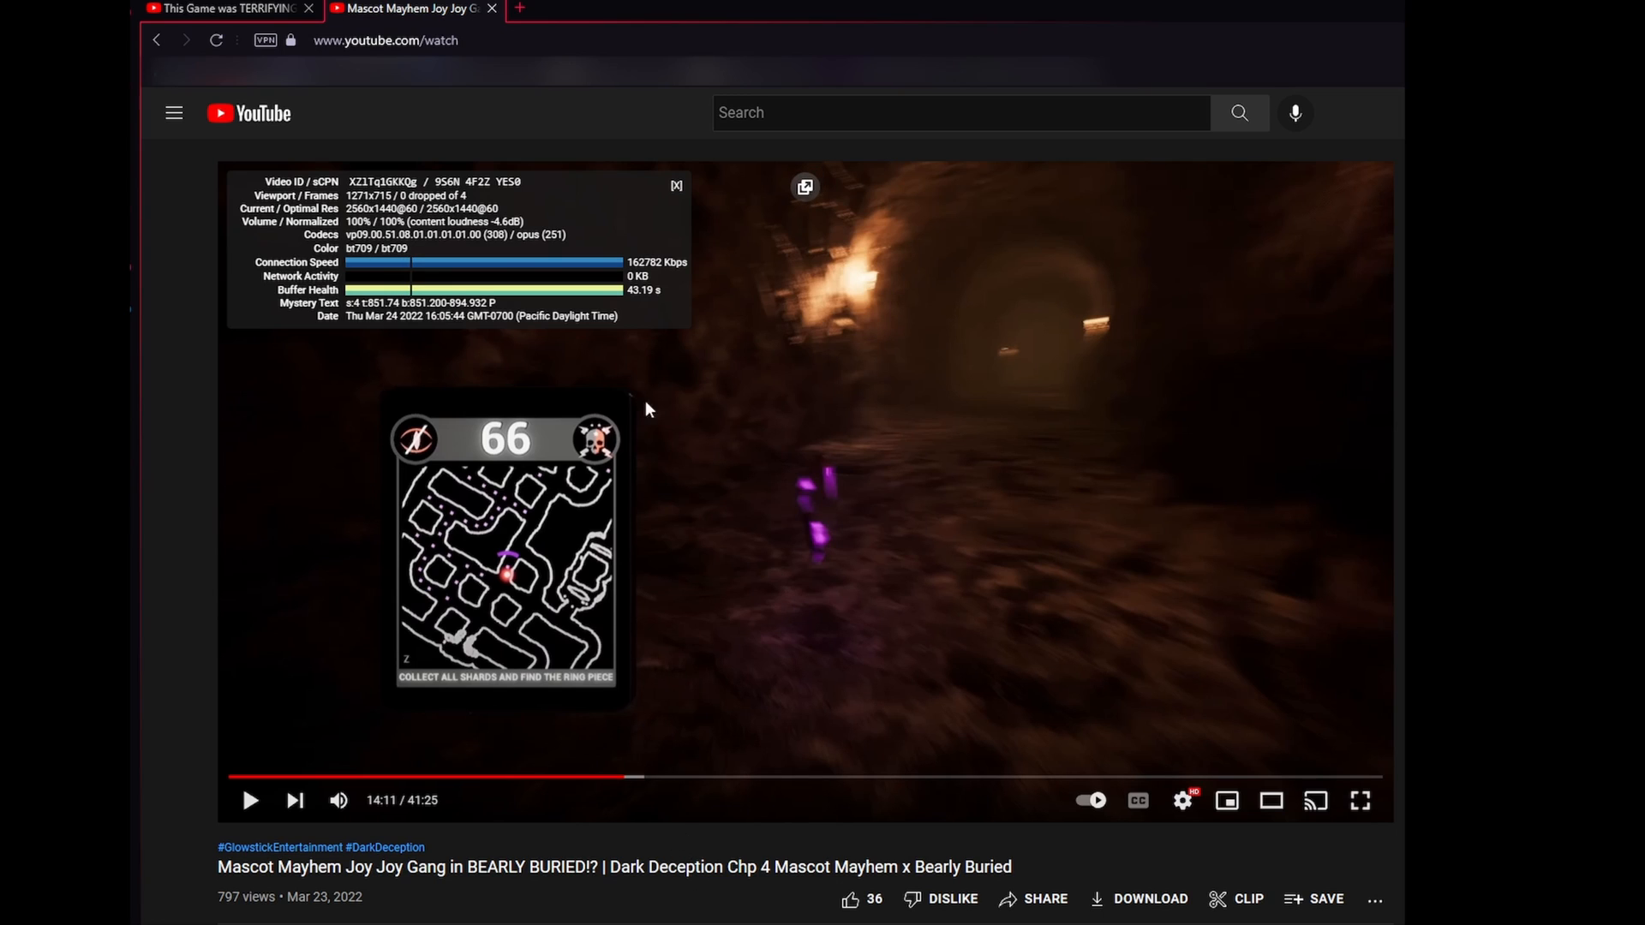
mouse_move(771, 378)
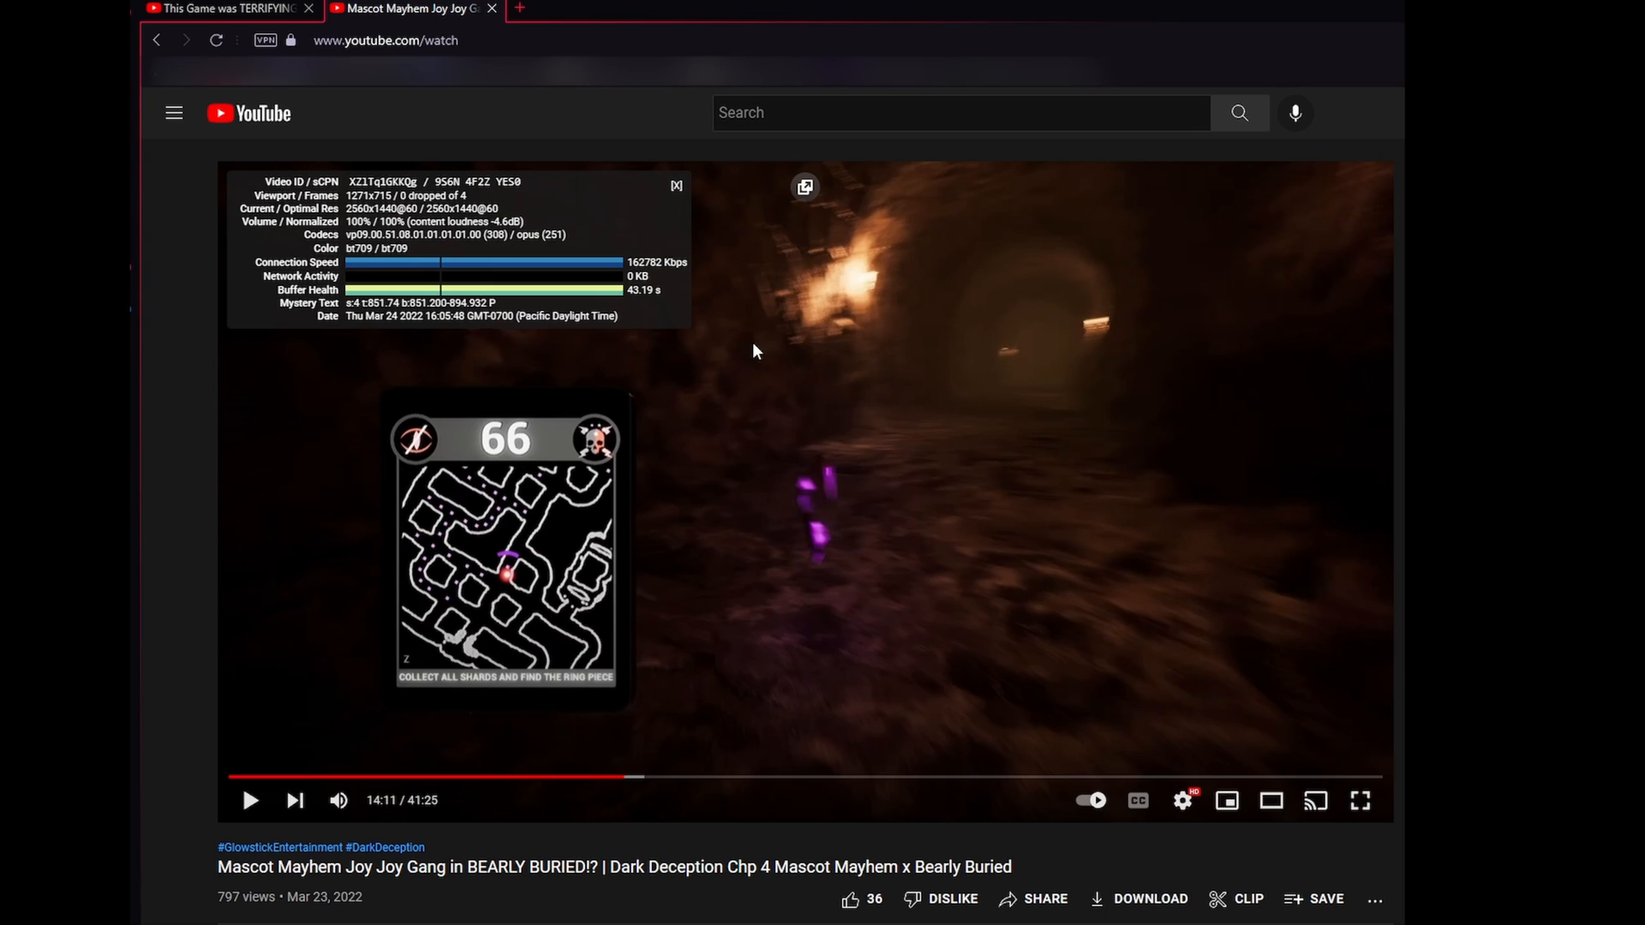
click(226, 9)
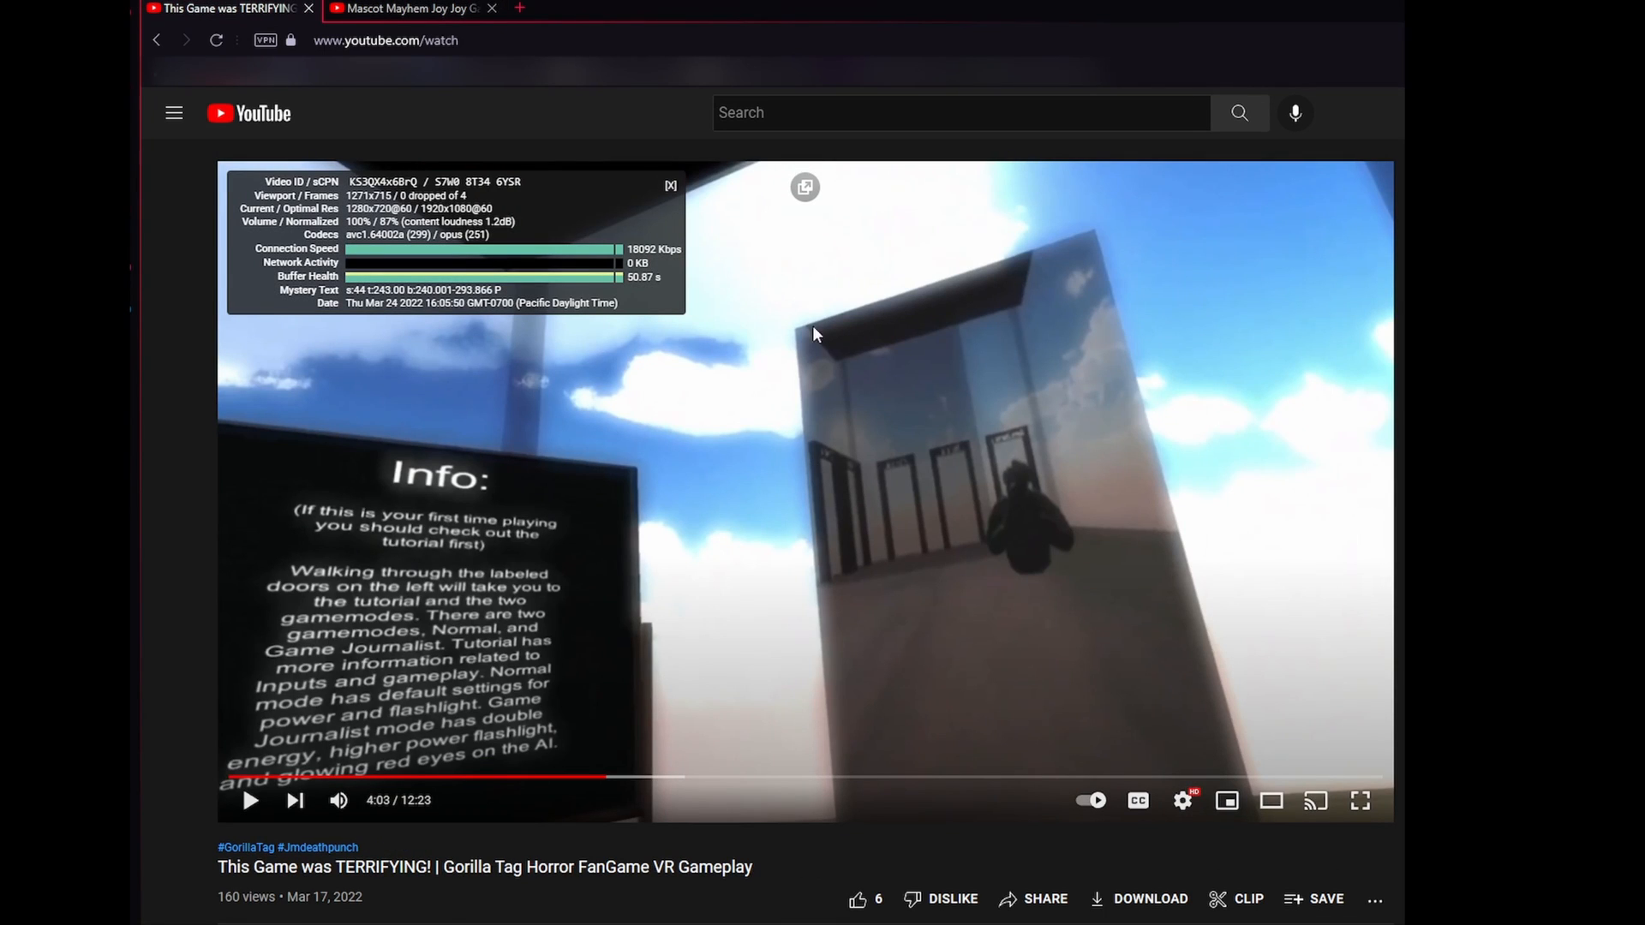
click(404, 9)
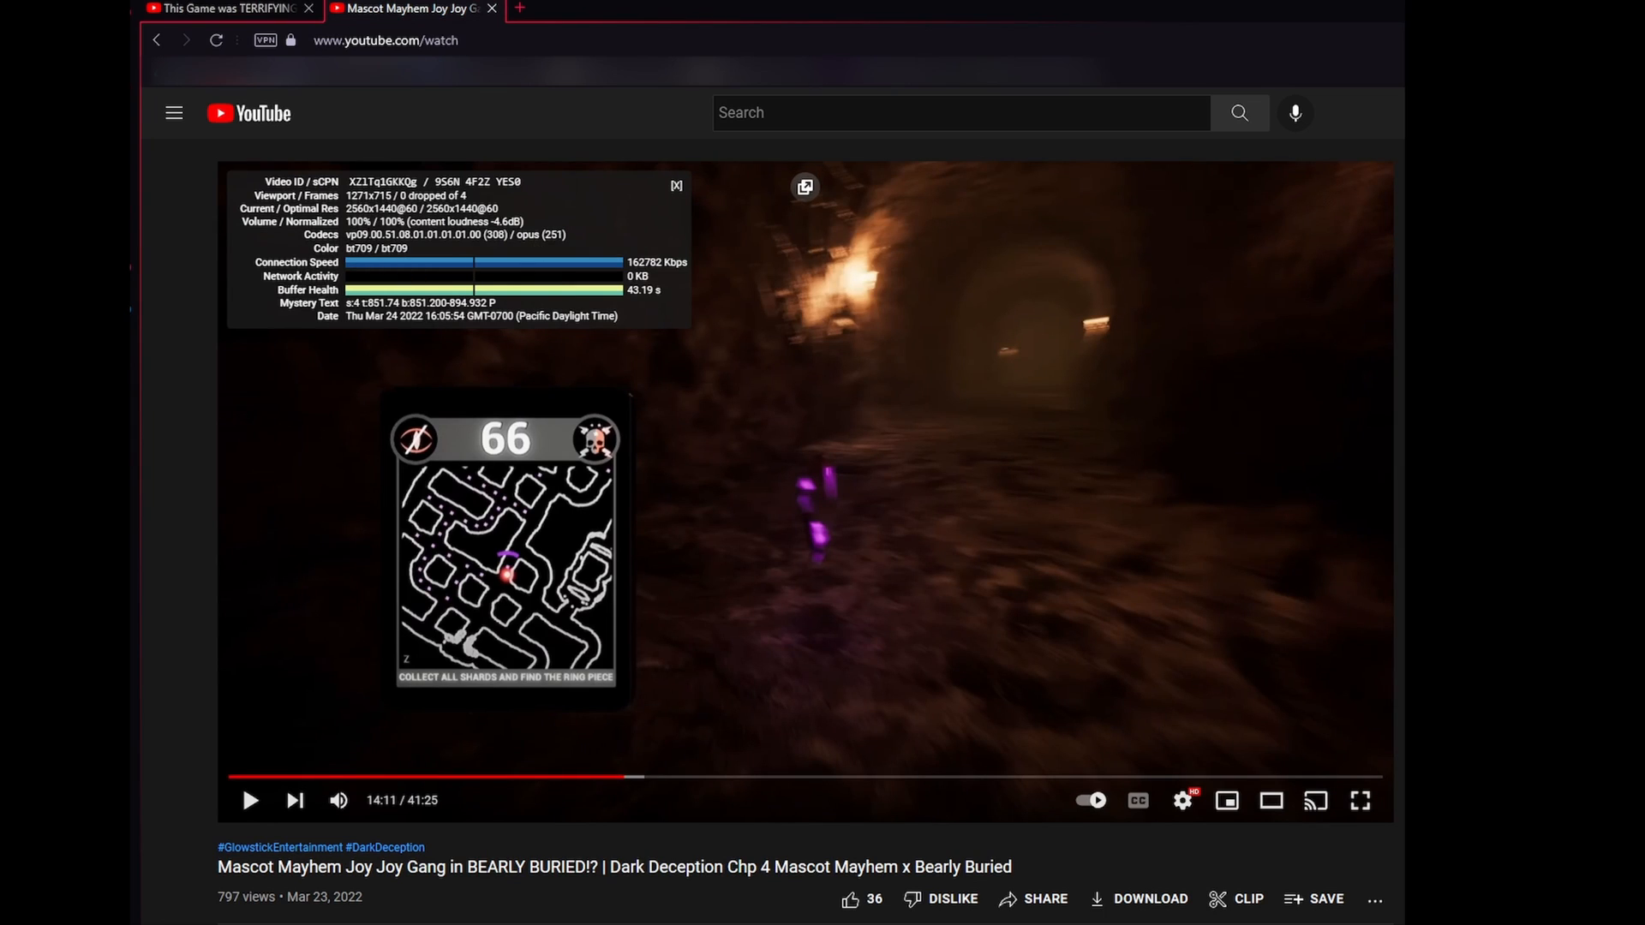
double_click(356, 235)
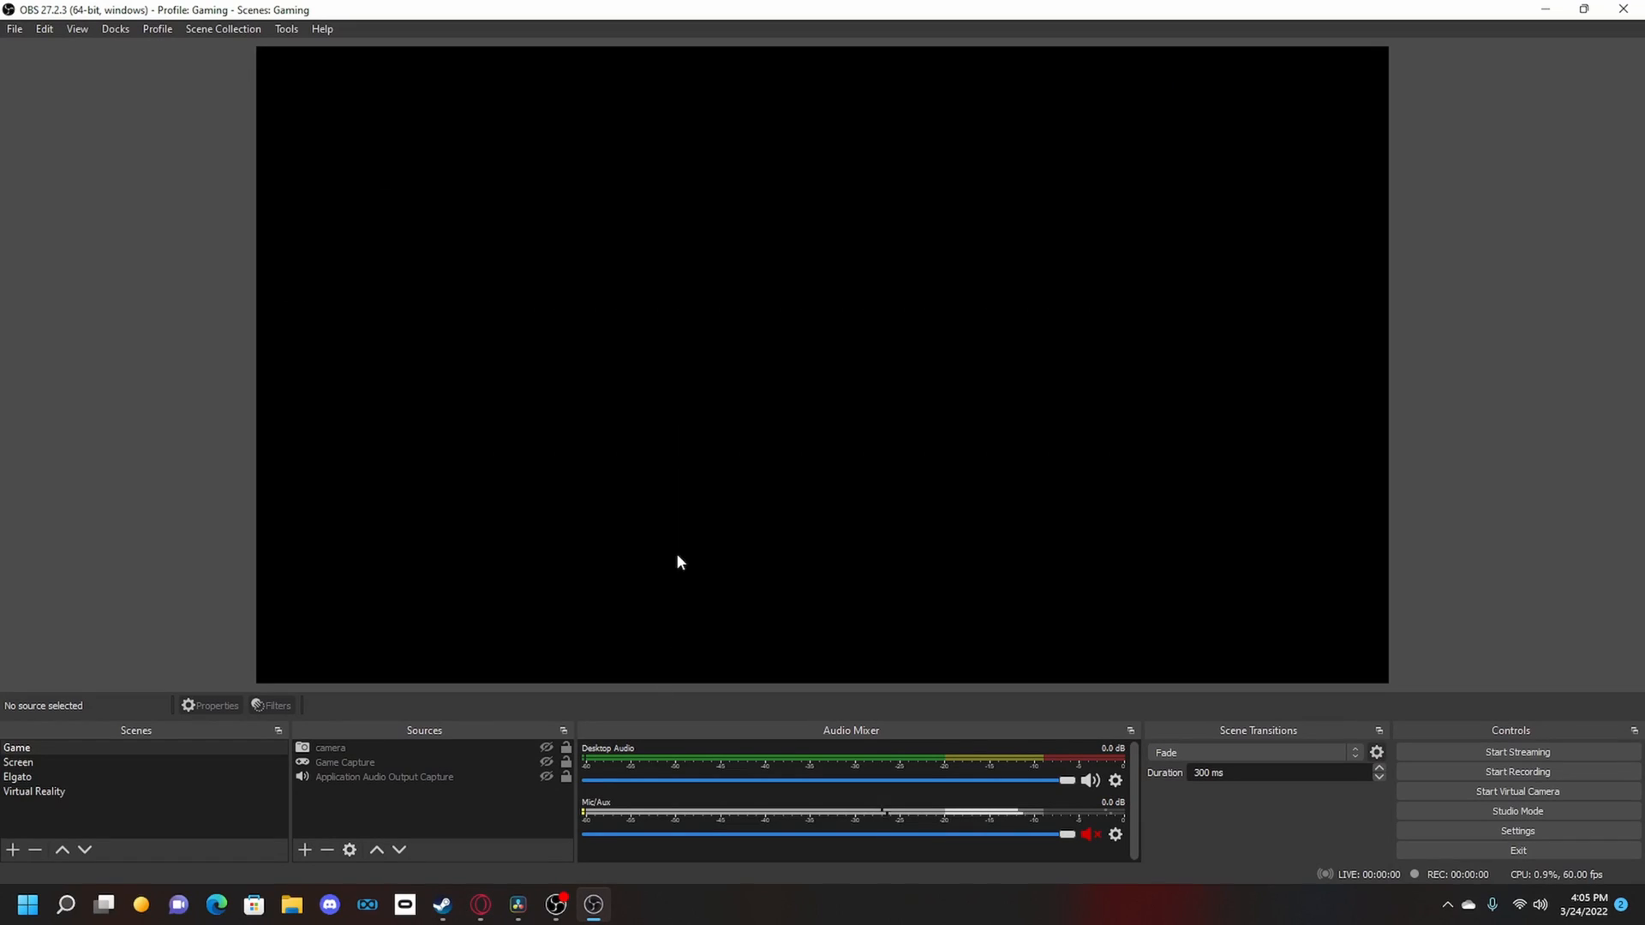
mouse_move(759, 483)
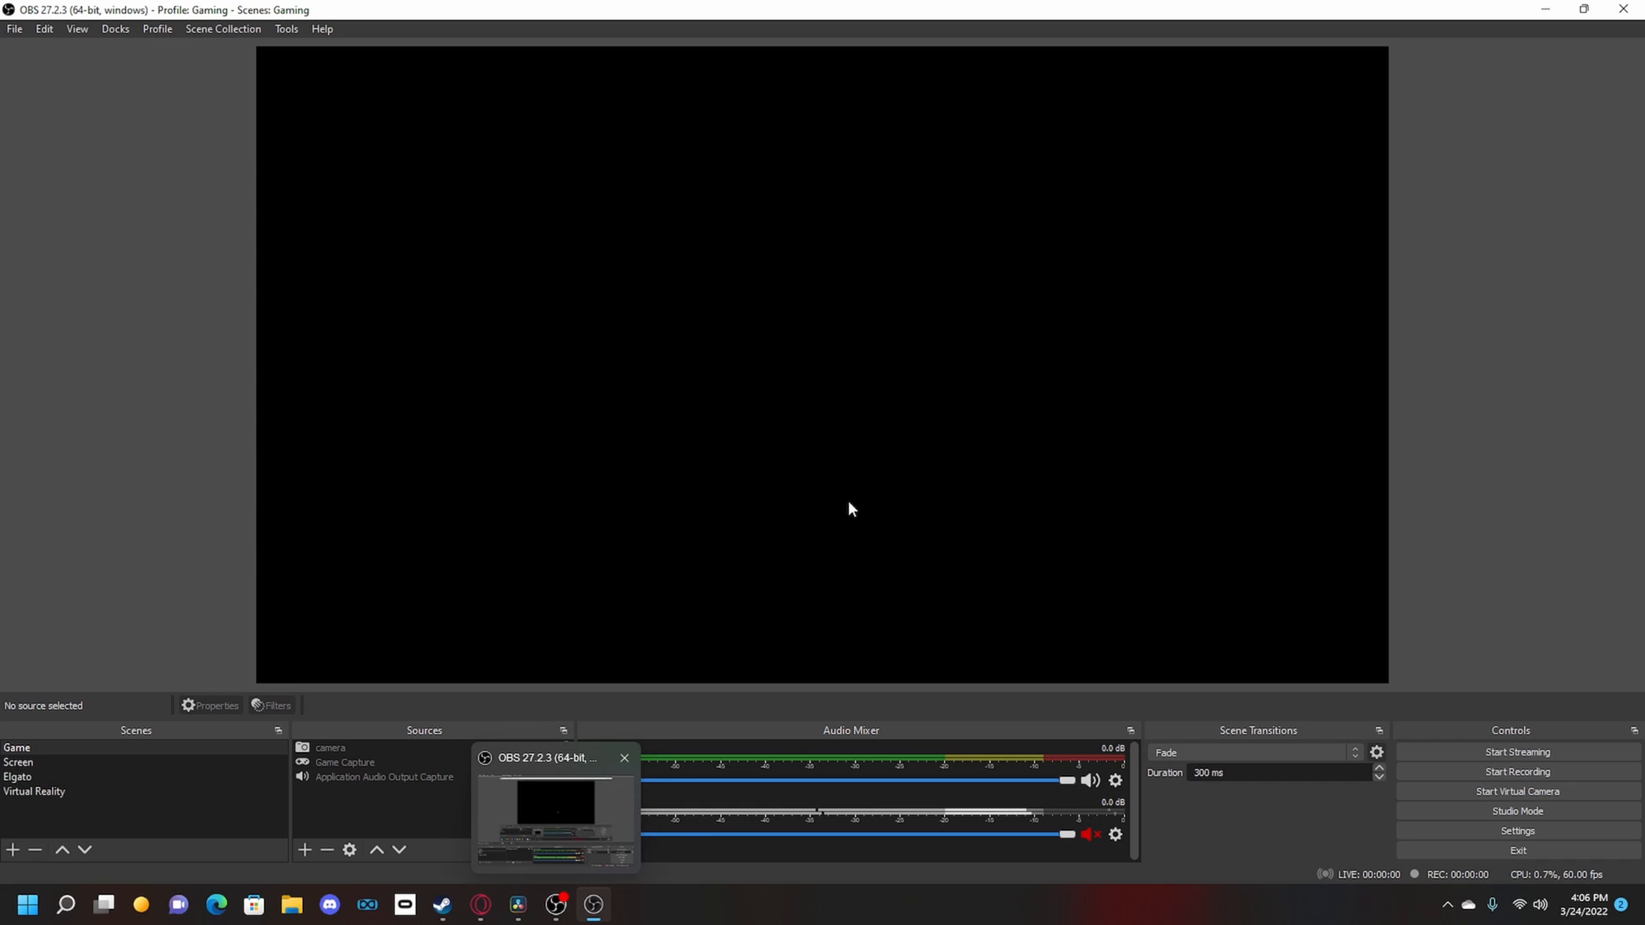
click(623, 757)
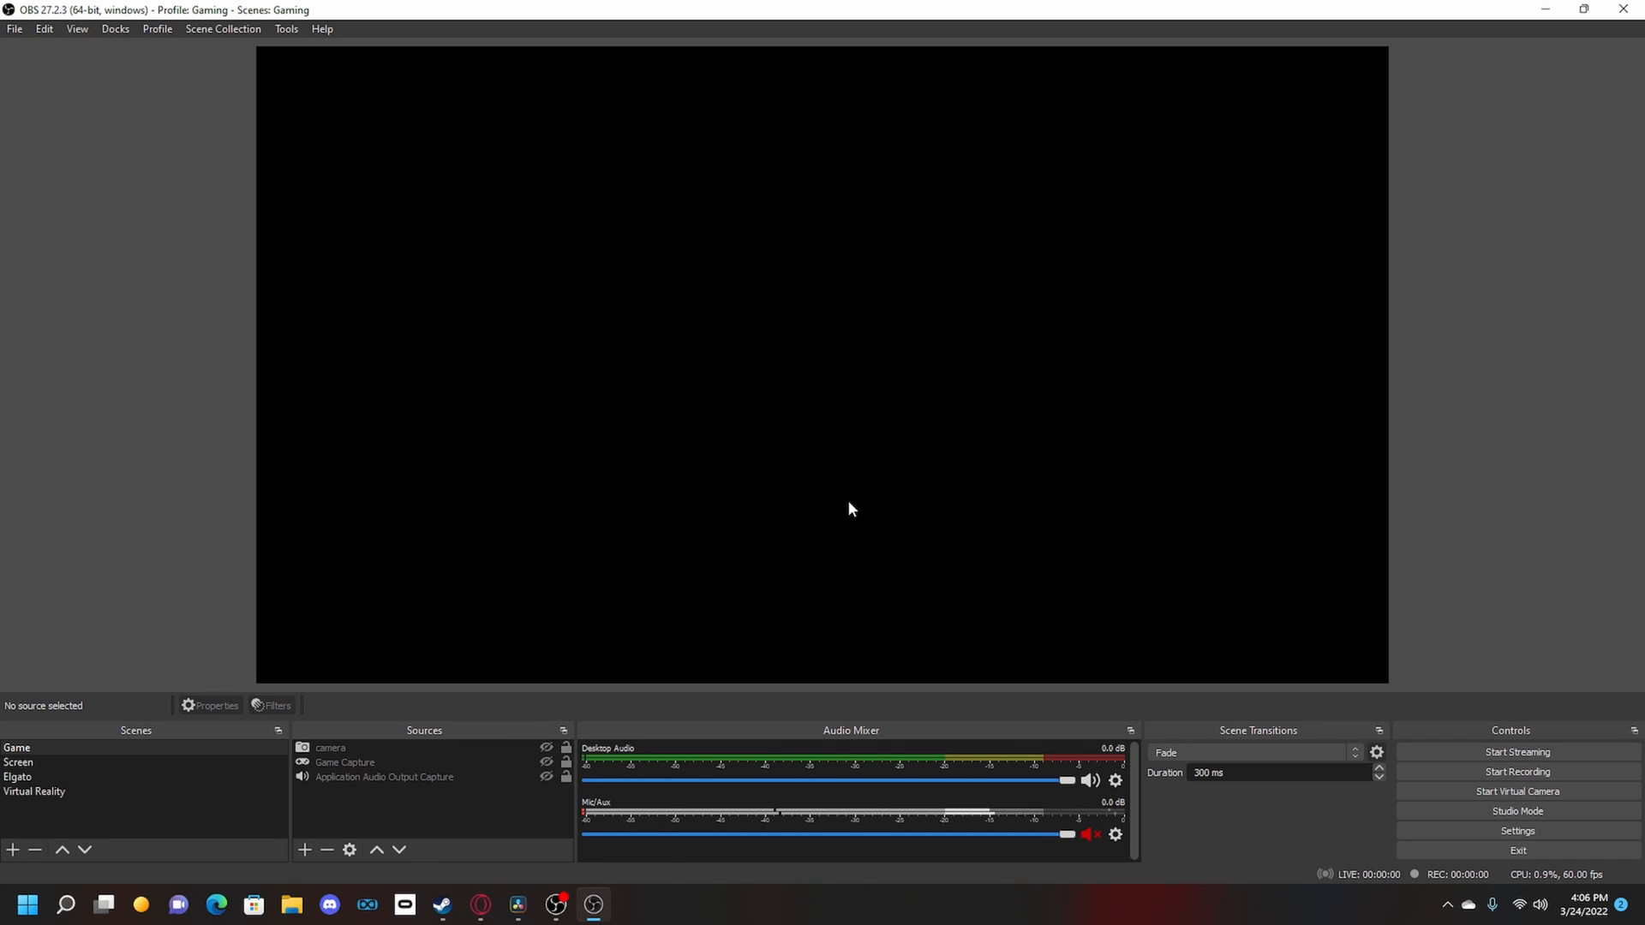
mouse_move(886, 524)
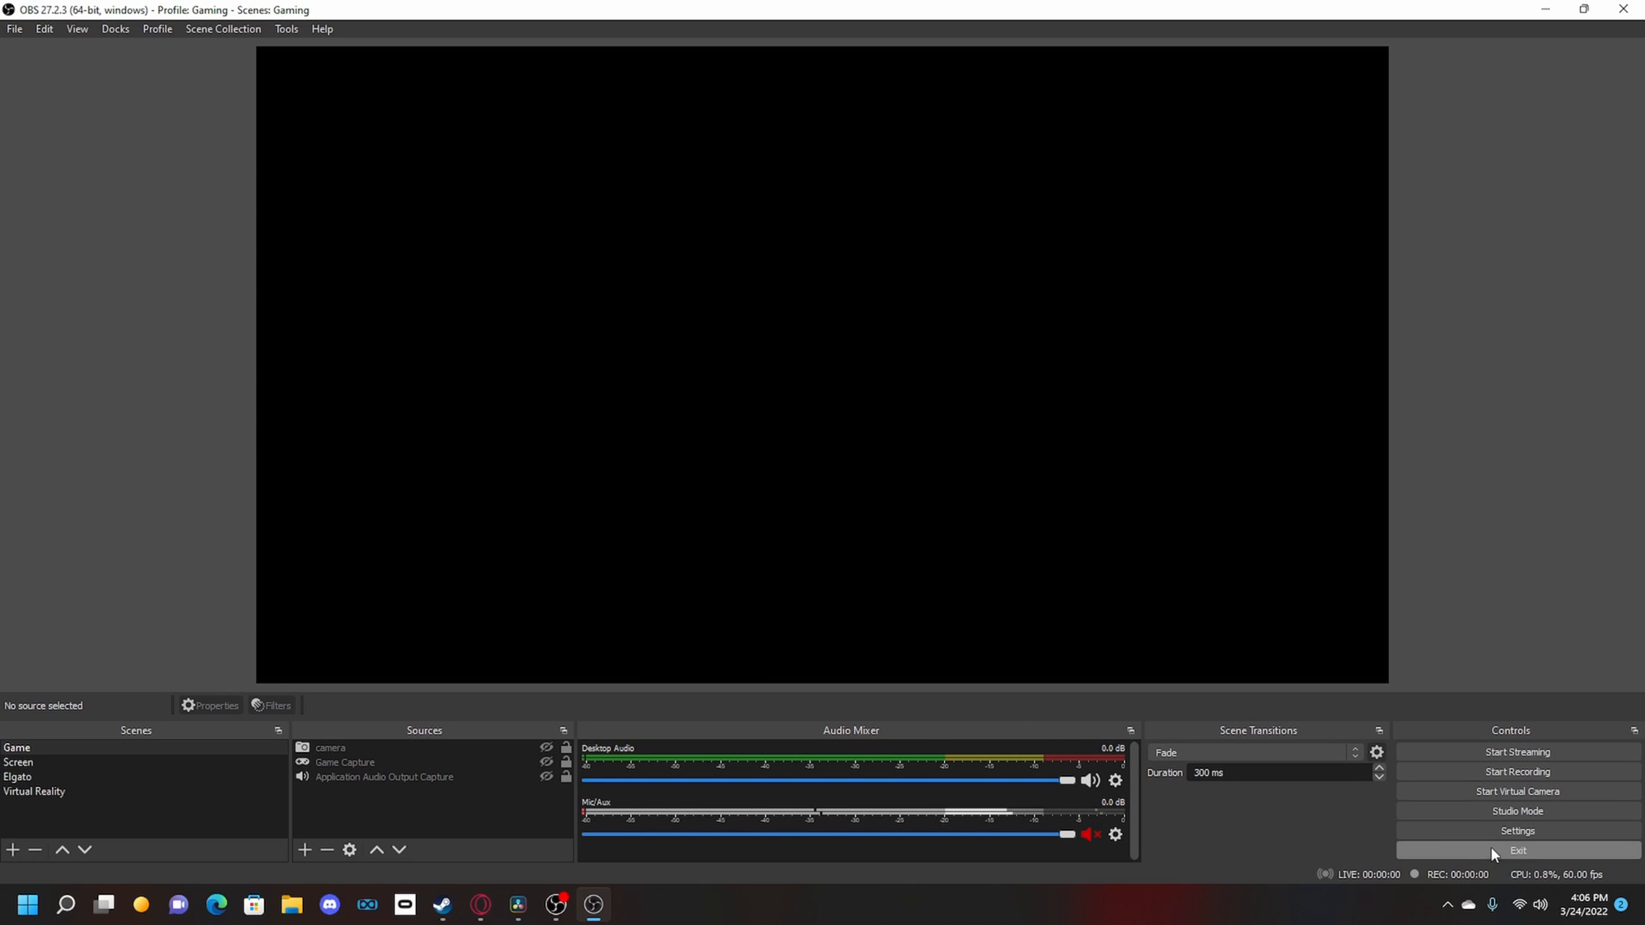
Review the Steam guide's recording bitrate table, then return to OBS Settings
click(1516, 831)
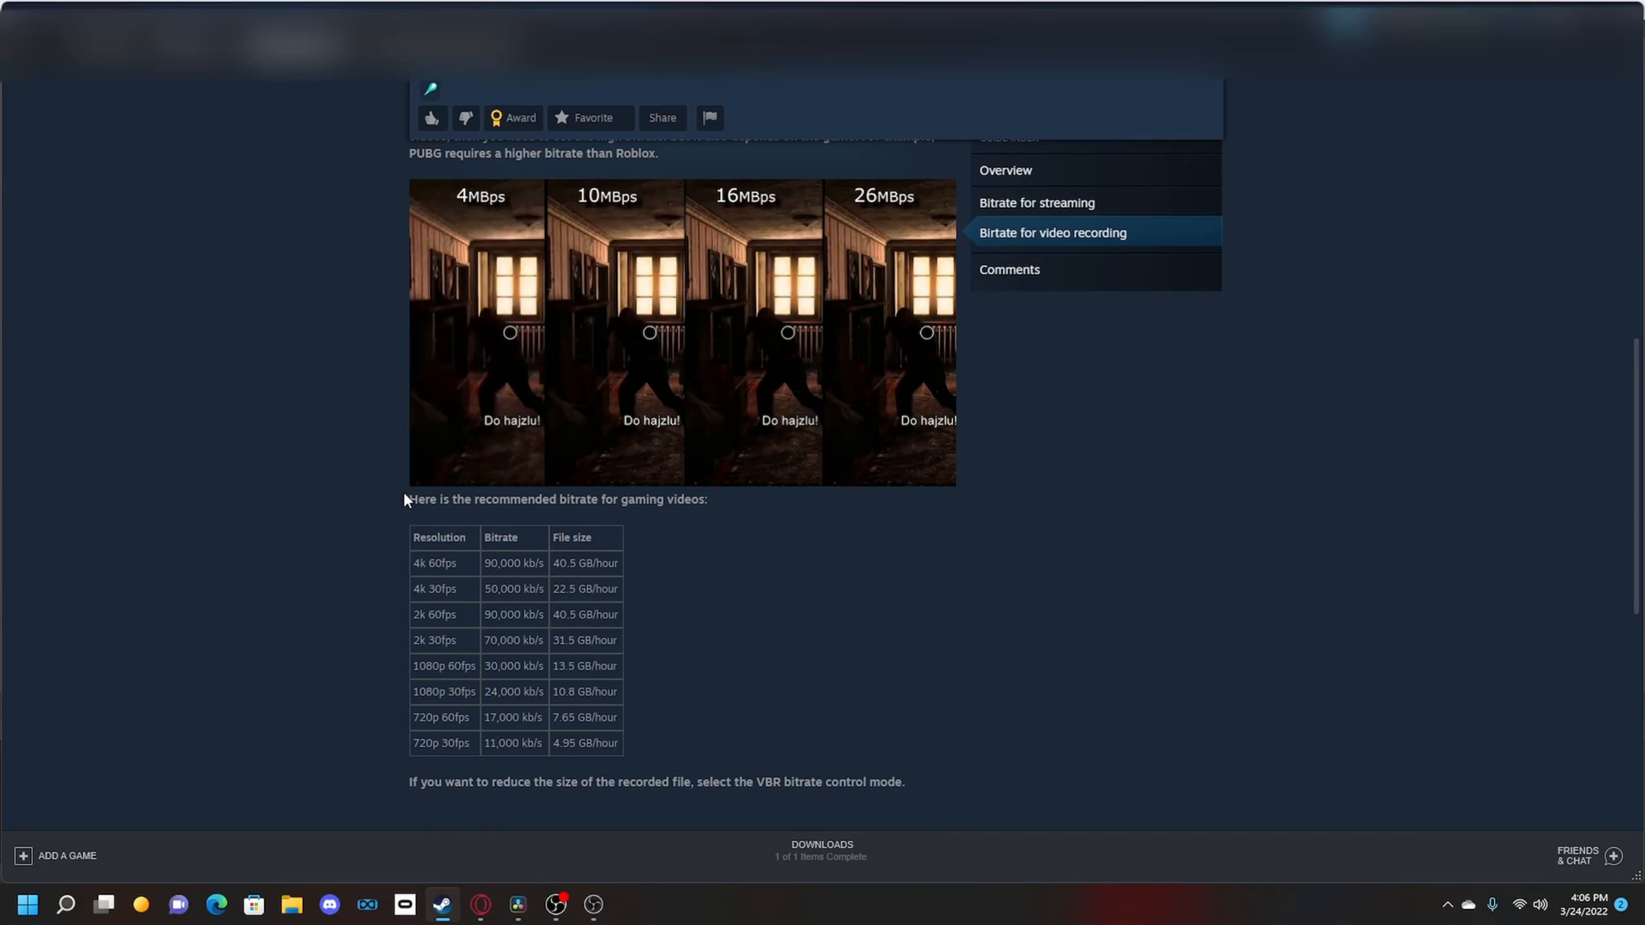
scroll(up, 3)
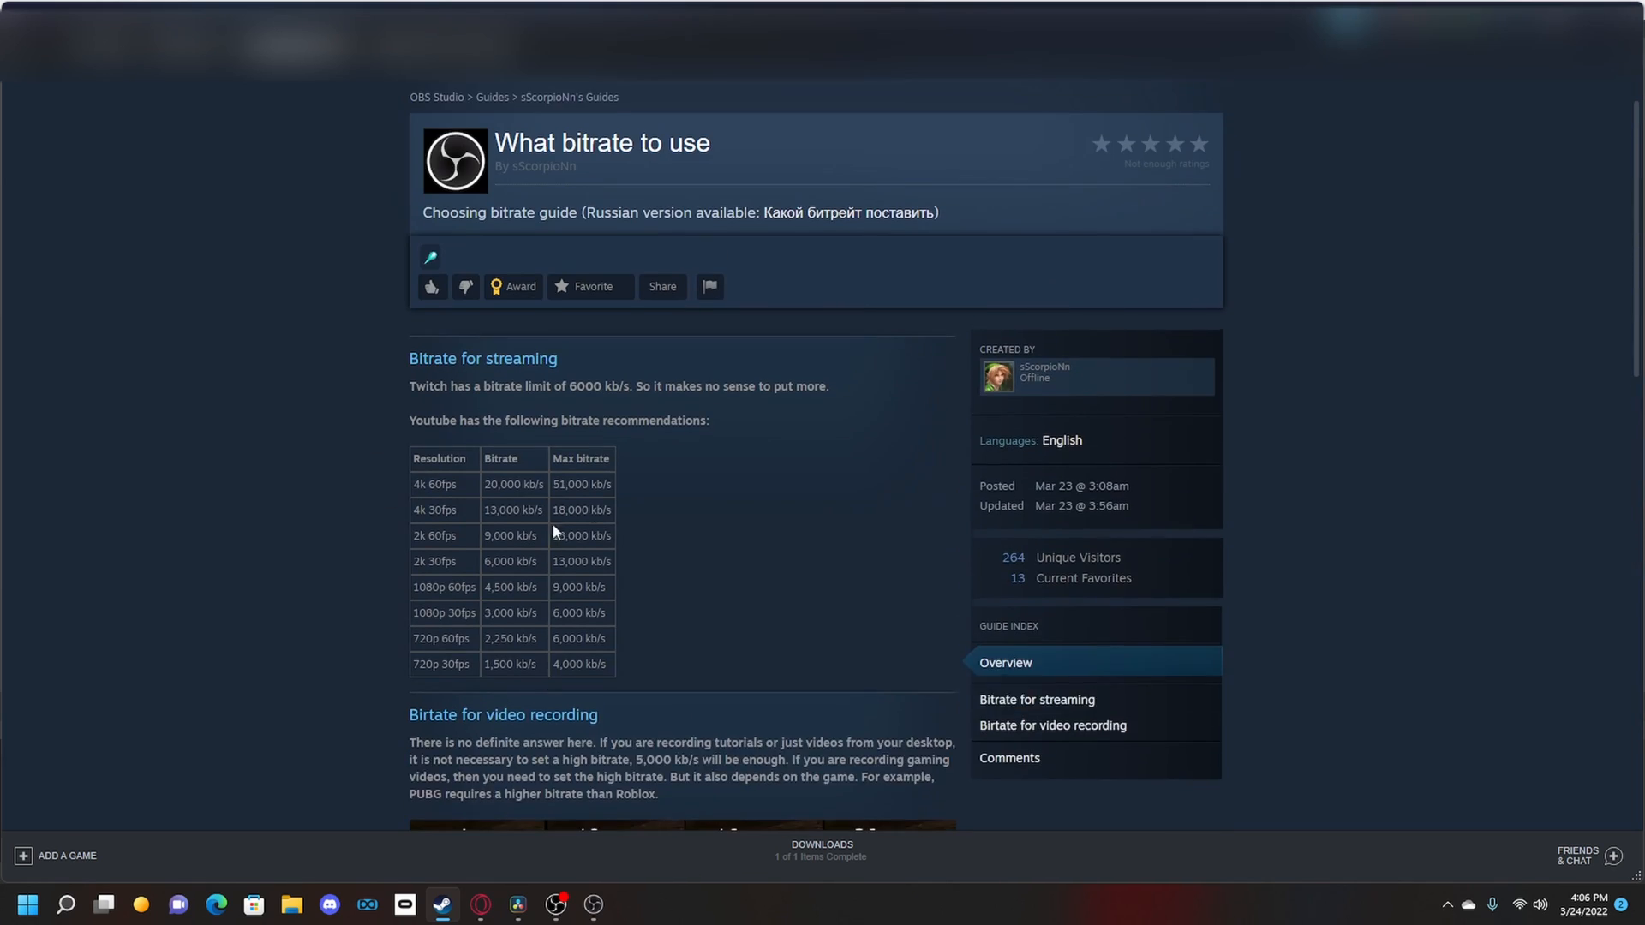
click(594, 904)
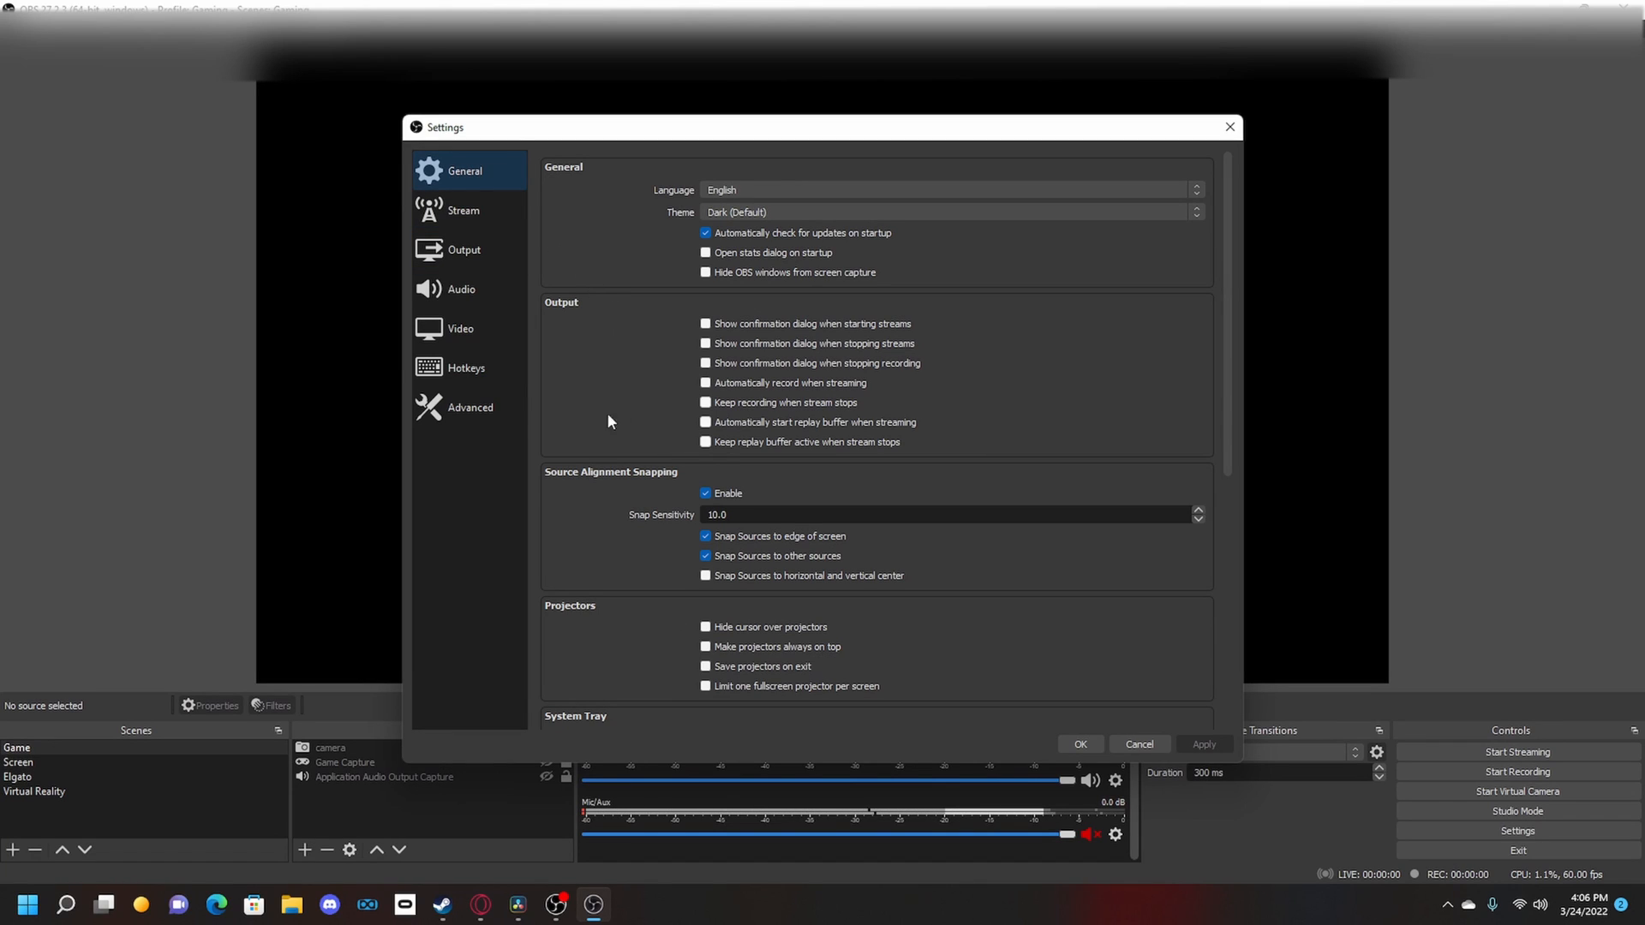
Set Output (Scaled) Resolution to 2560x1440 with Lanczos downscaling and apply it
click(459, 329)
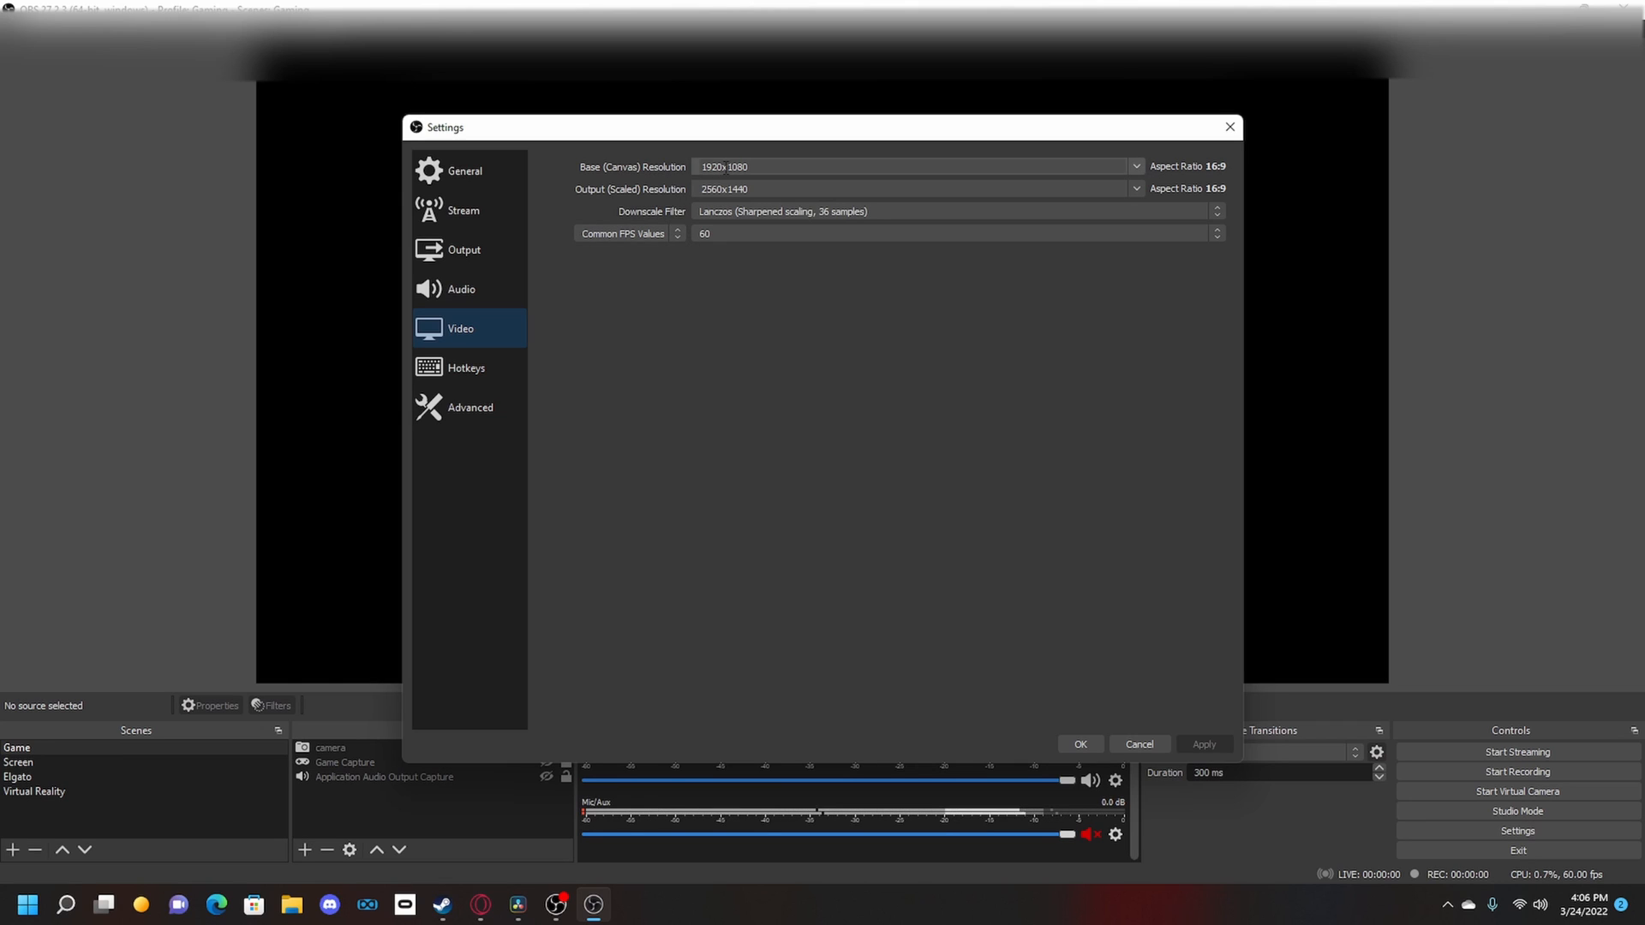
click(1134, 189)
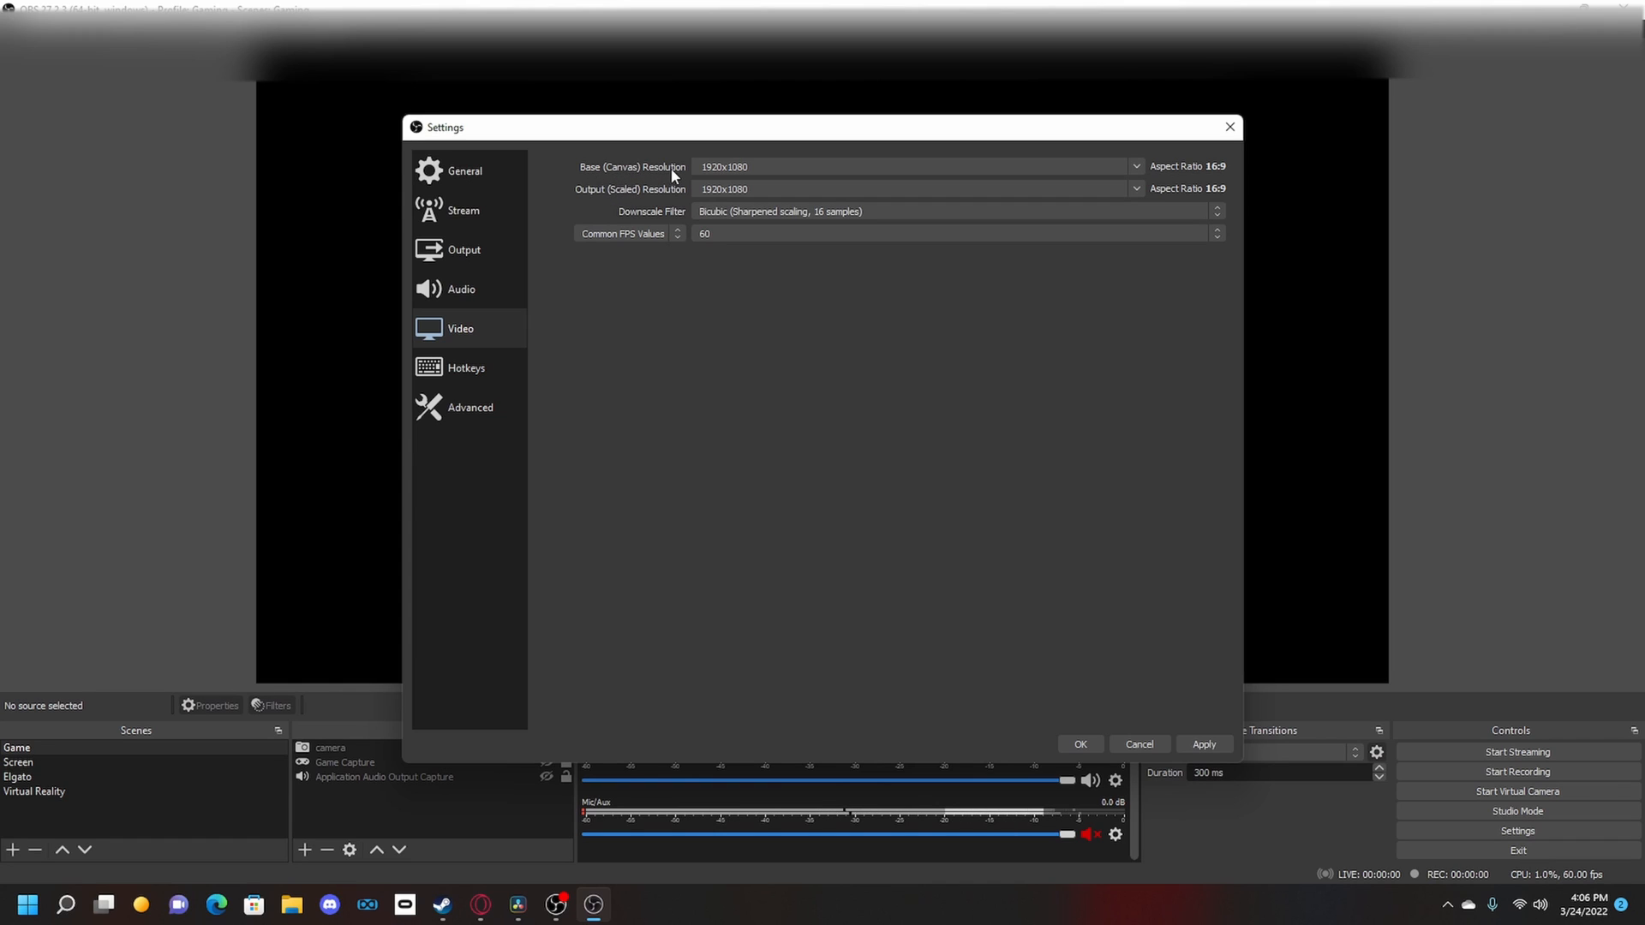
click(908, 166)
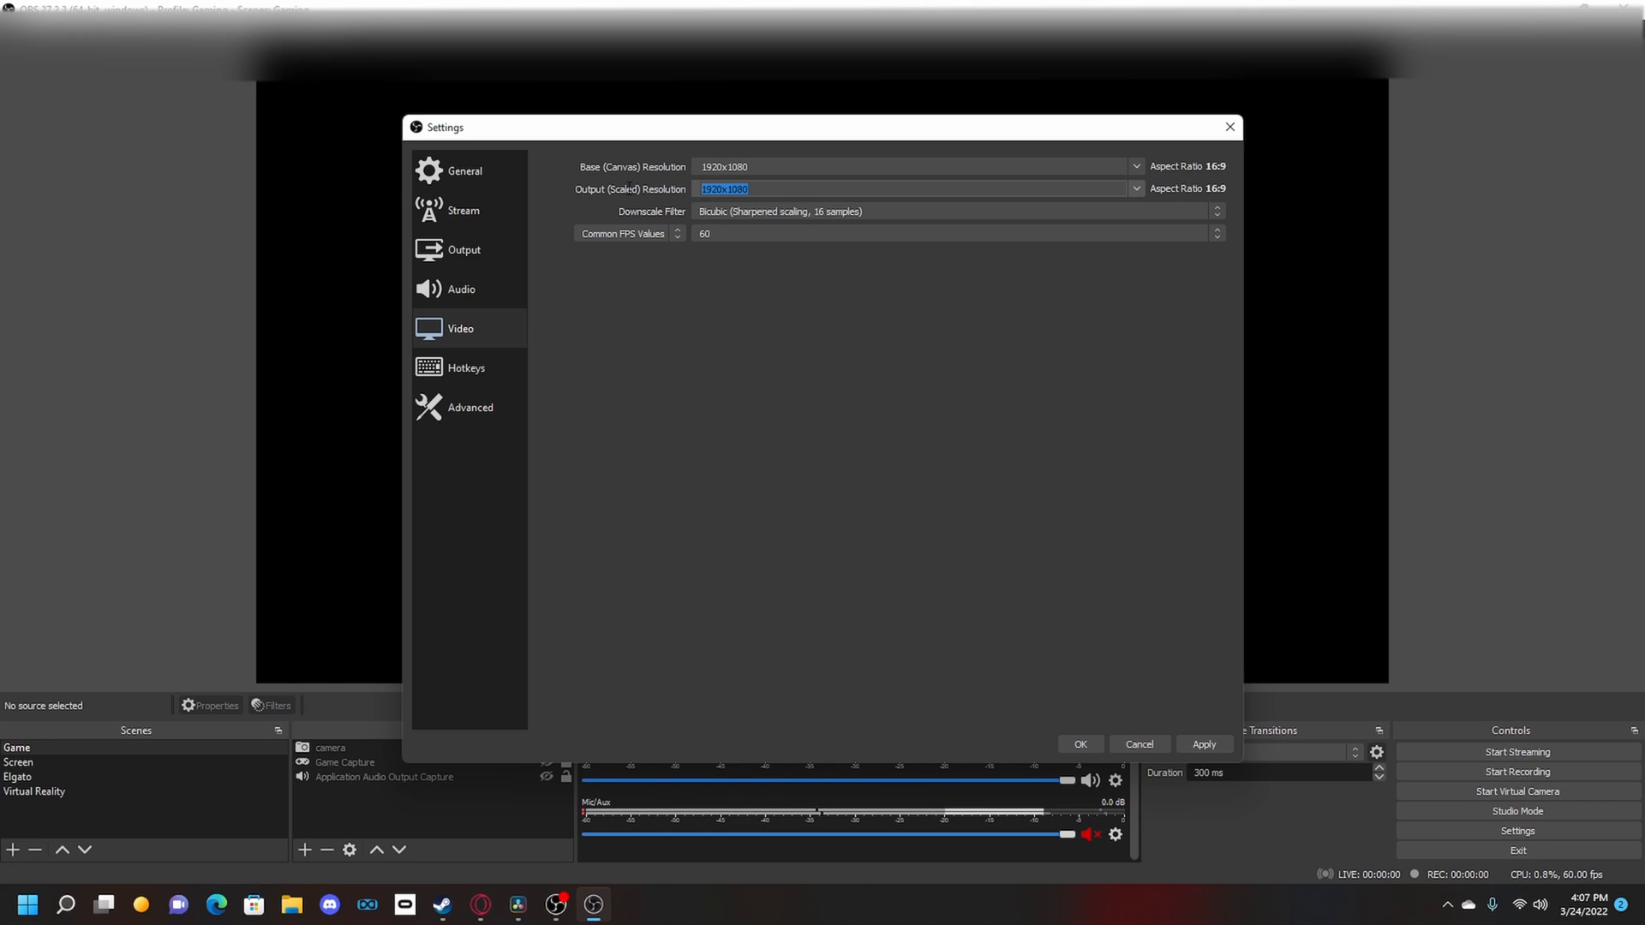
mouse_move(707, 334)
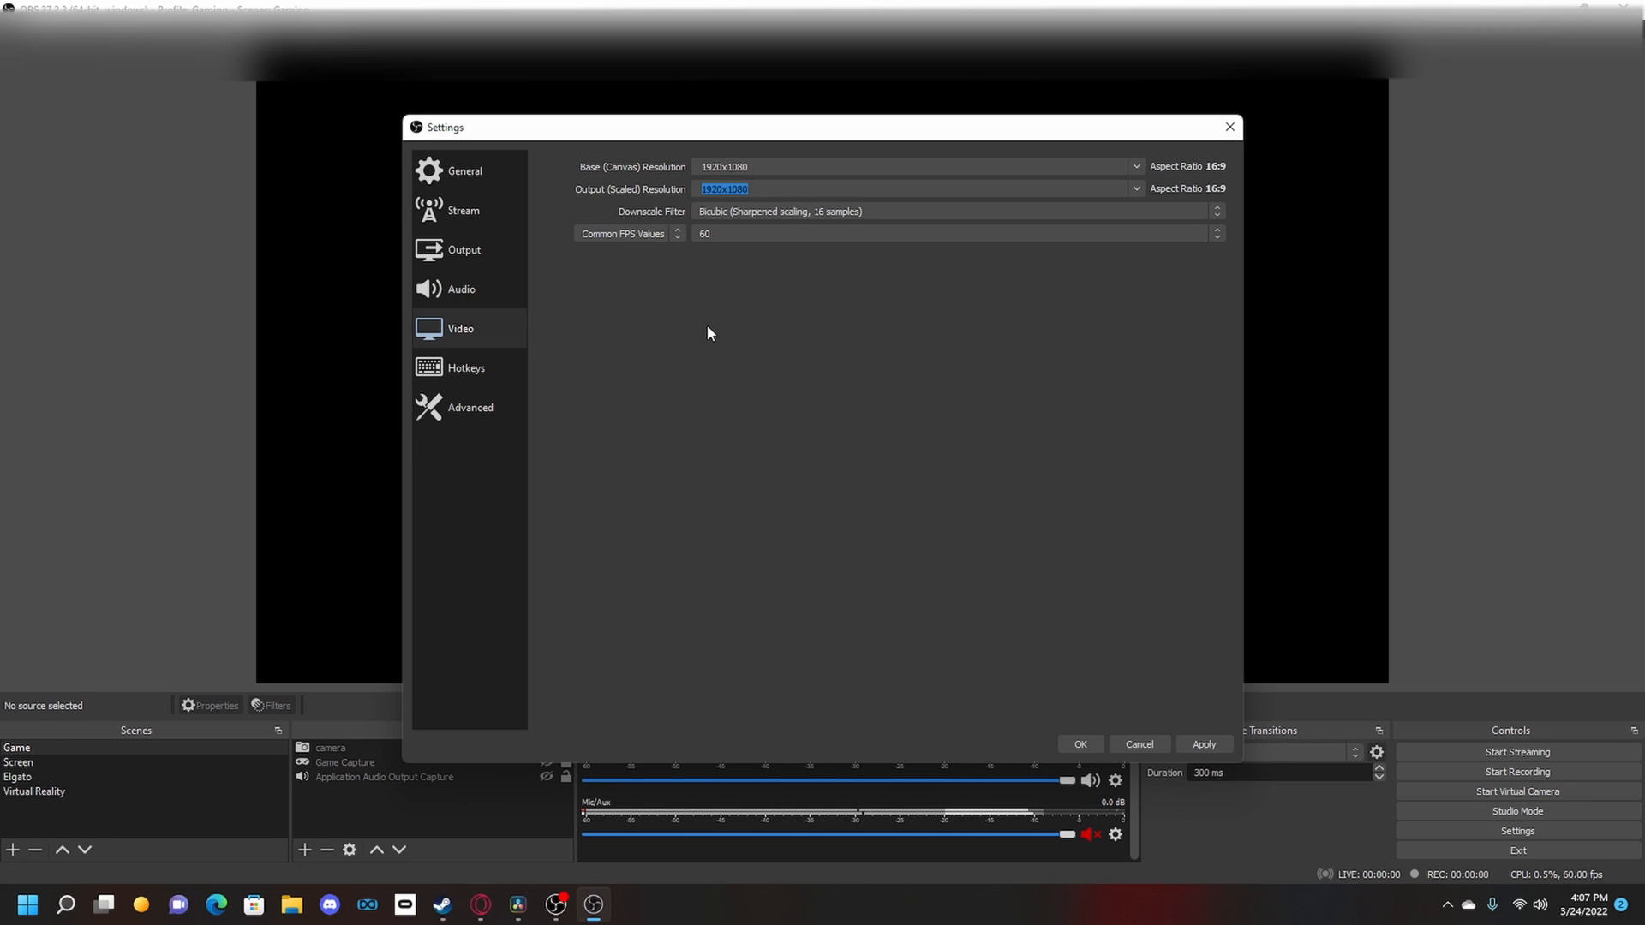
text(2560)
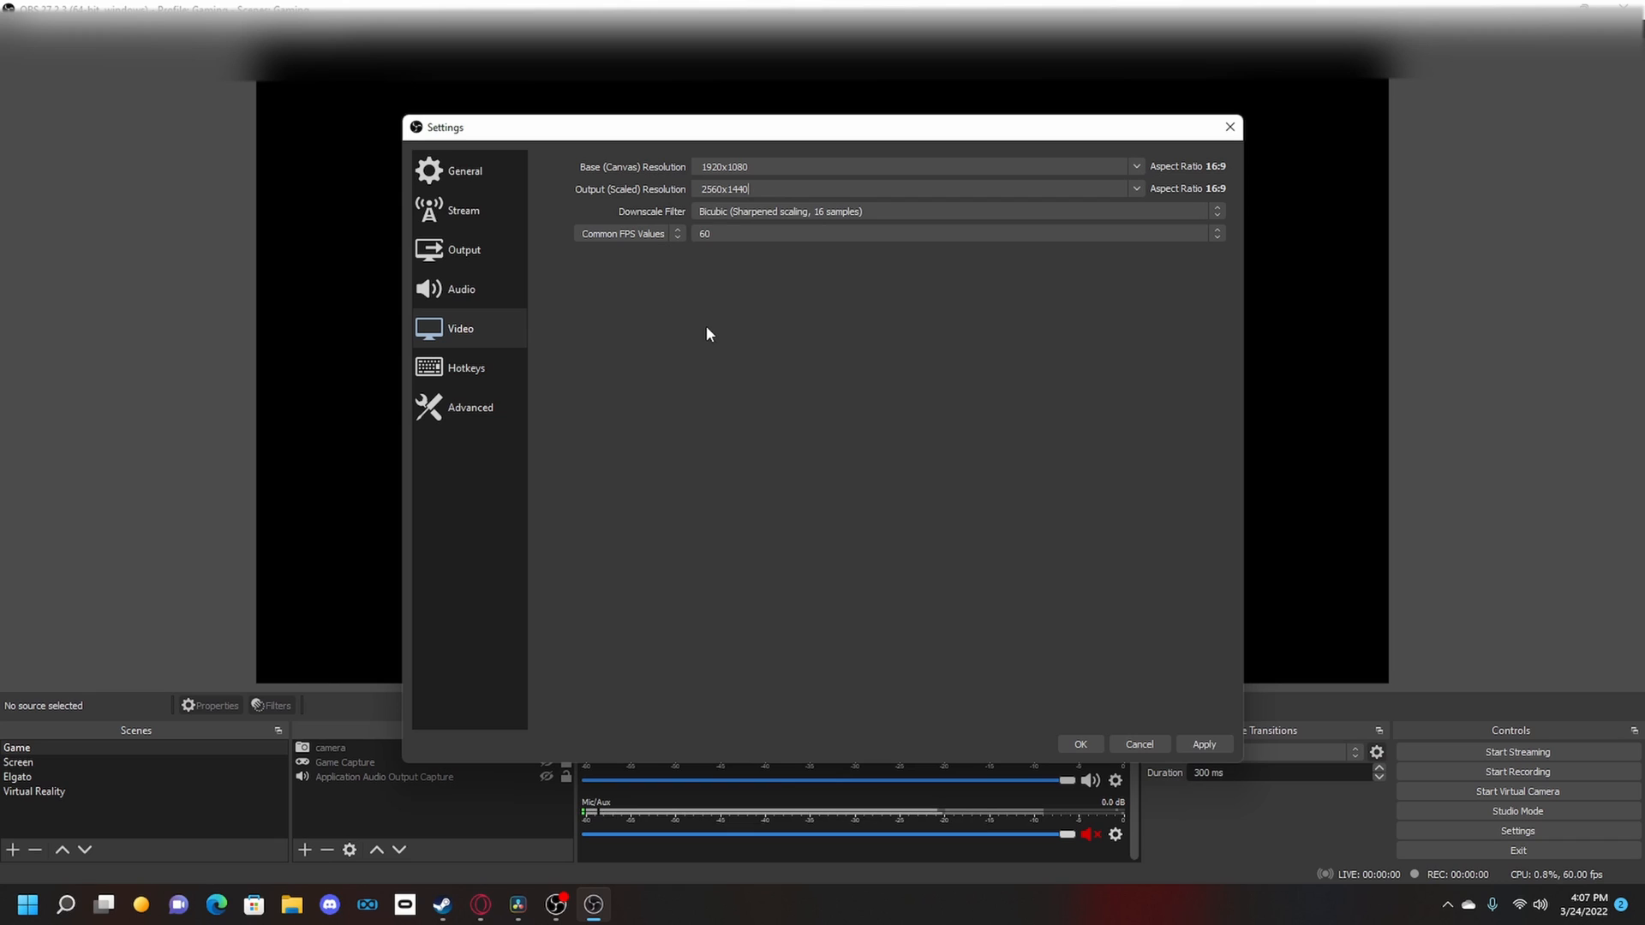
mouse_move(872, 211)
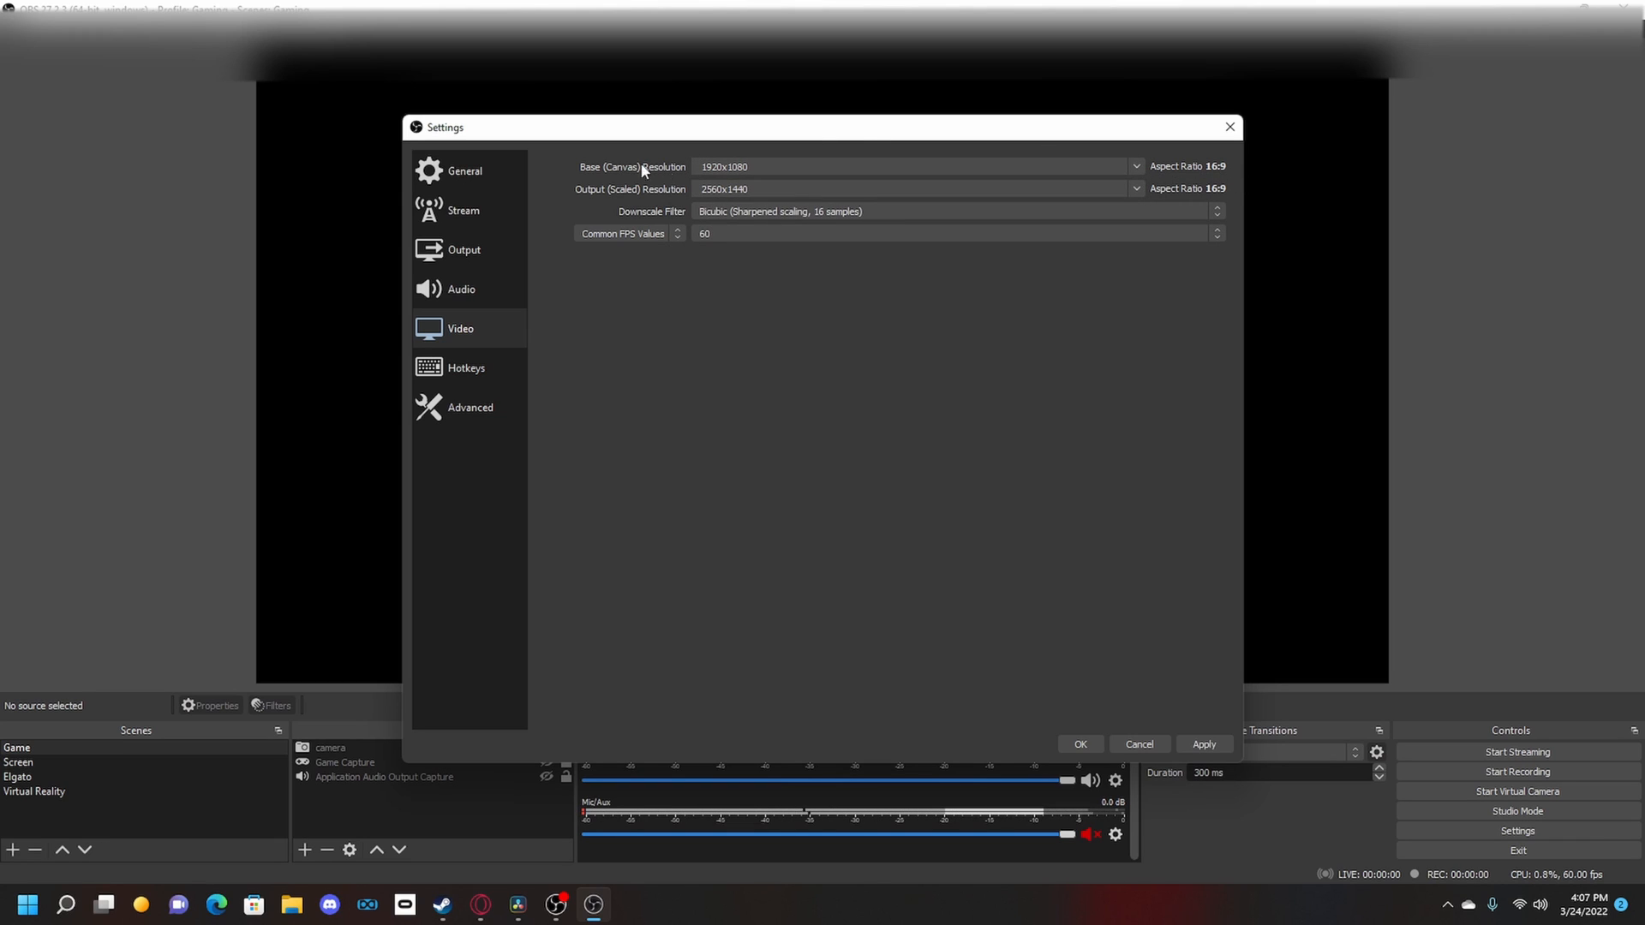
mouse_move(662, 196)
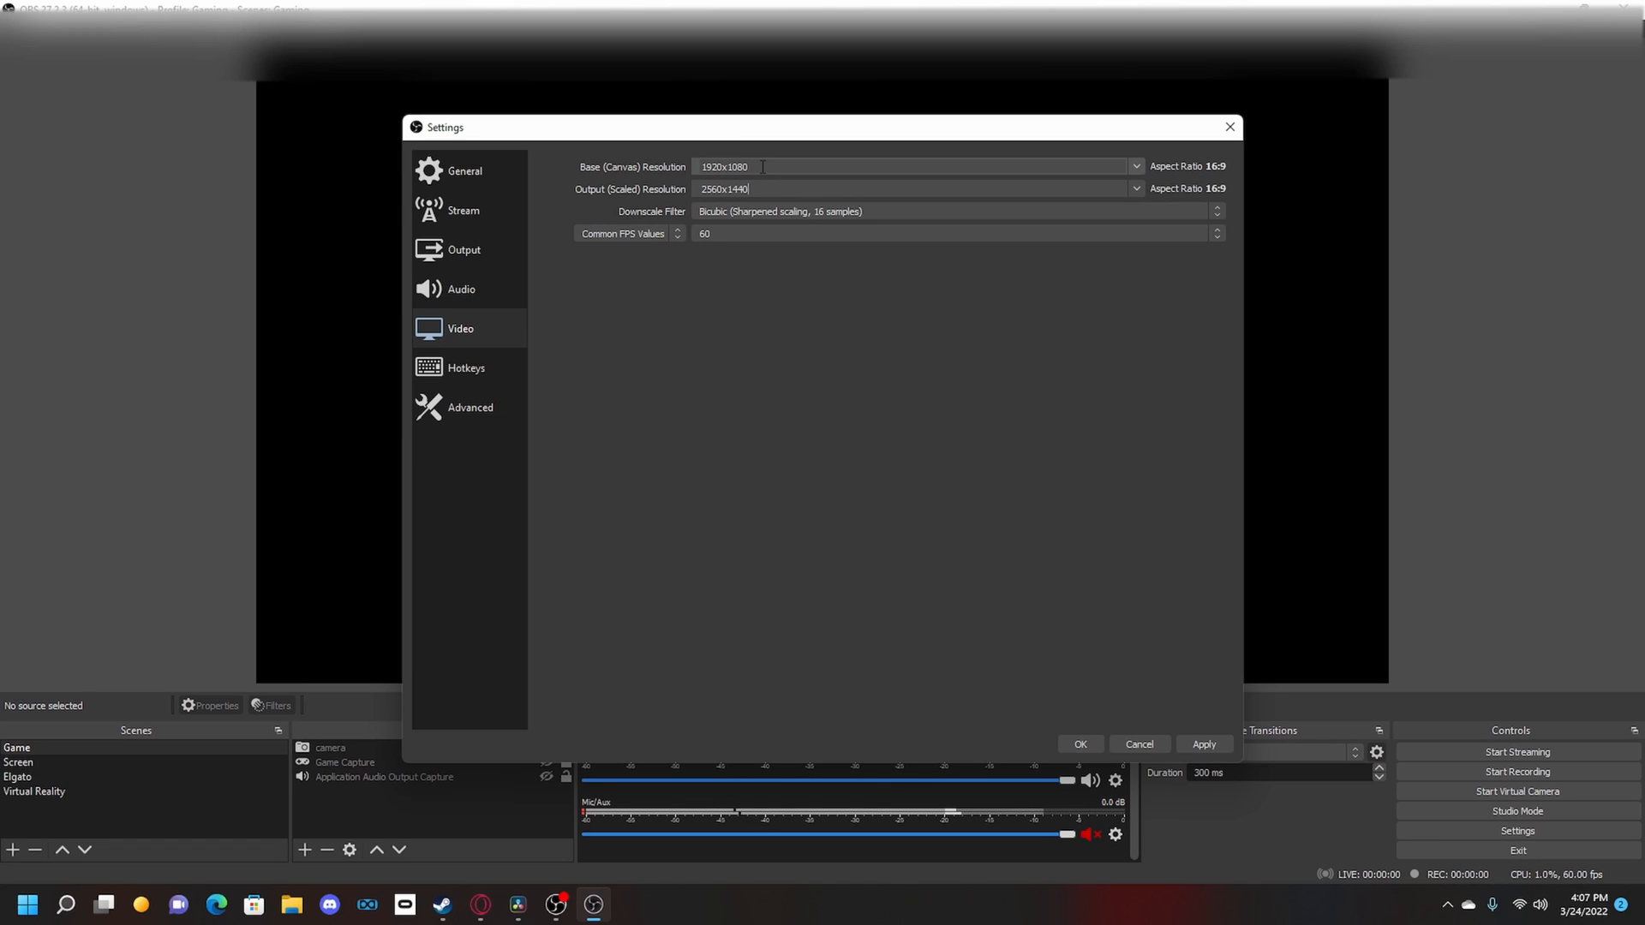
triple_click(723, 166)
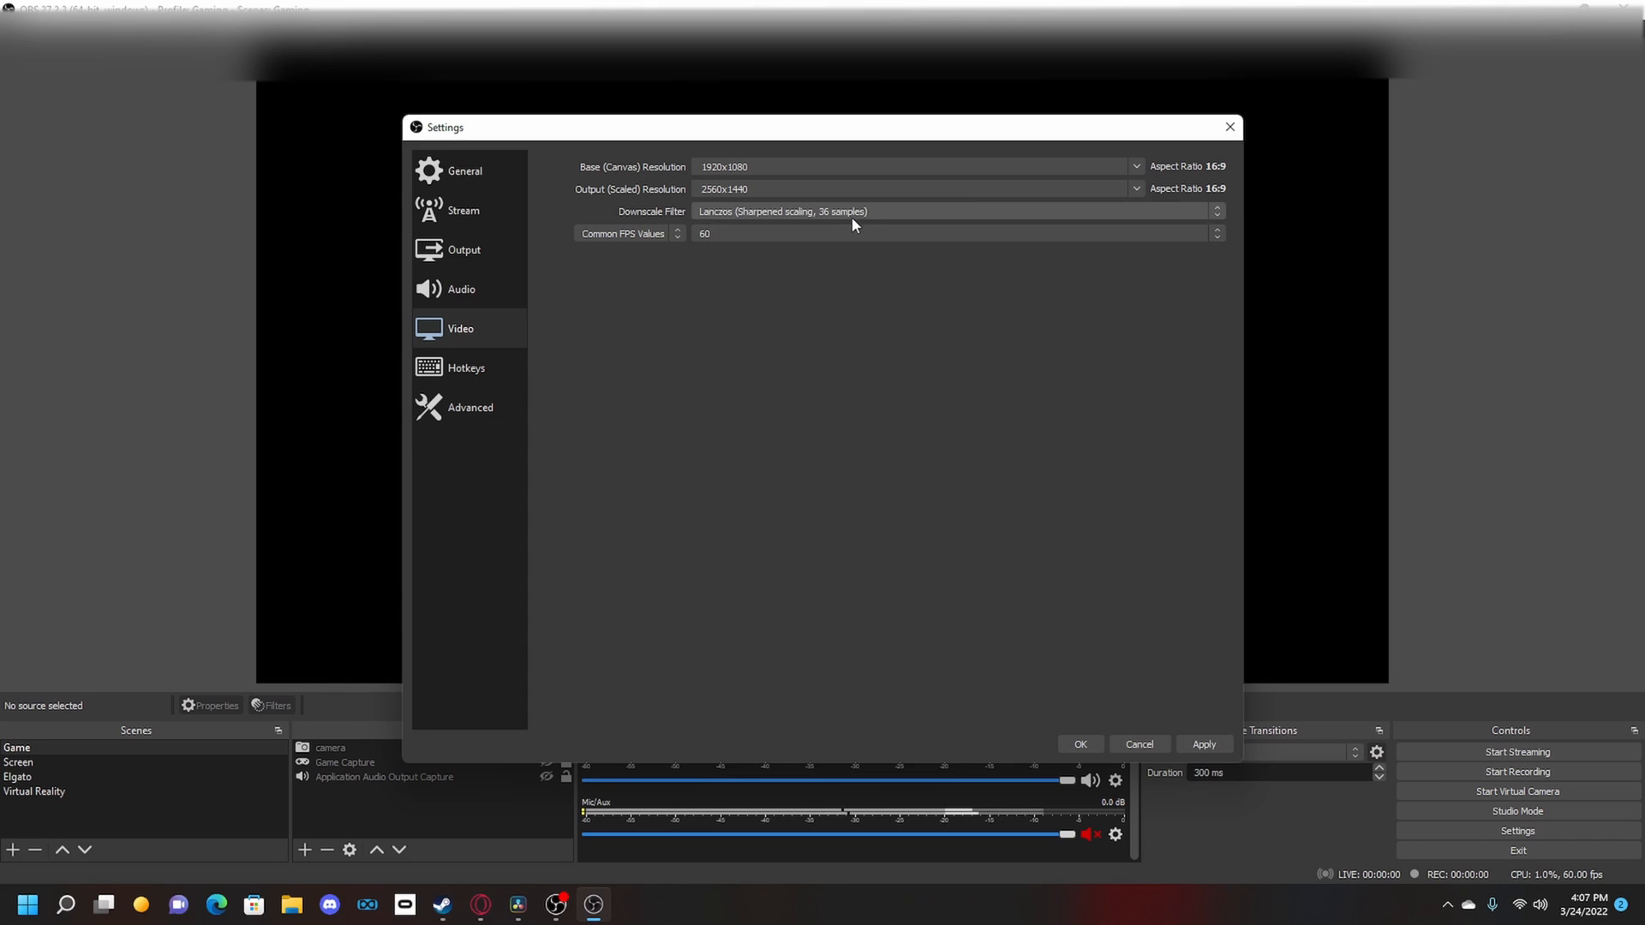
mouse_move(876, 358)
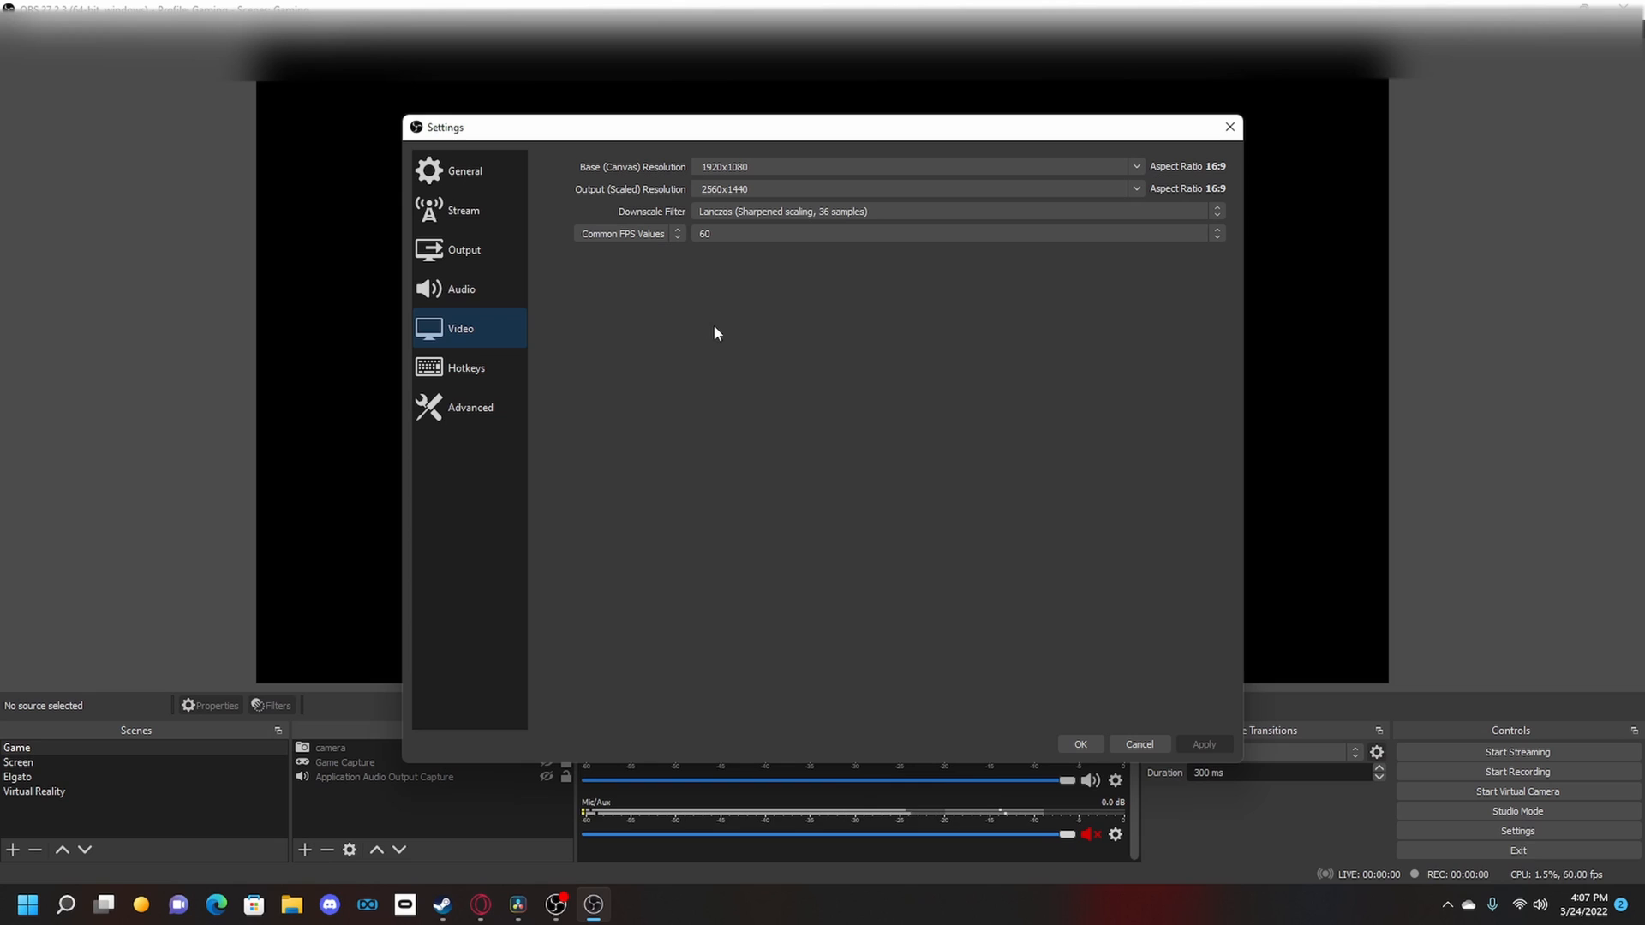
click(464, 250)
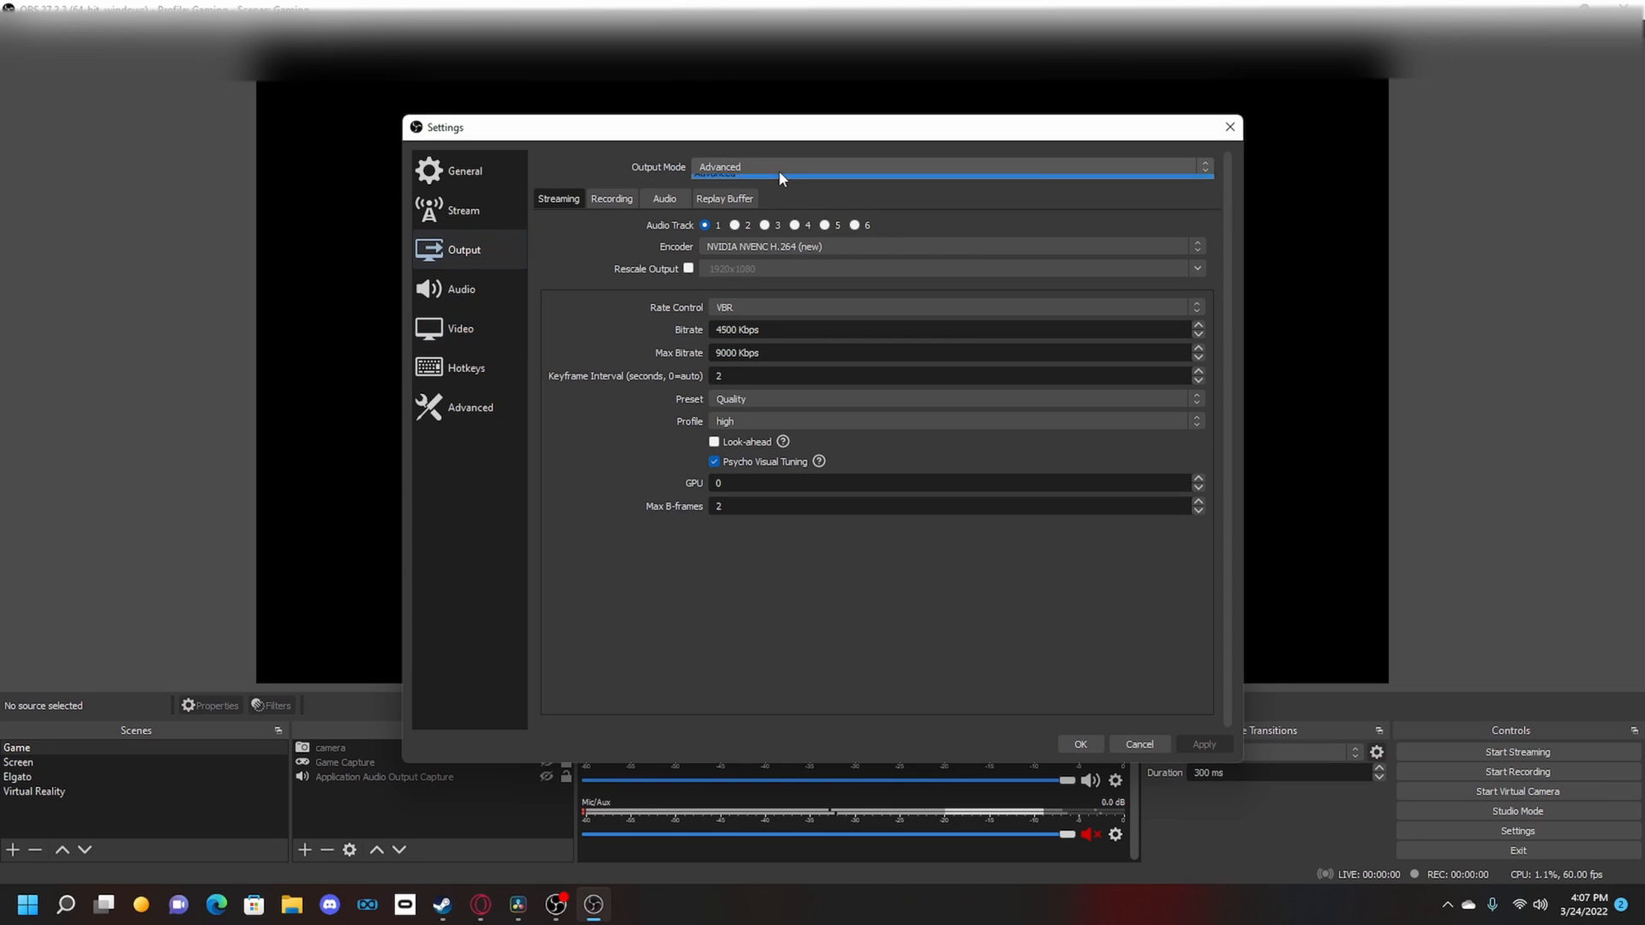
click(949, 167)
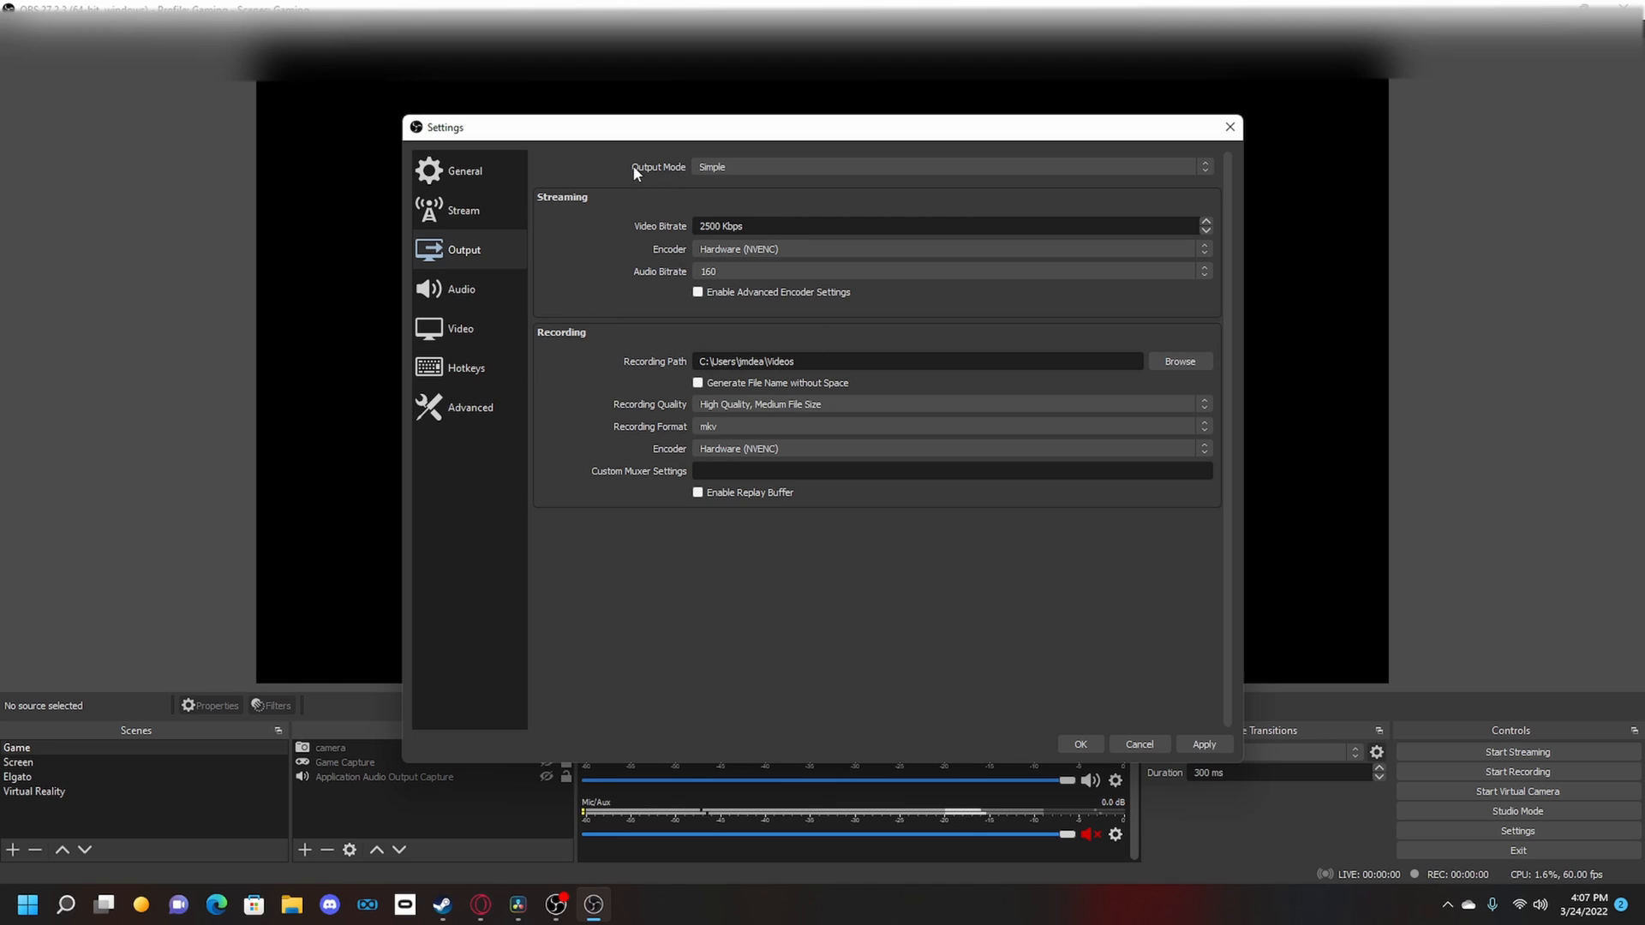
click(949, 166)
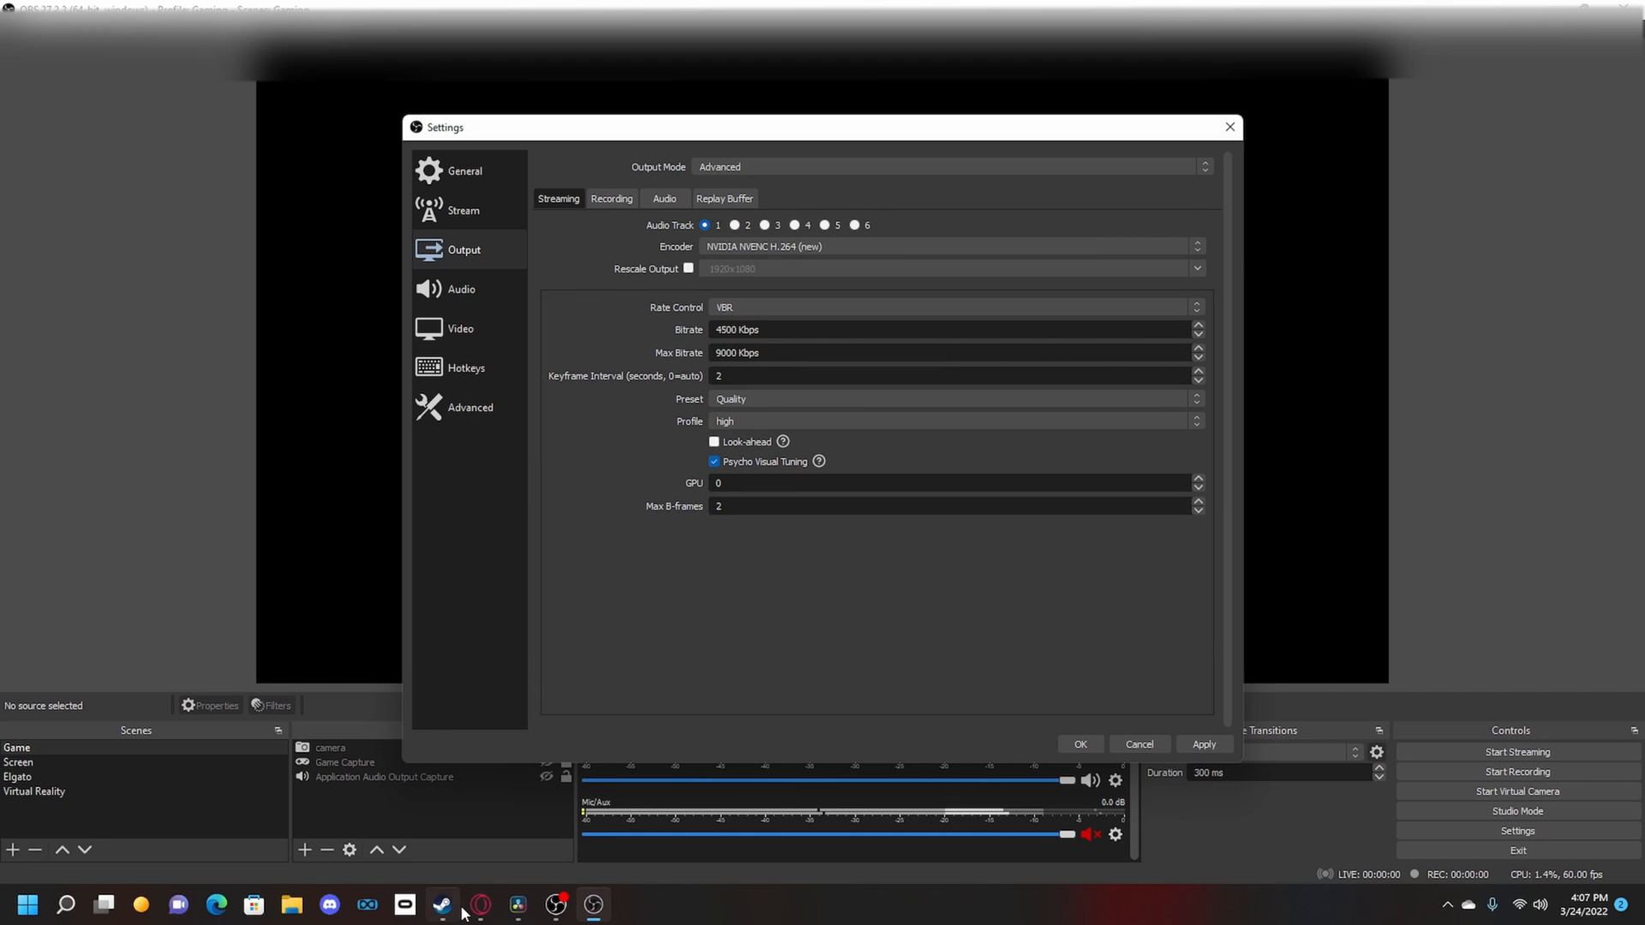
click(442, 902)
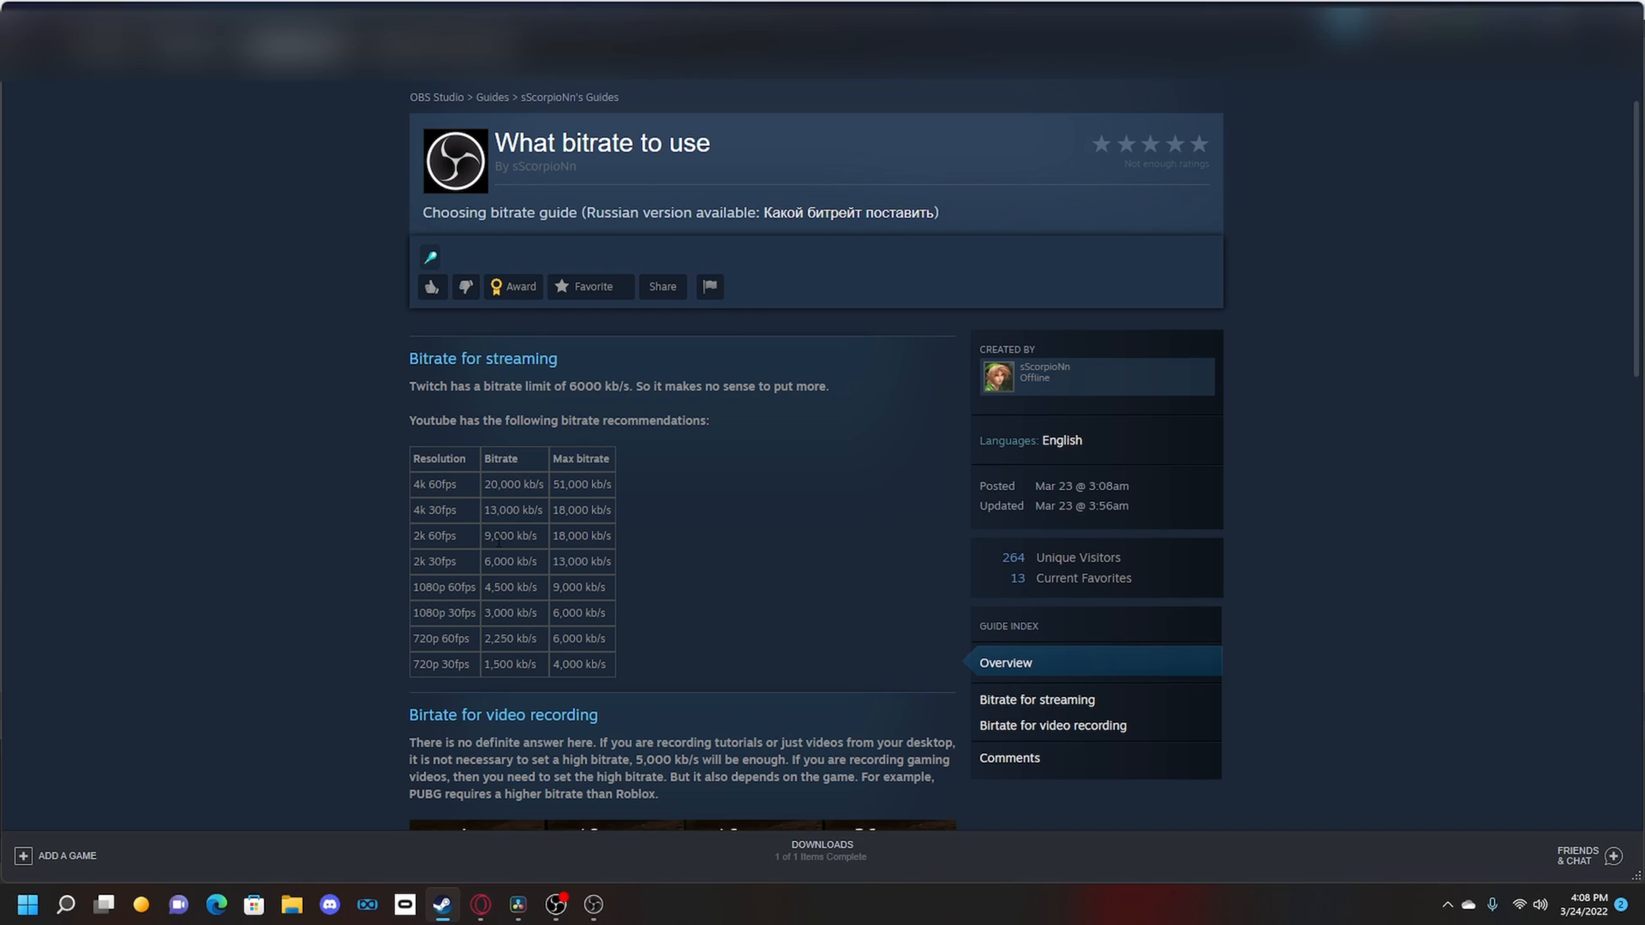
mouse_move(408, 594)
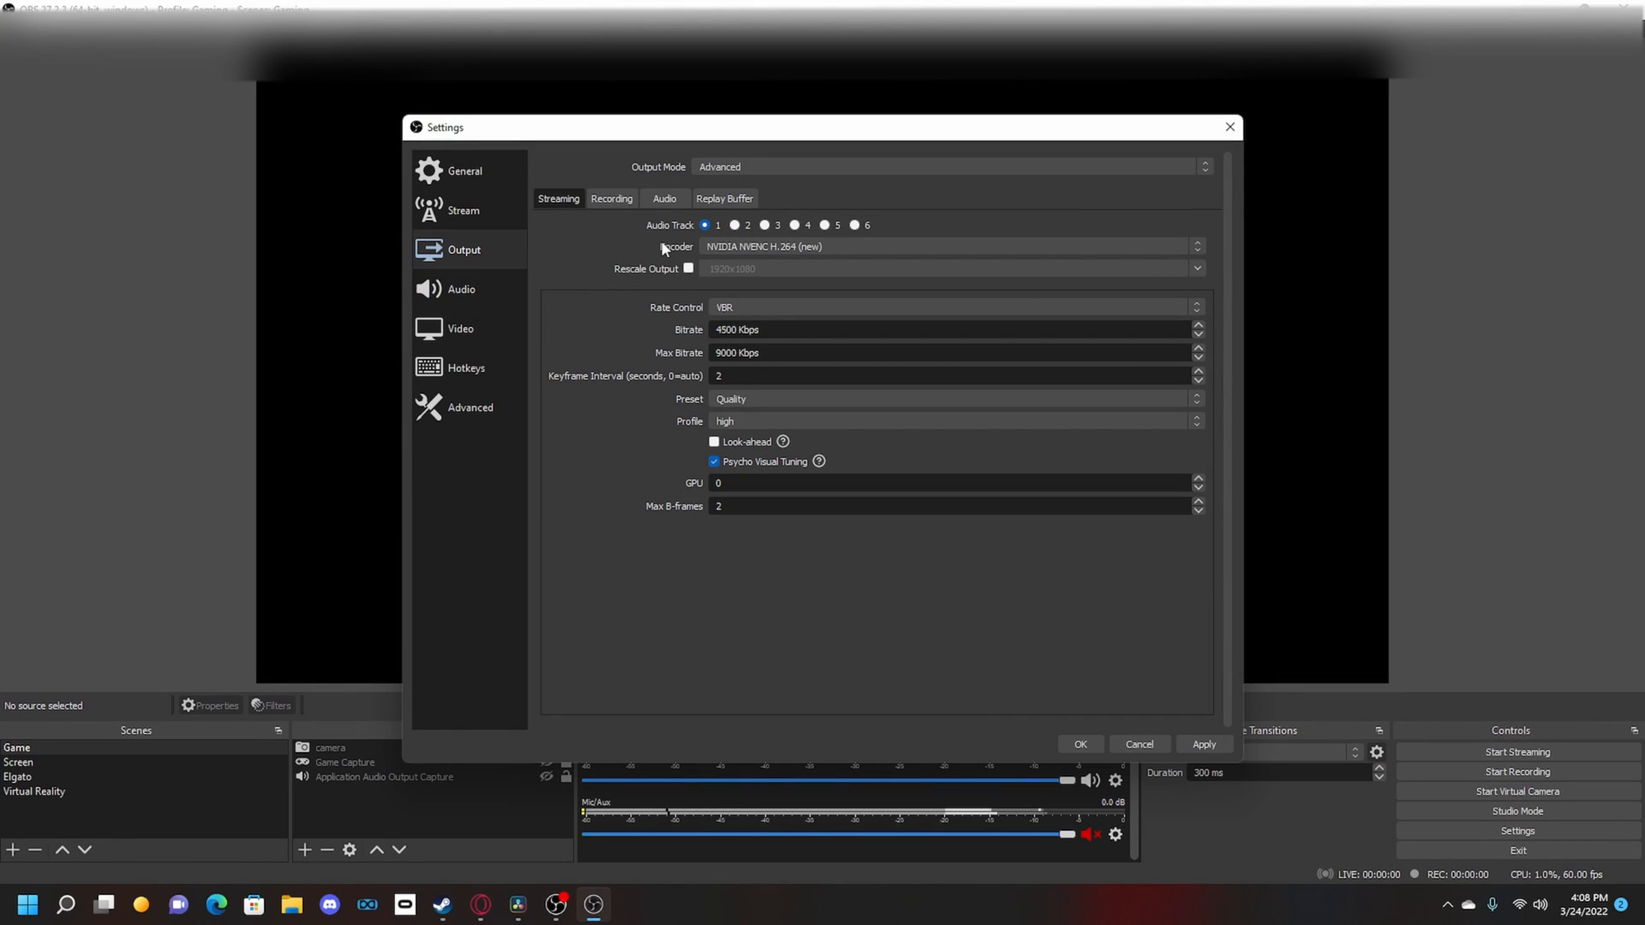
click(950, 245)
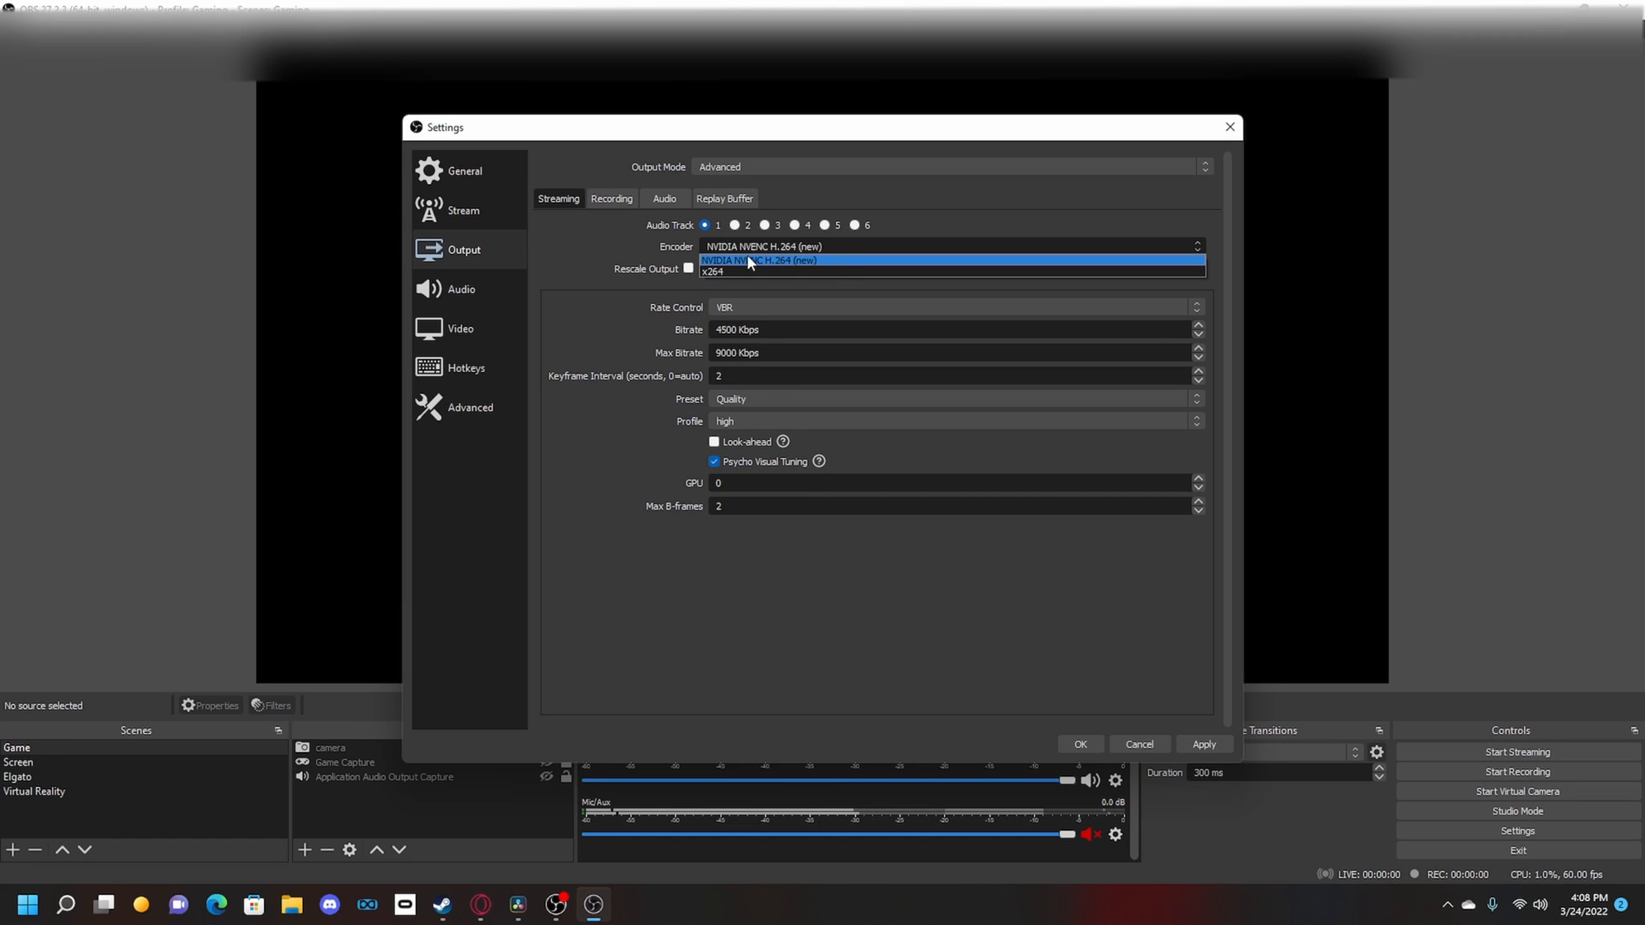
click(759, 261)
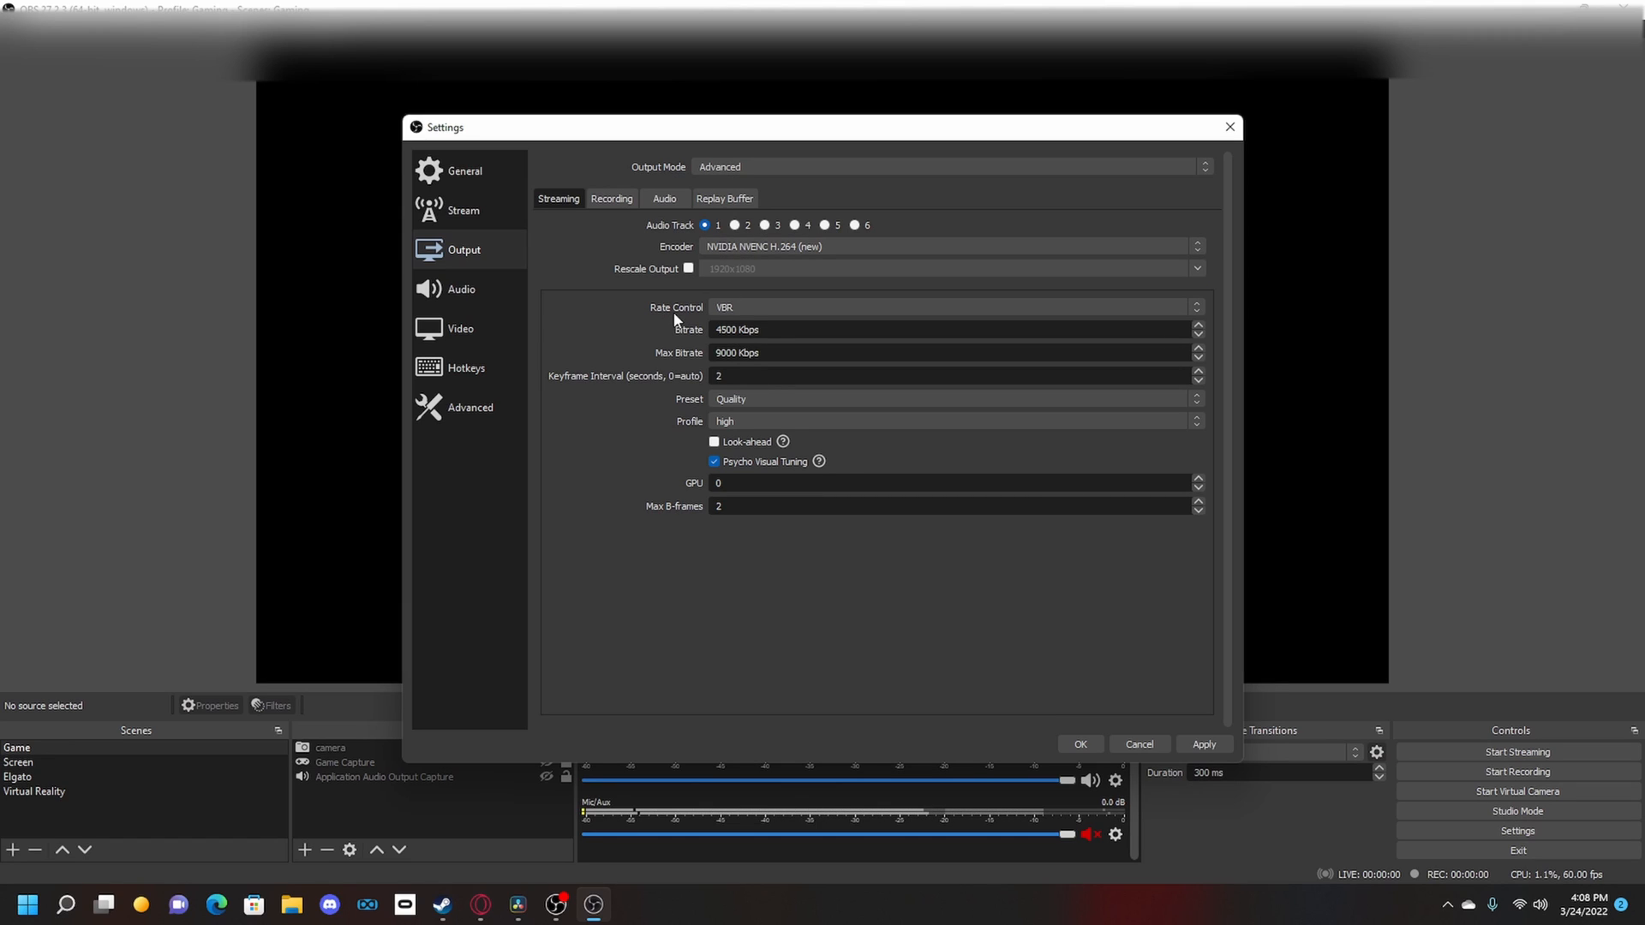
click(953, 307)
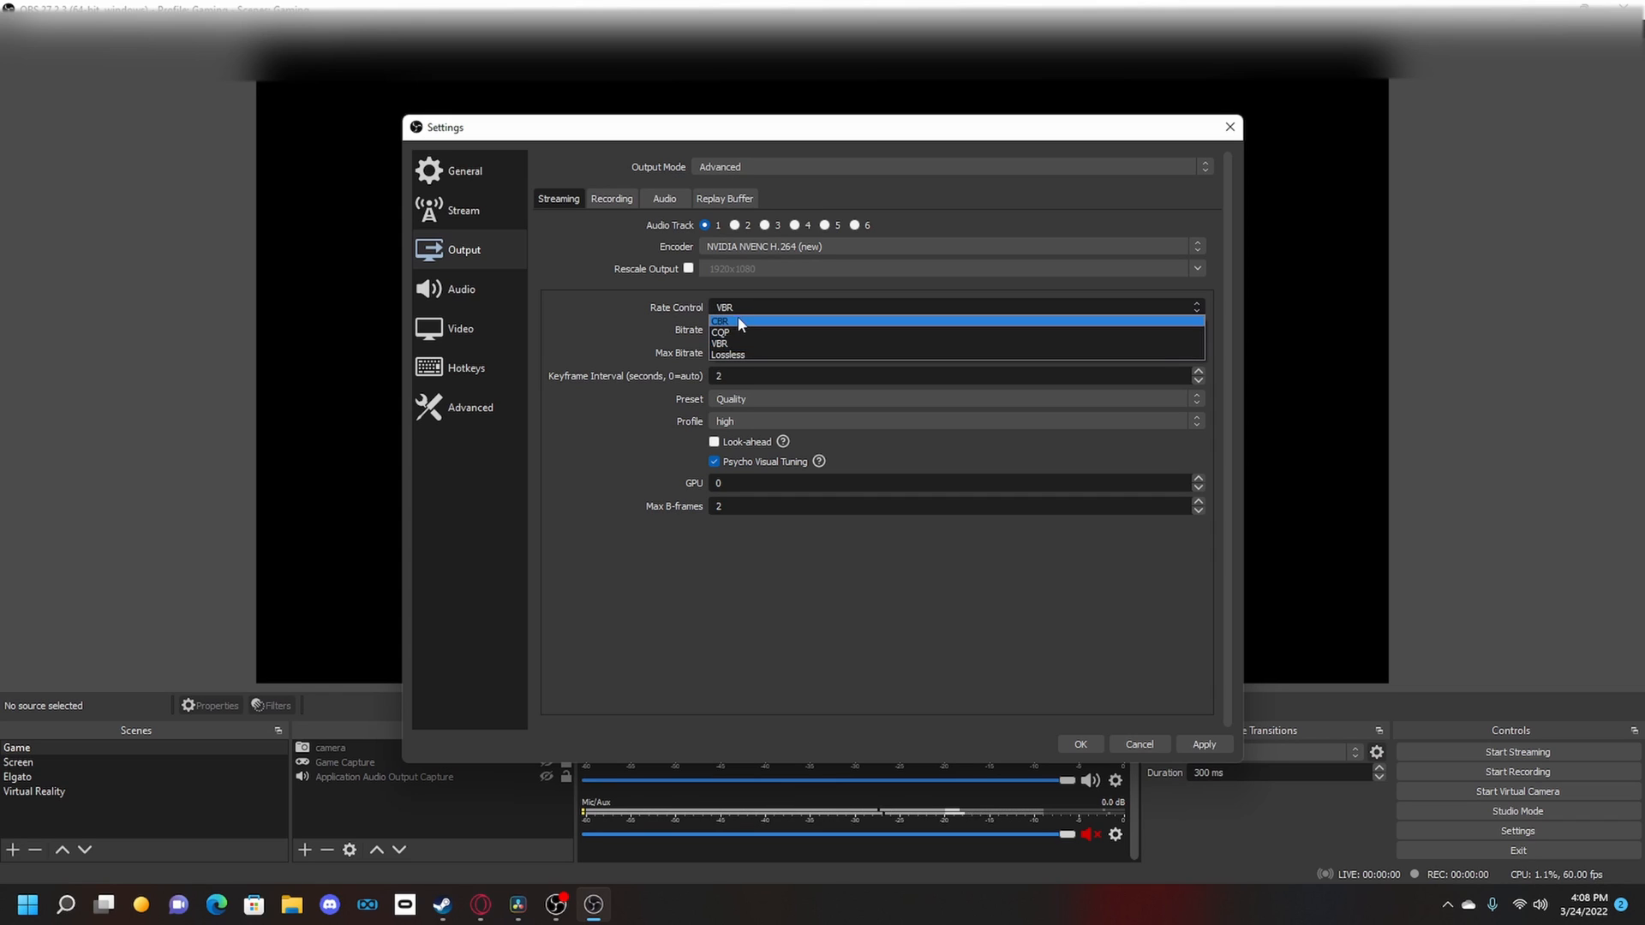
mouse_move(735, 344)
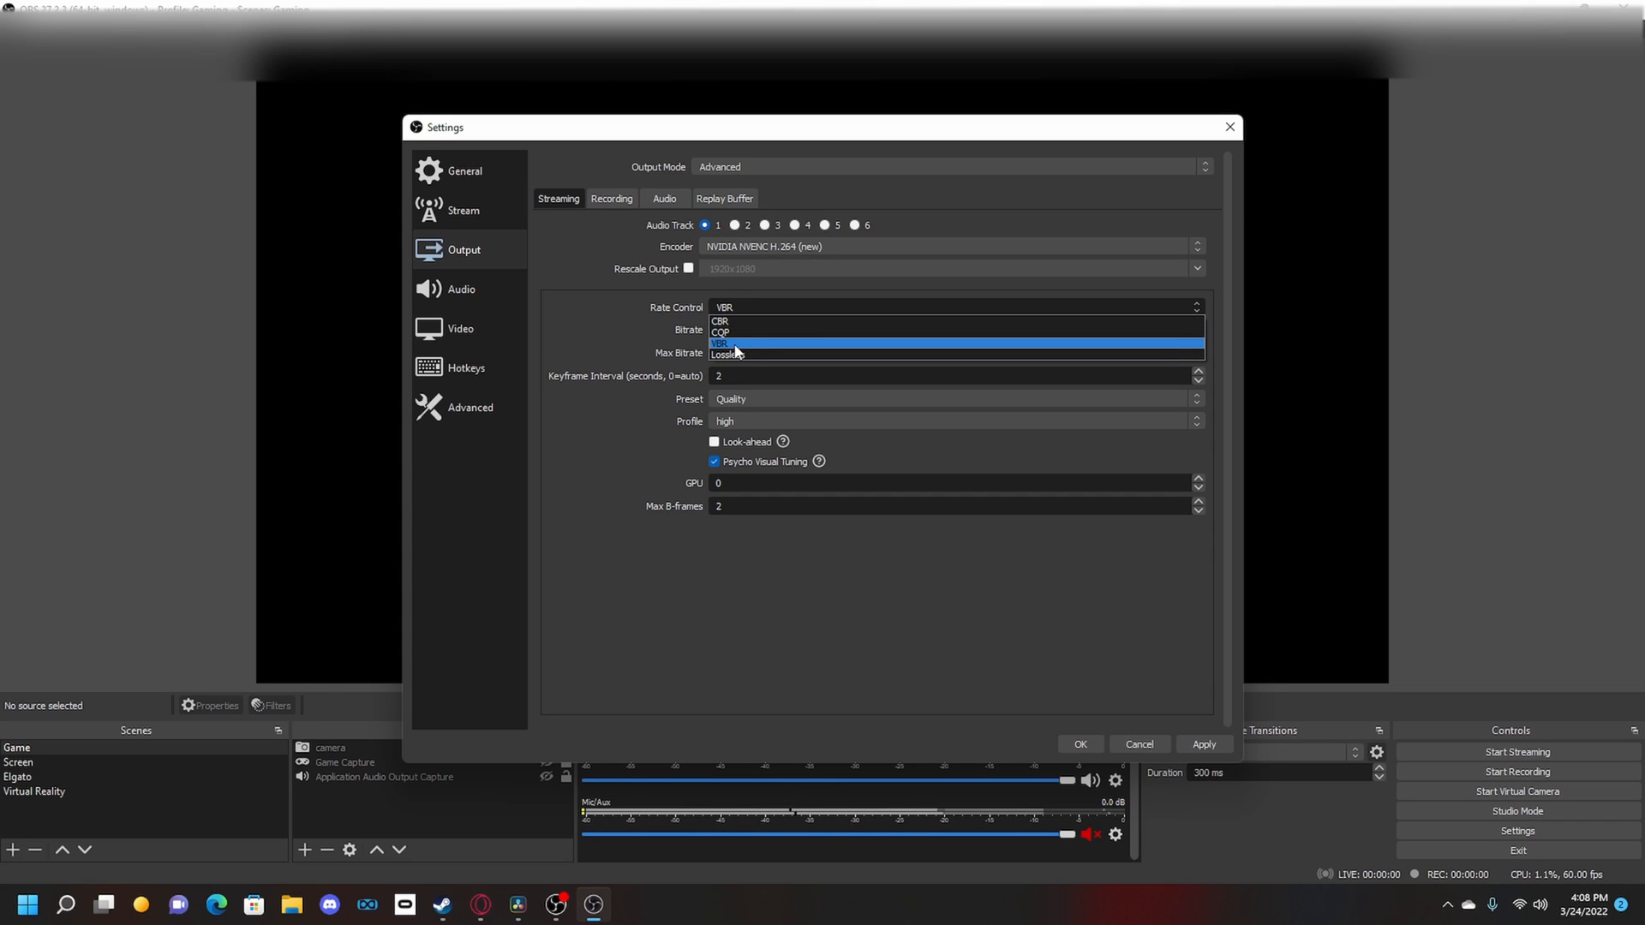
click(718, 343)
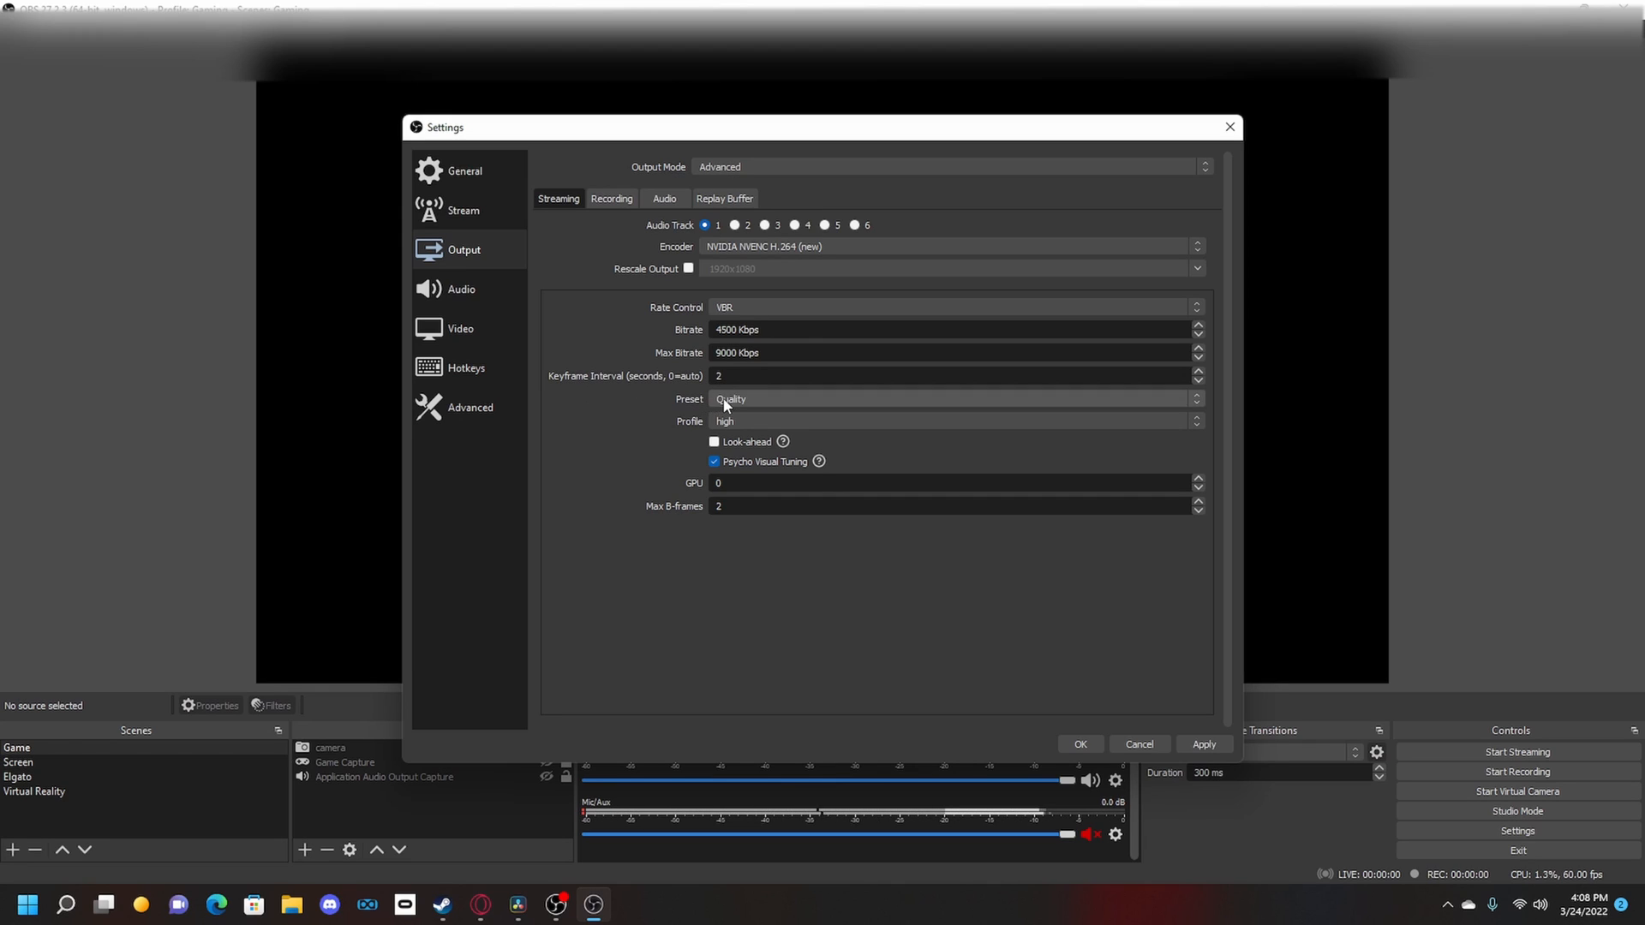
click(952, 399)
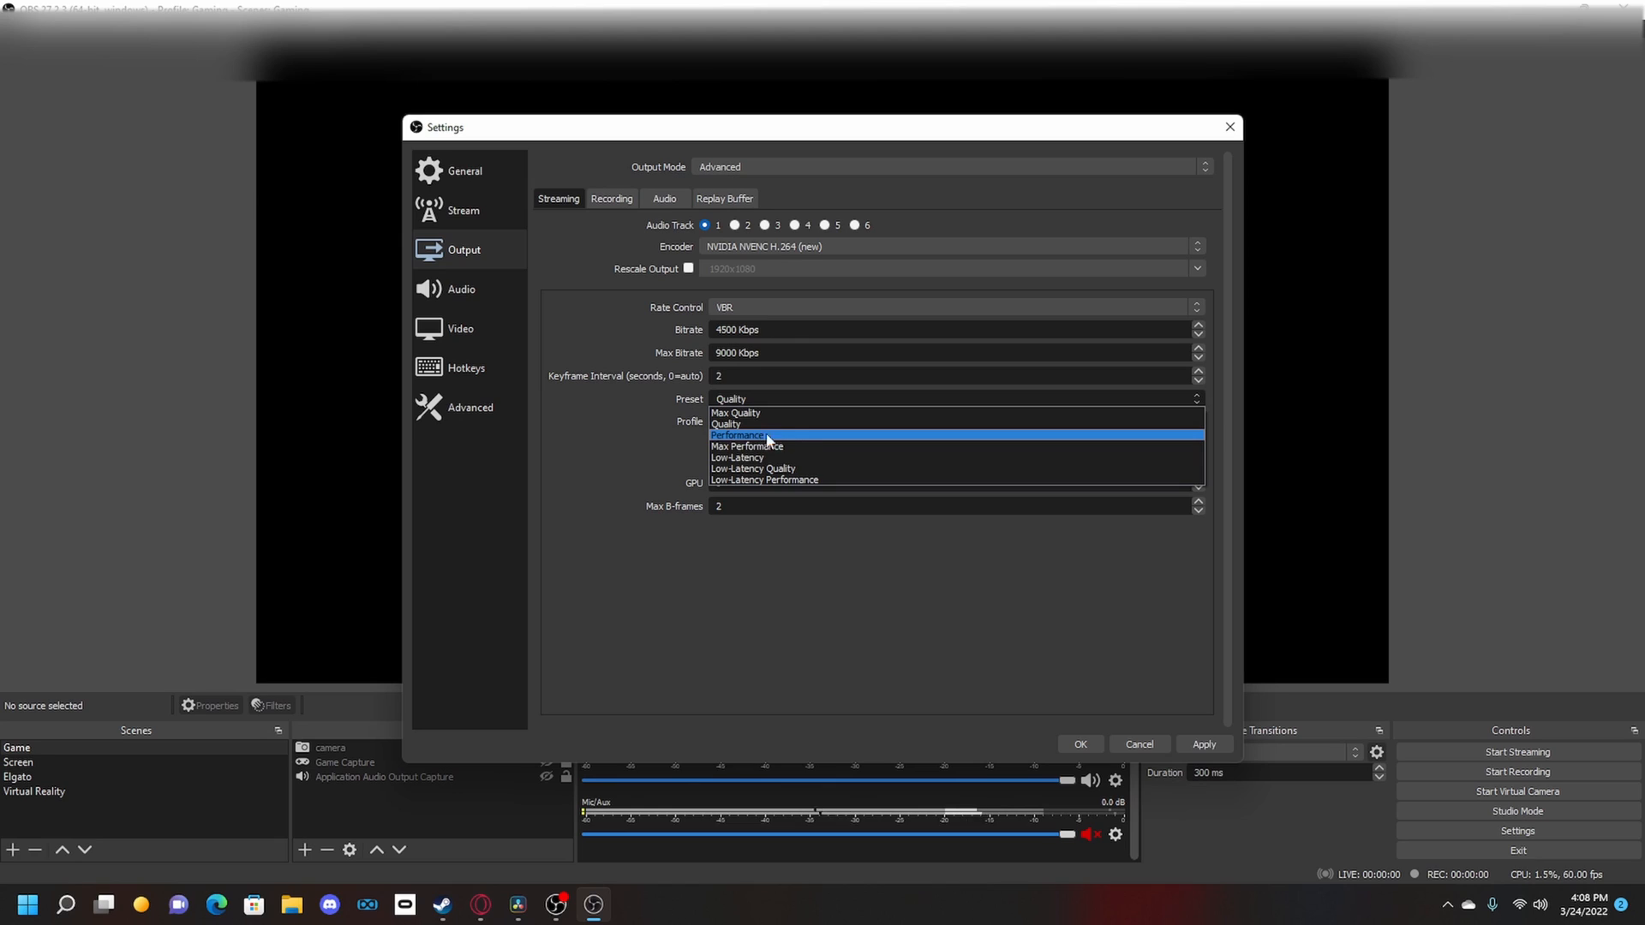
mouse_move(801, 456)
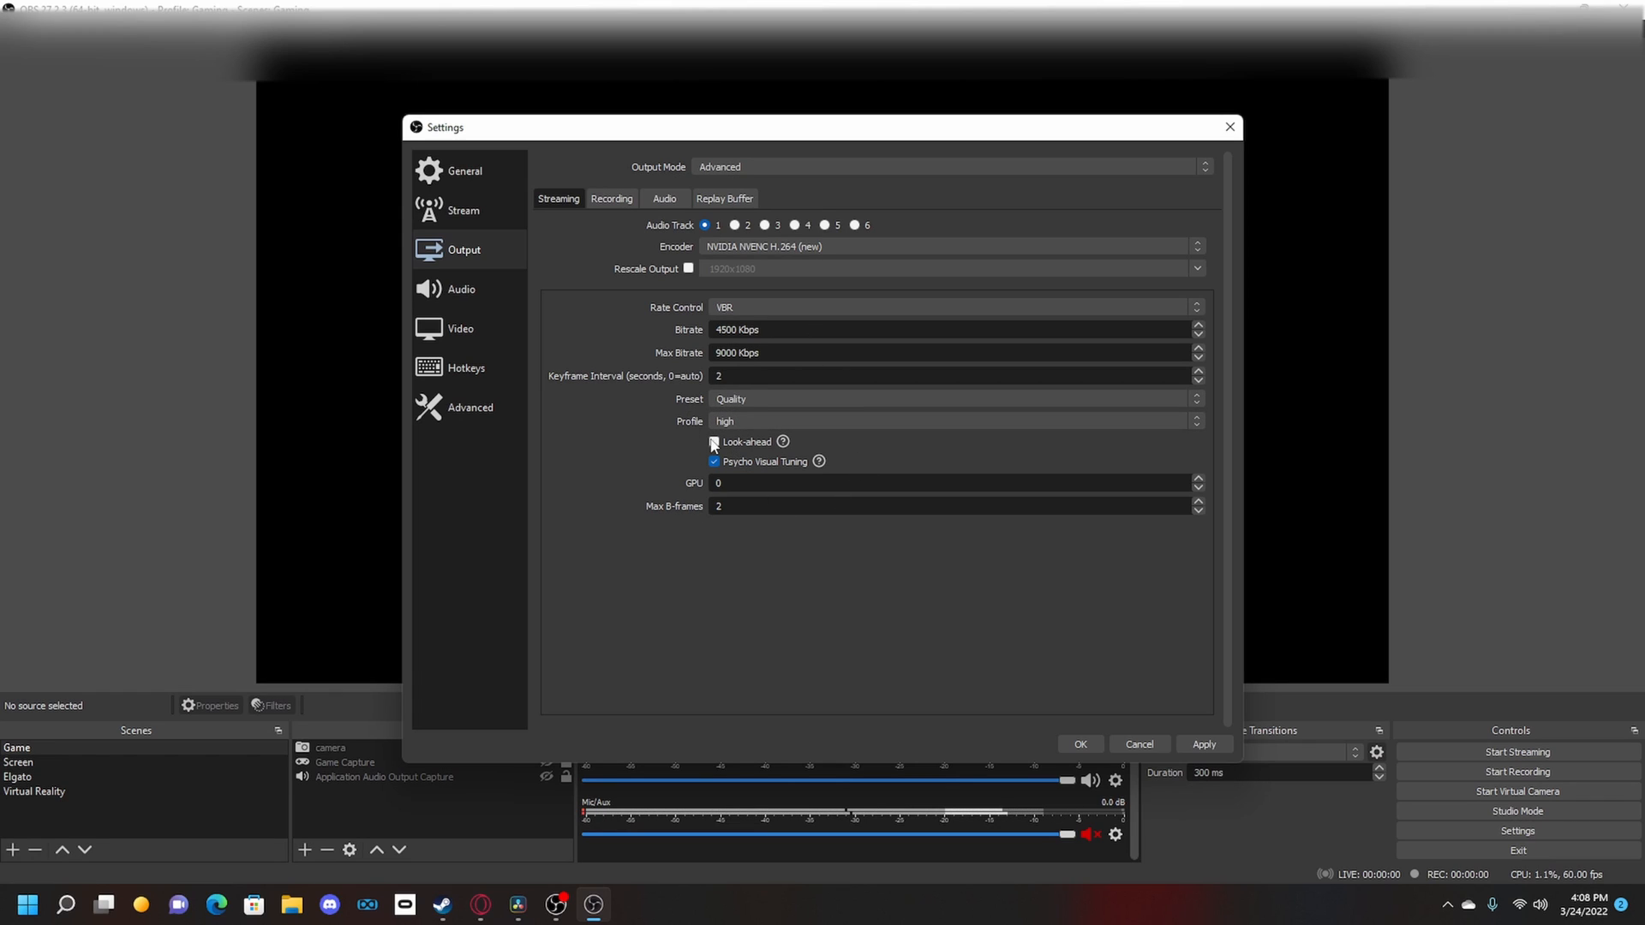
click(714, 442)
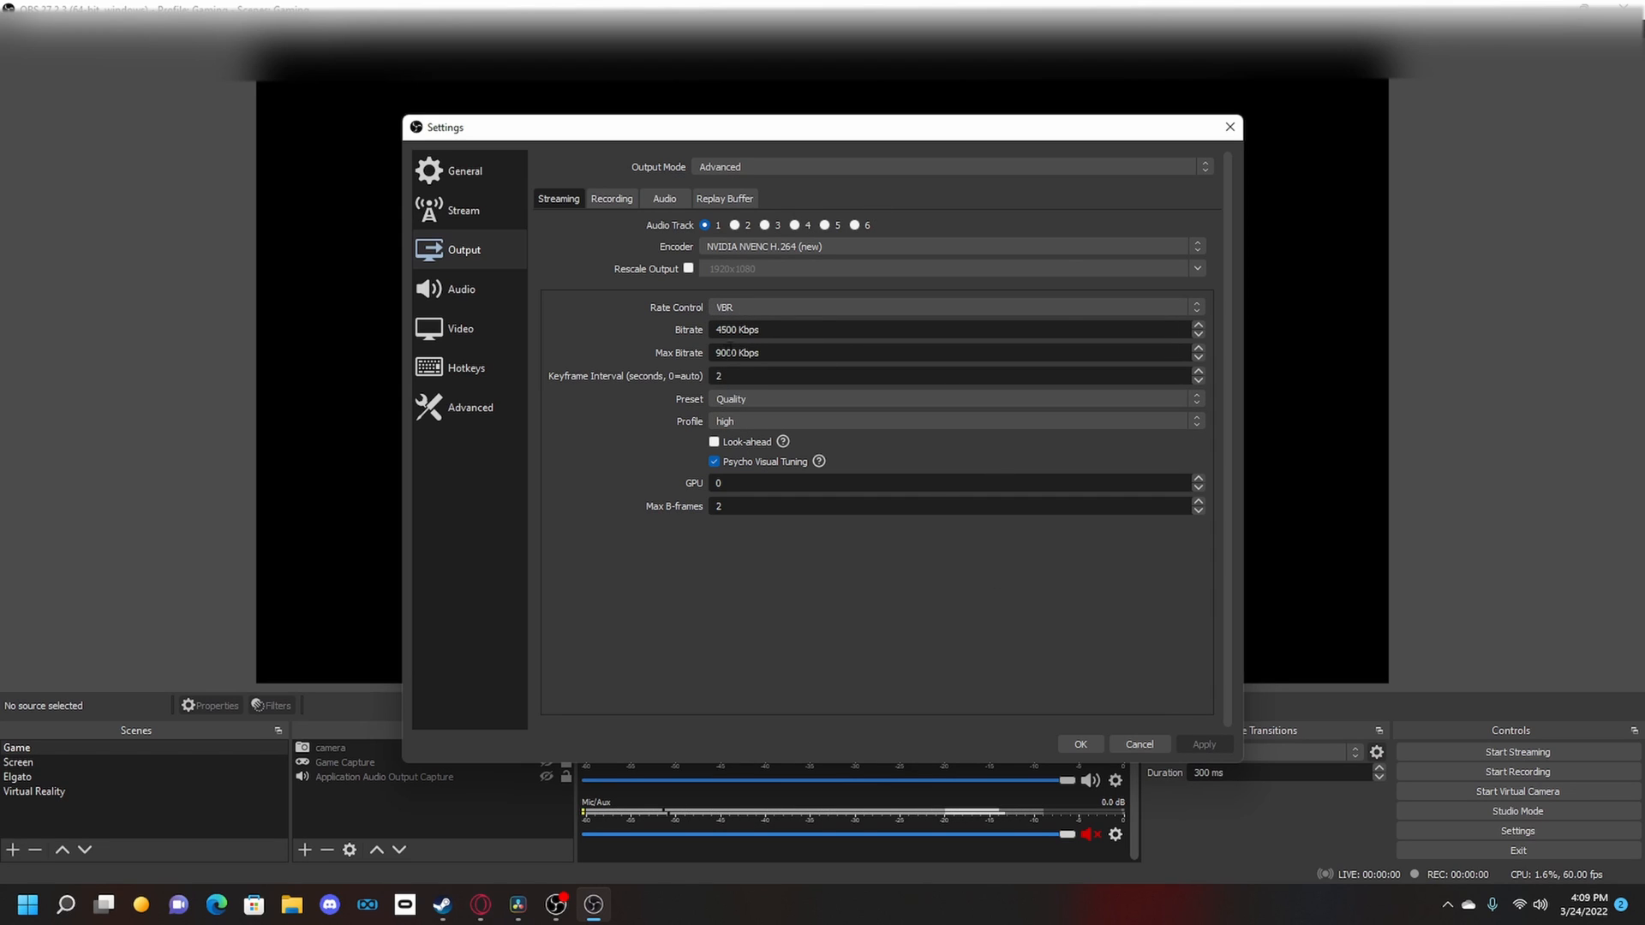
mouse_move(735, 353)
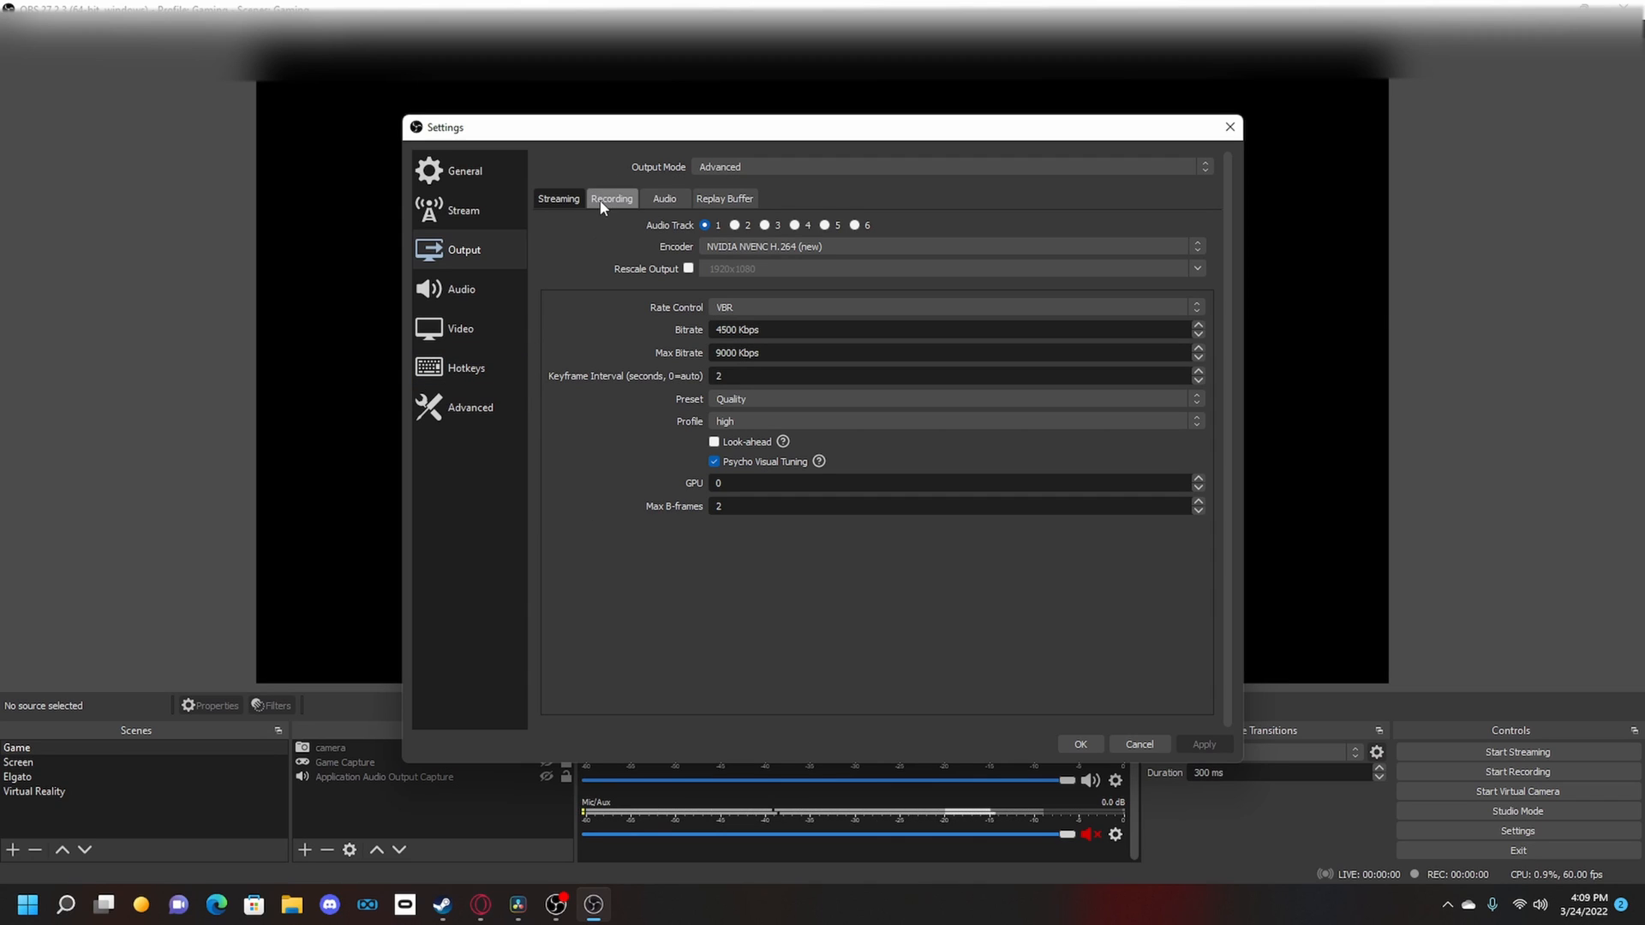
Show the Recording output settings, keeping mp4 as the recording format
click(610, 198)
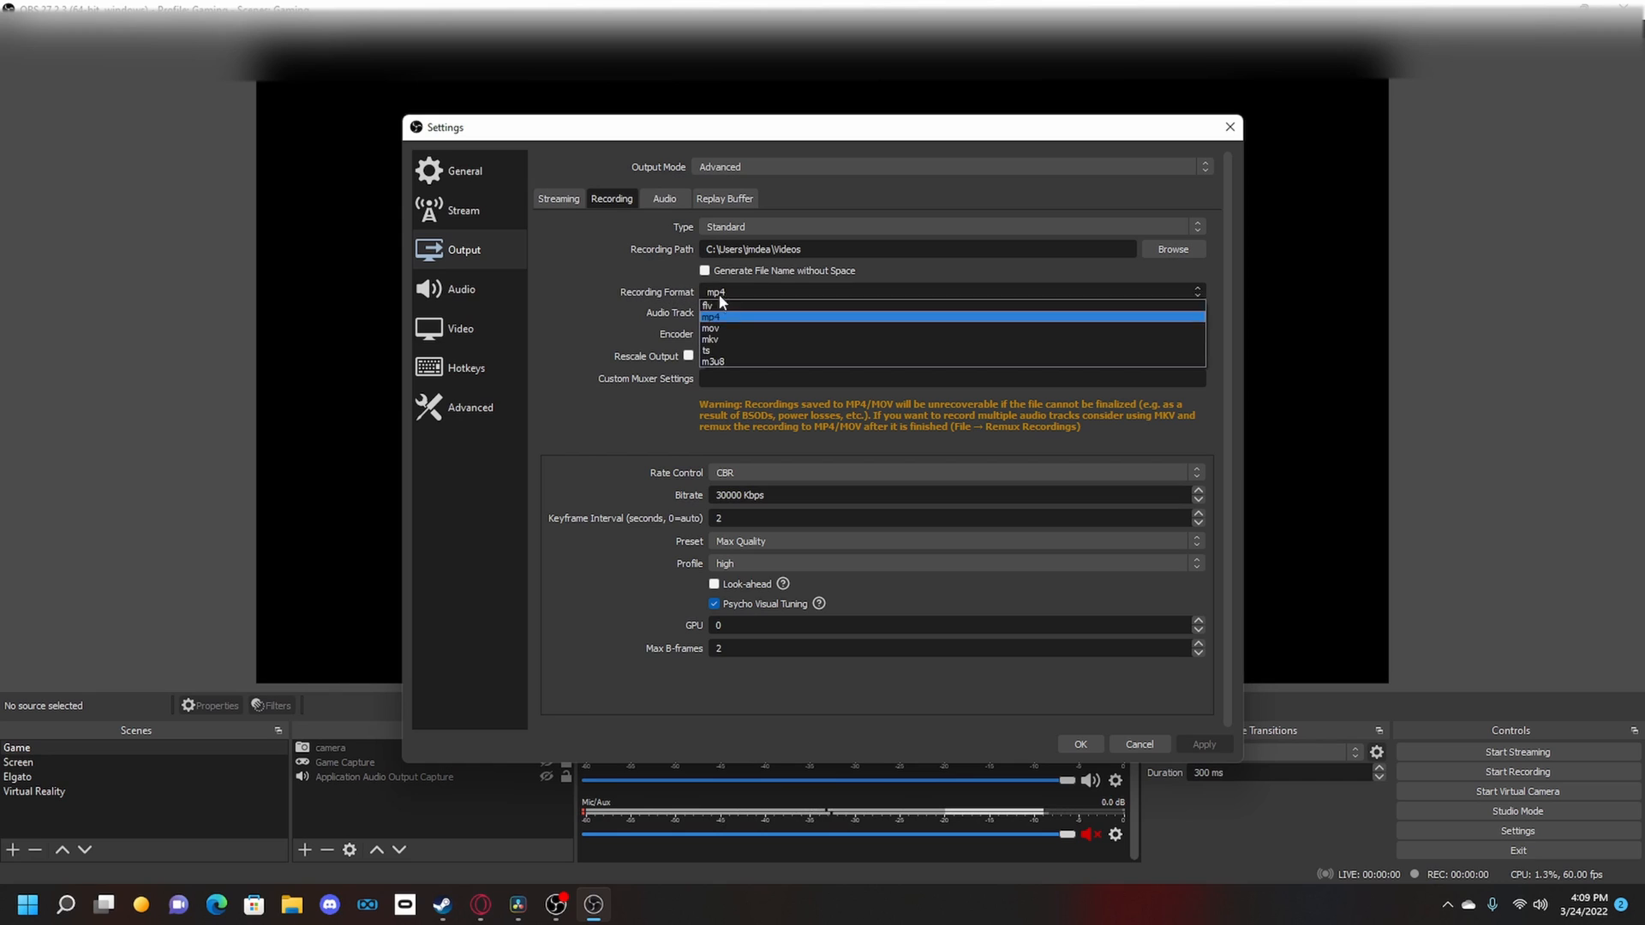
click(718, 303)
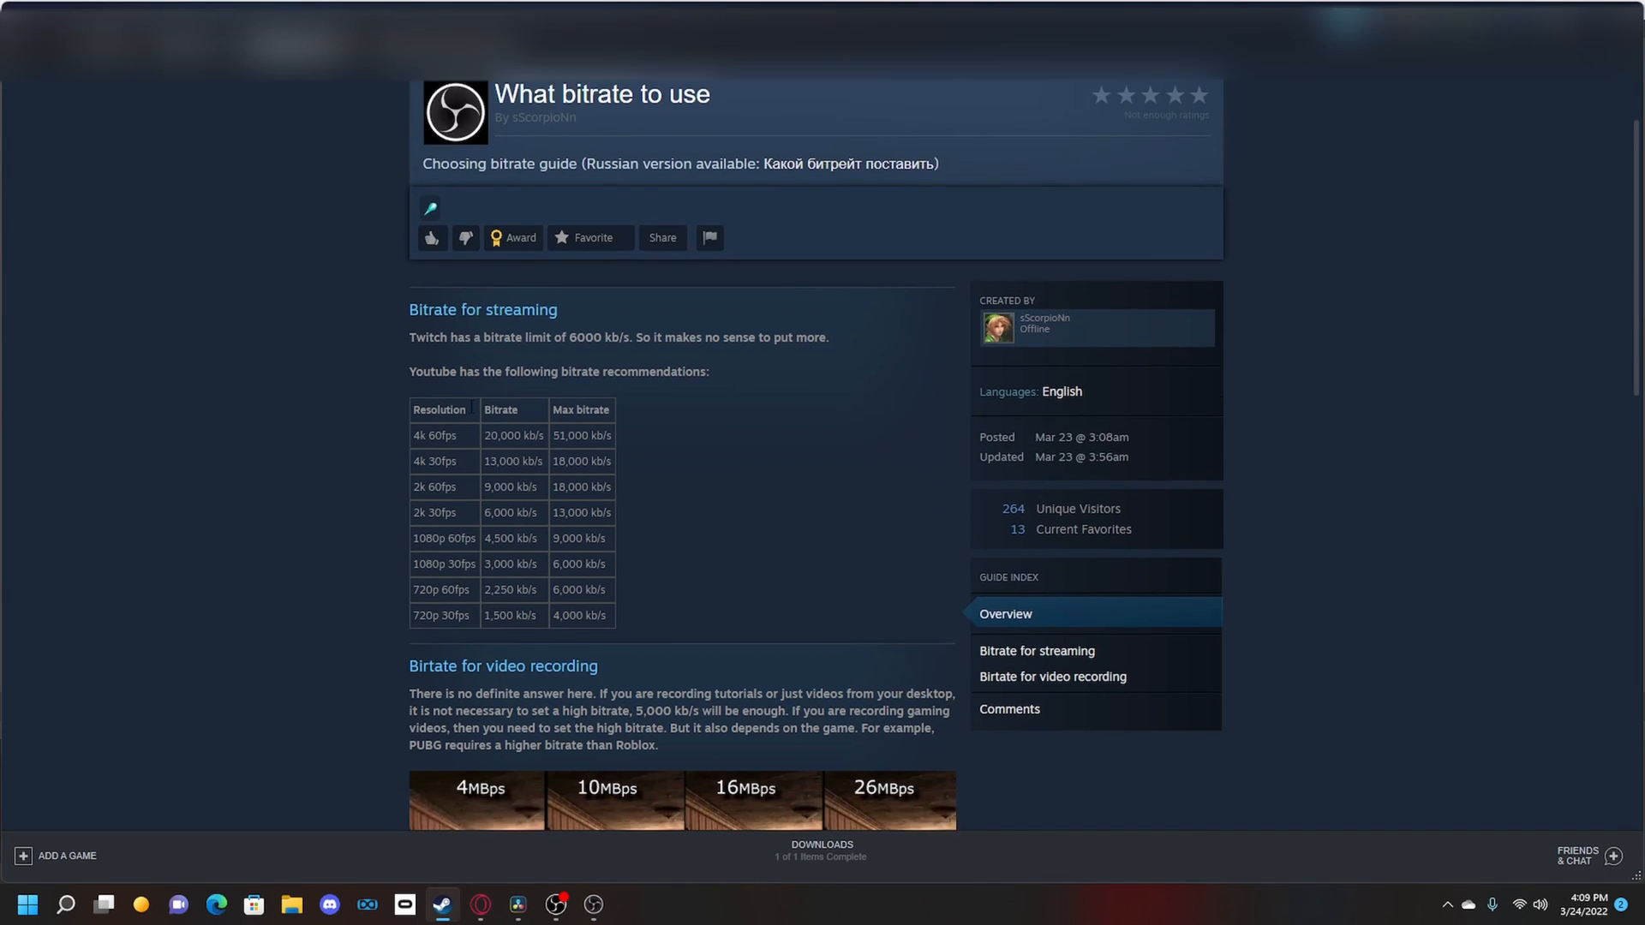
scroll(down, 3)
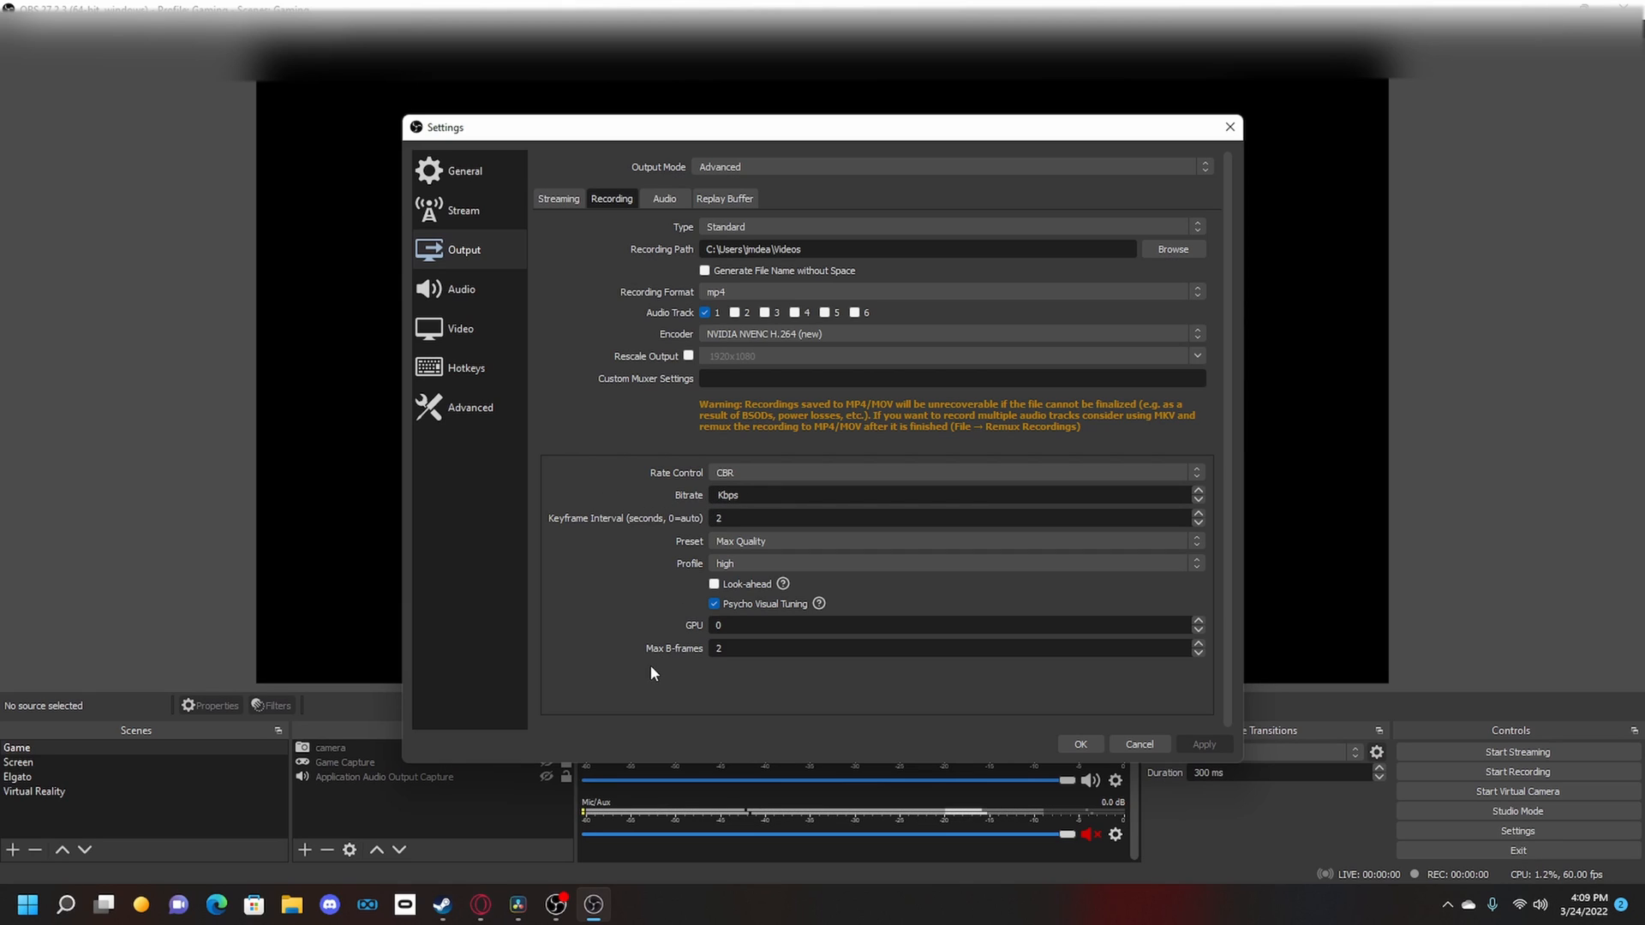
Set the CBR recording bitrate to 30000 Kbps and apply it
text(30000)
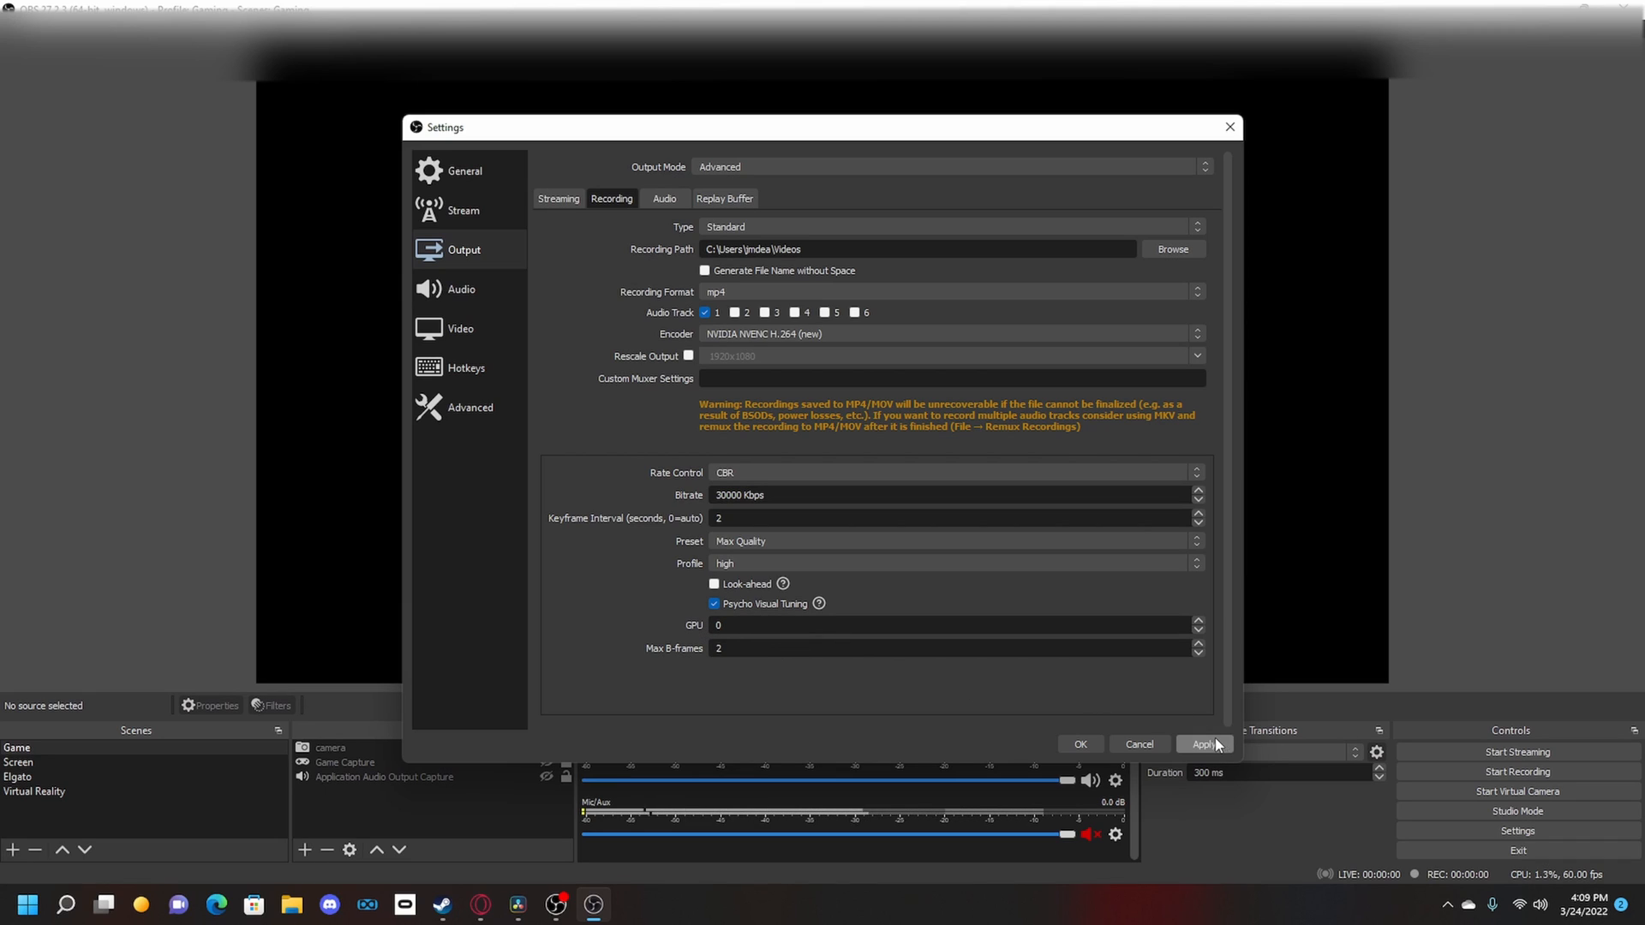
click(1204, 743)
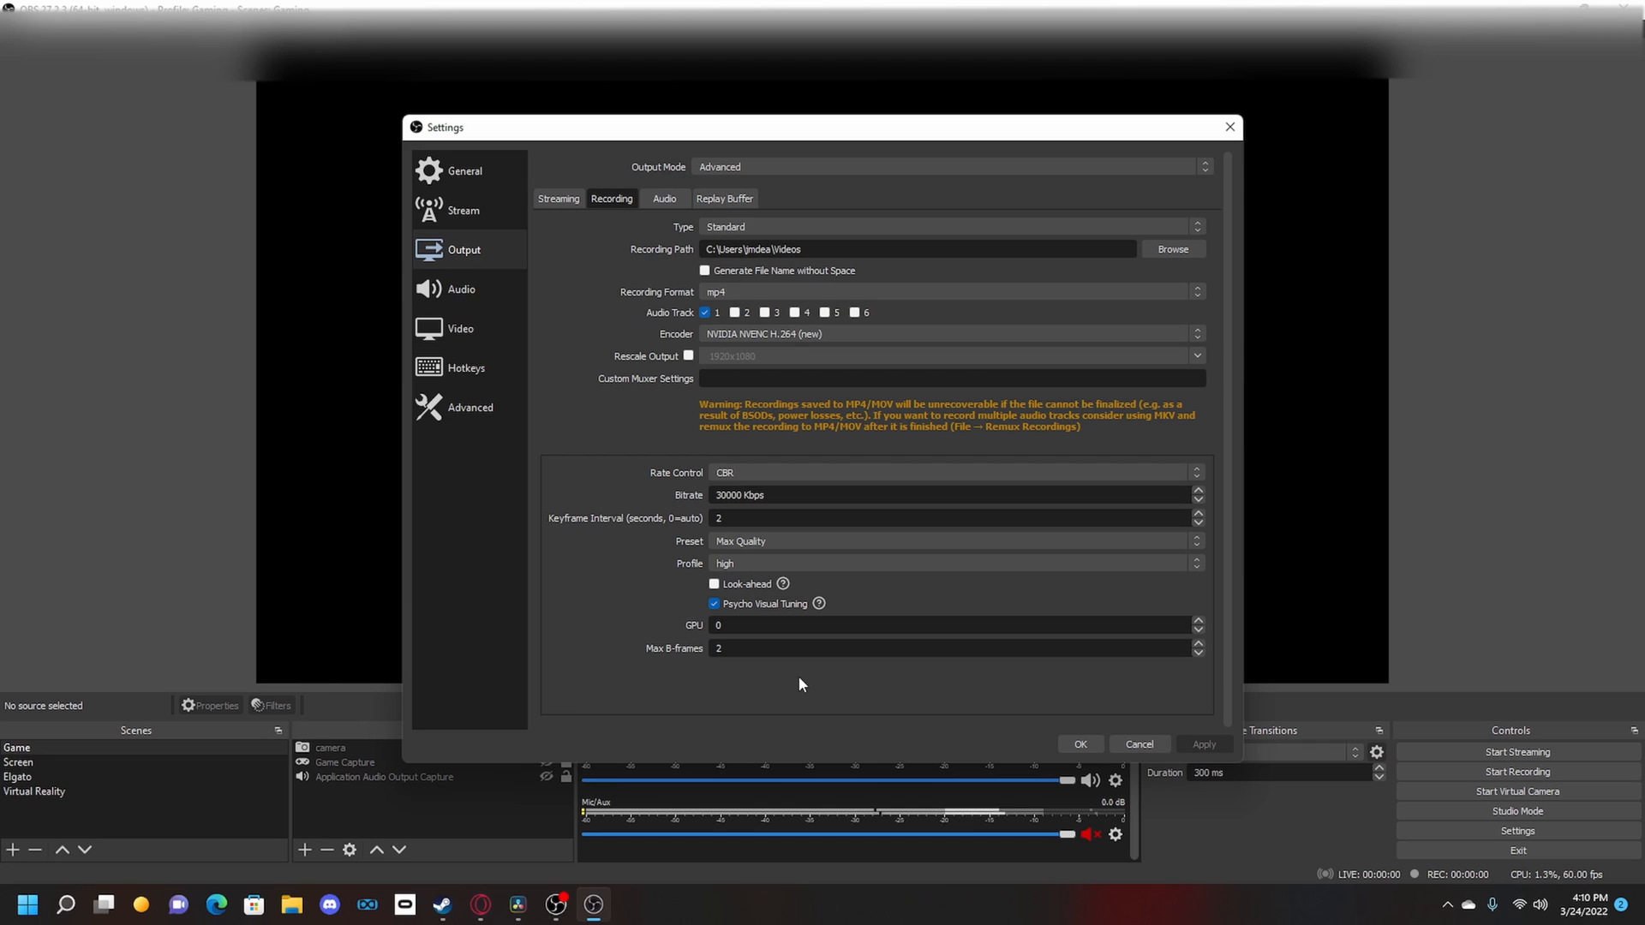
mouse_move(603, 442)
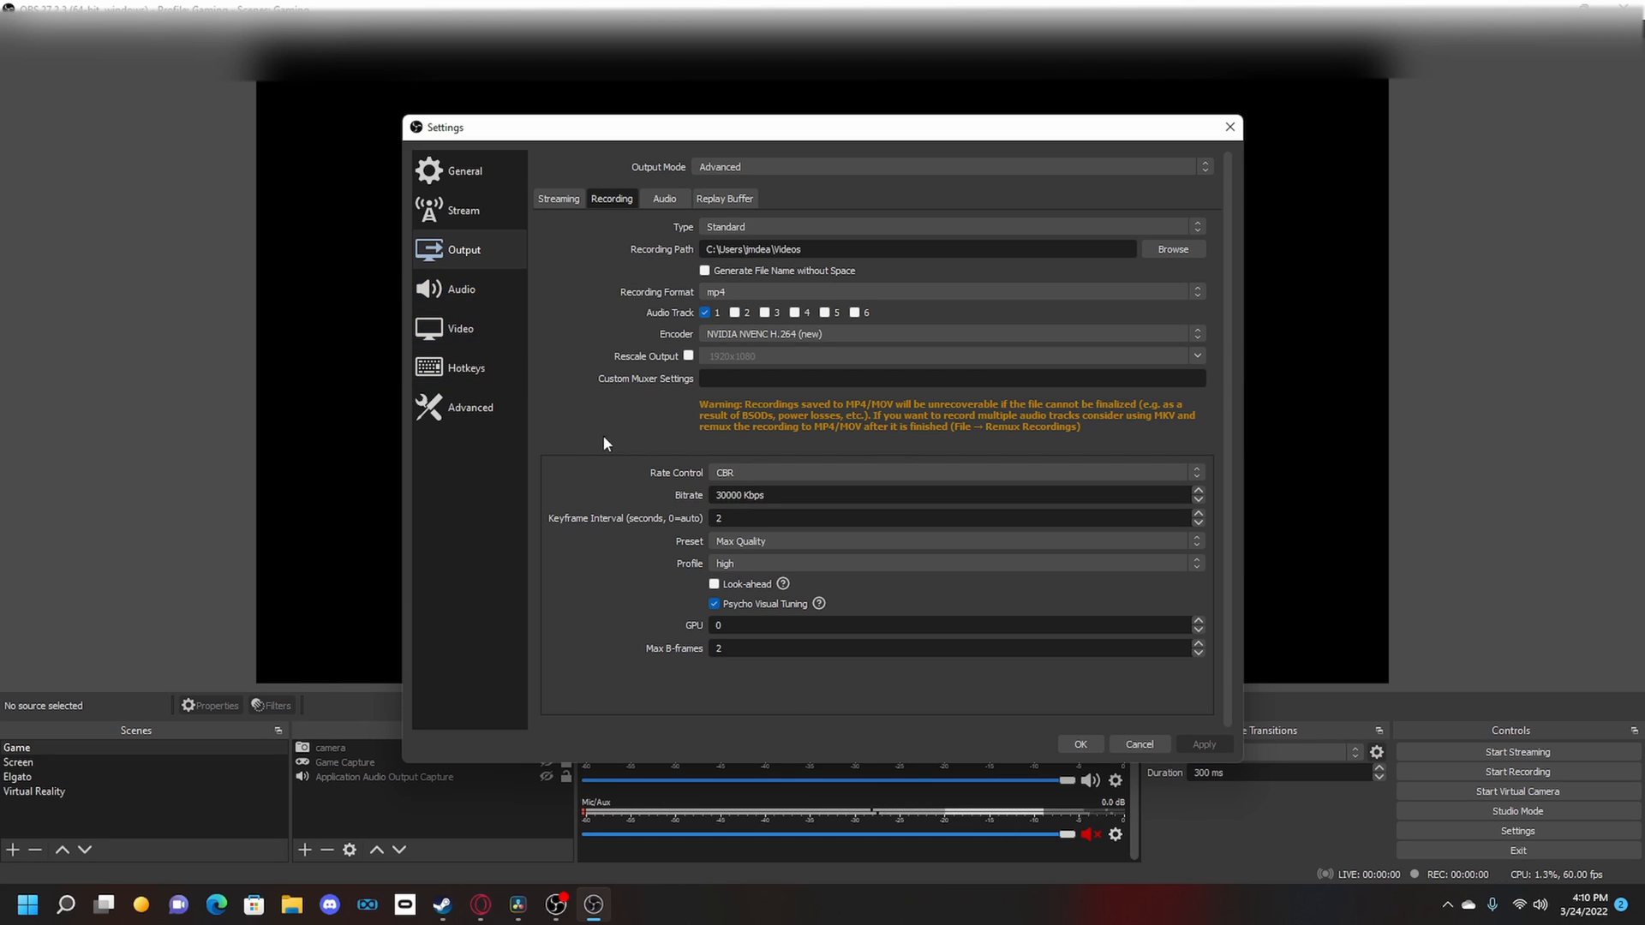
mouse_move(464, 329)
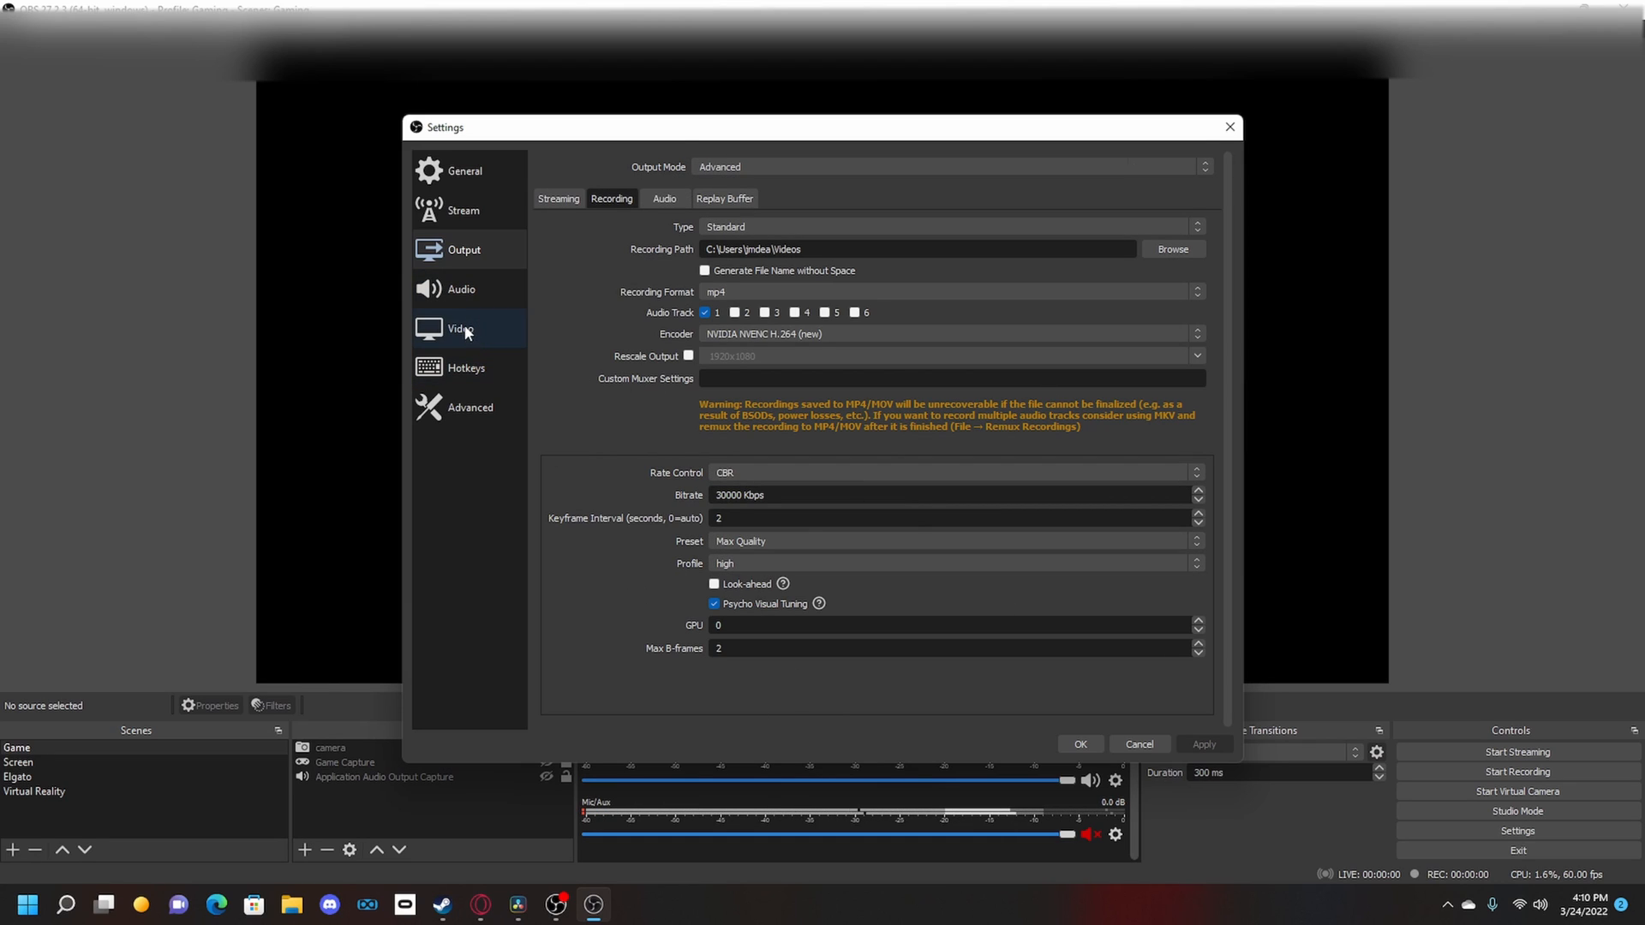
Check the Video settings page before closing Settings
click(459, 329)
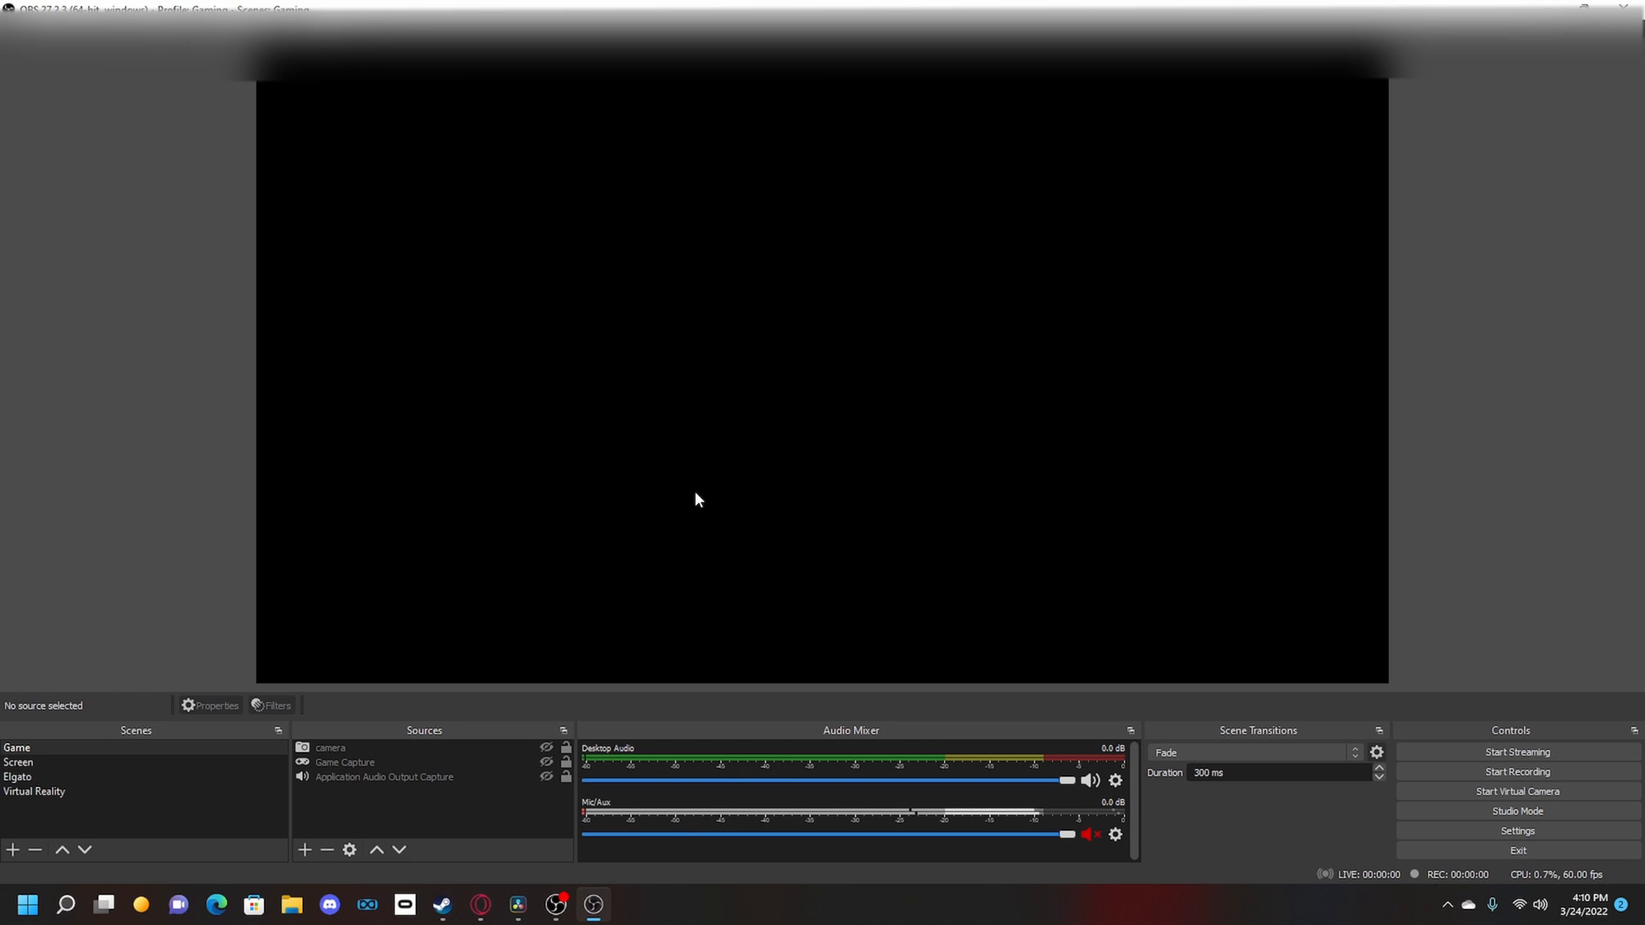
mouse_move(629, 562)
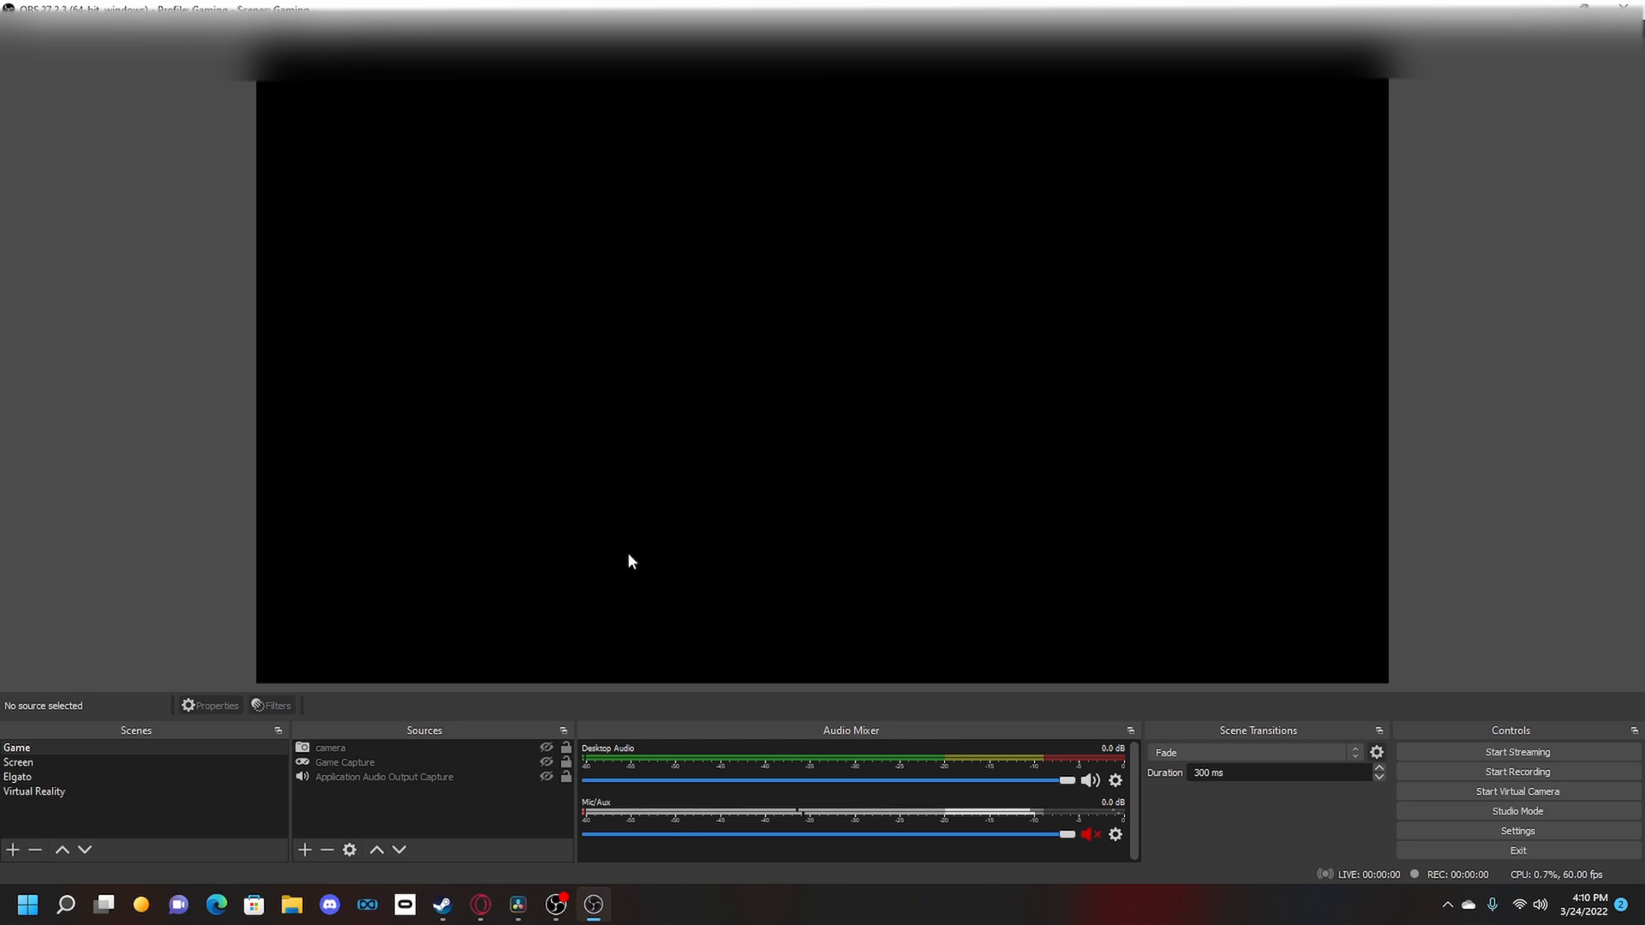
mouse_move(516, 891)
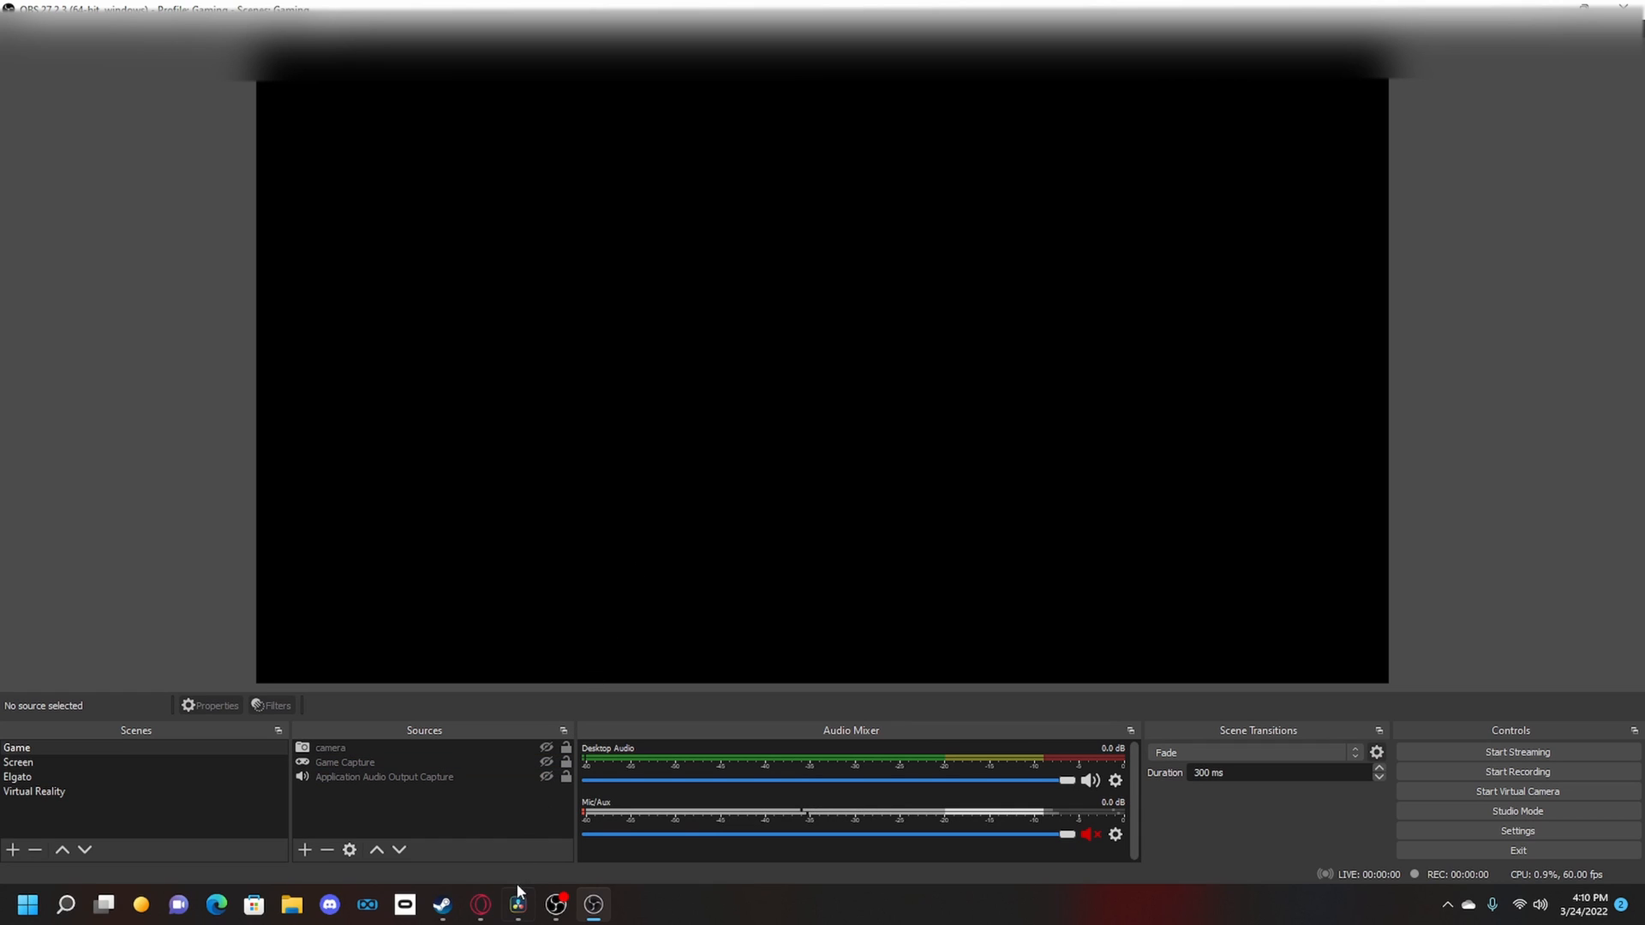
click(516, 905)
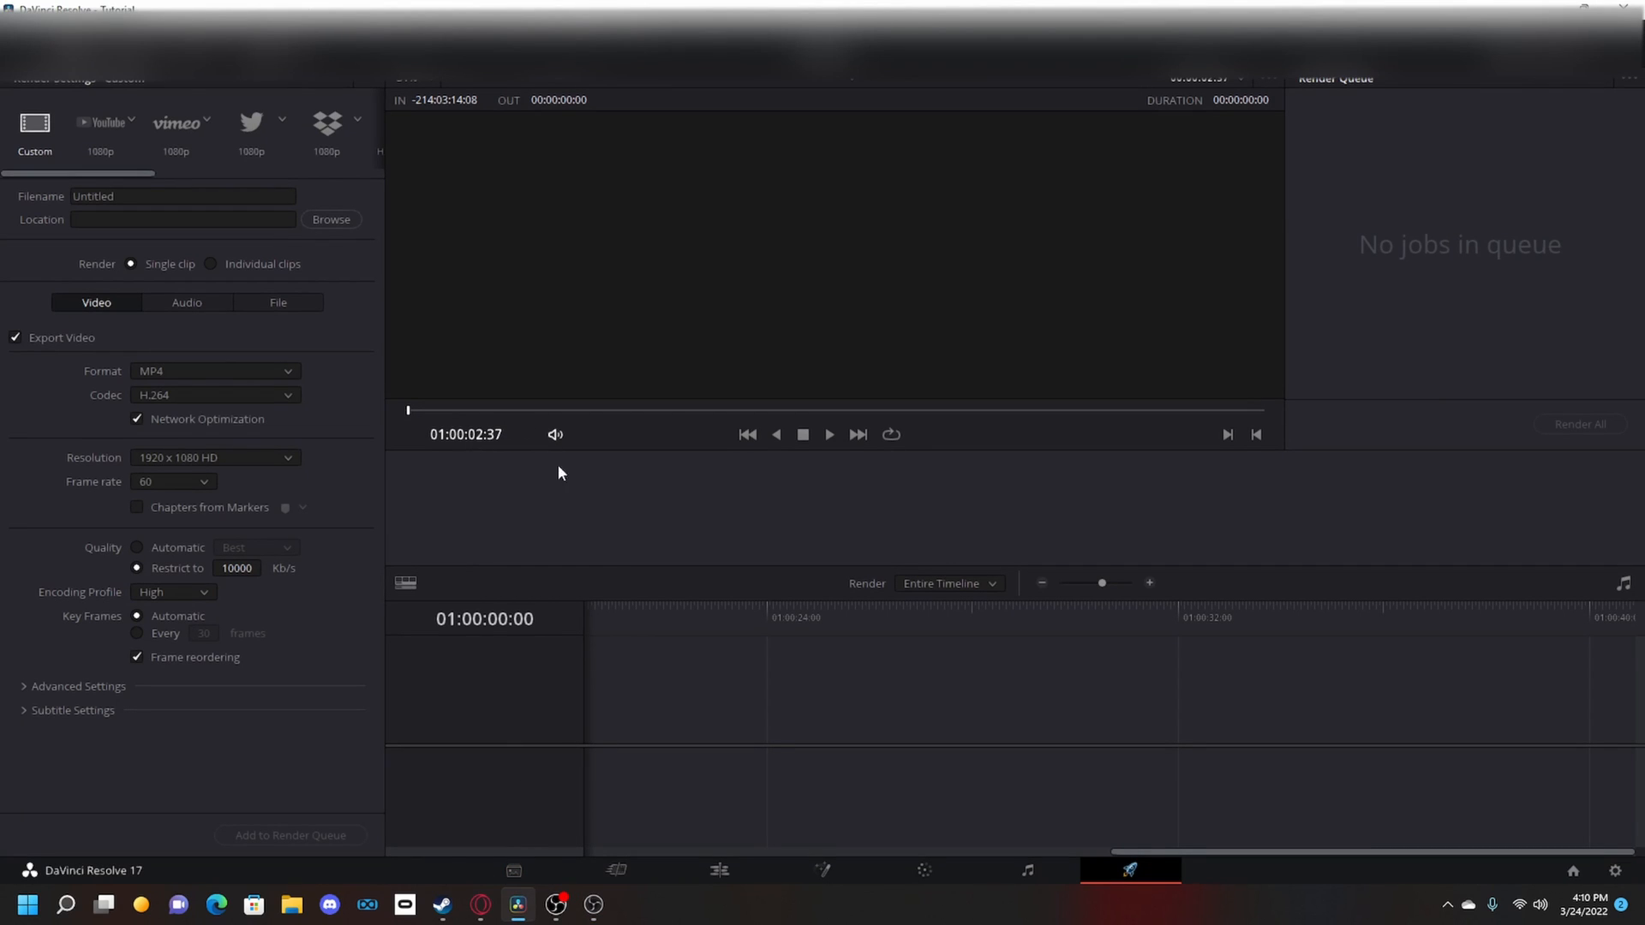
mouse_move(870, 514)
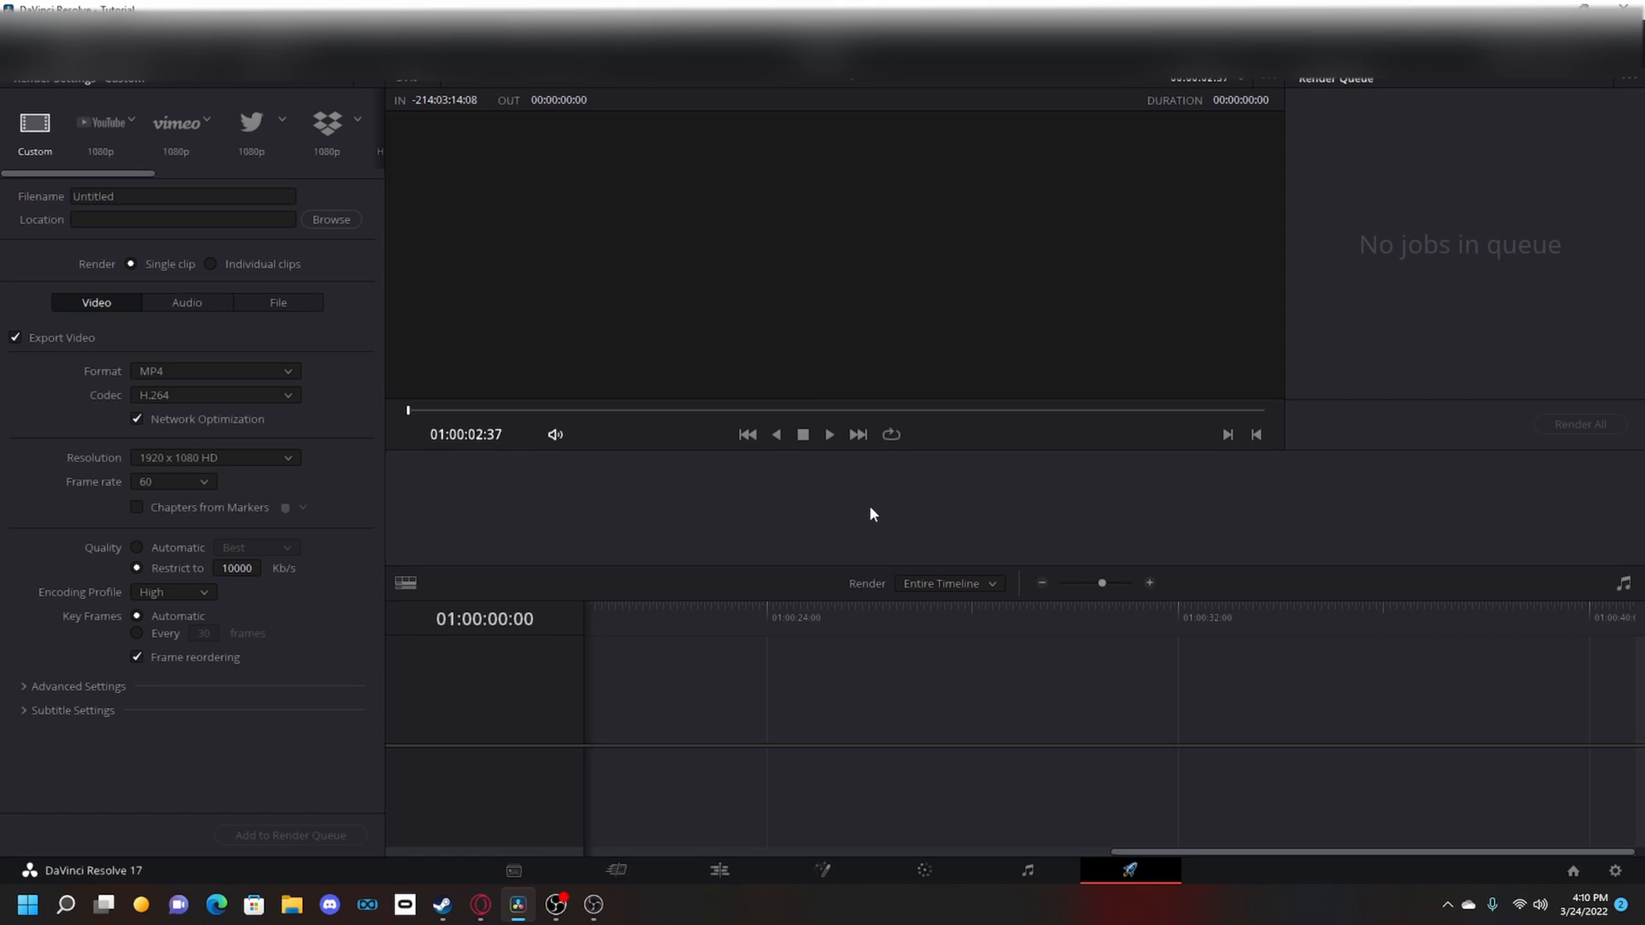
mouse_move(697, 475)
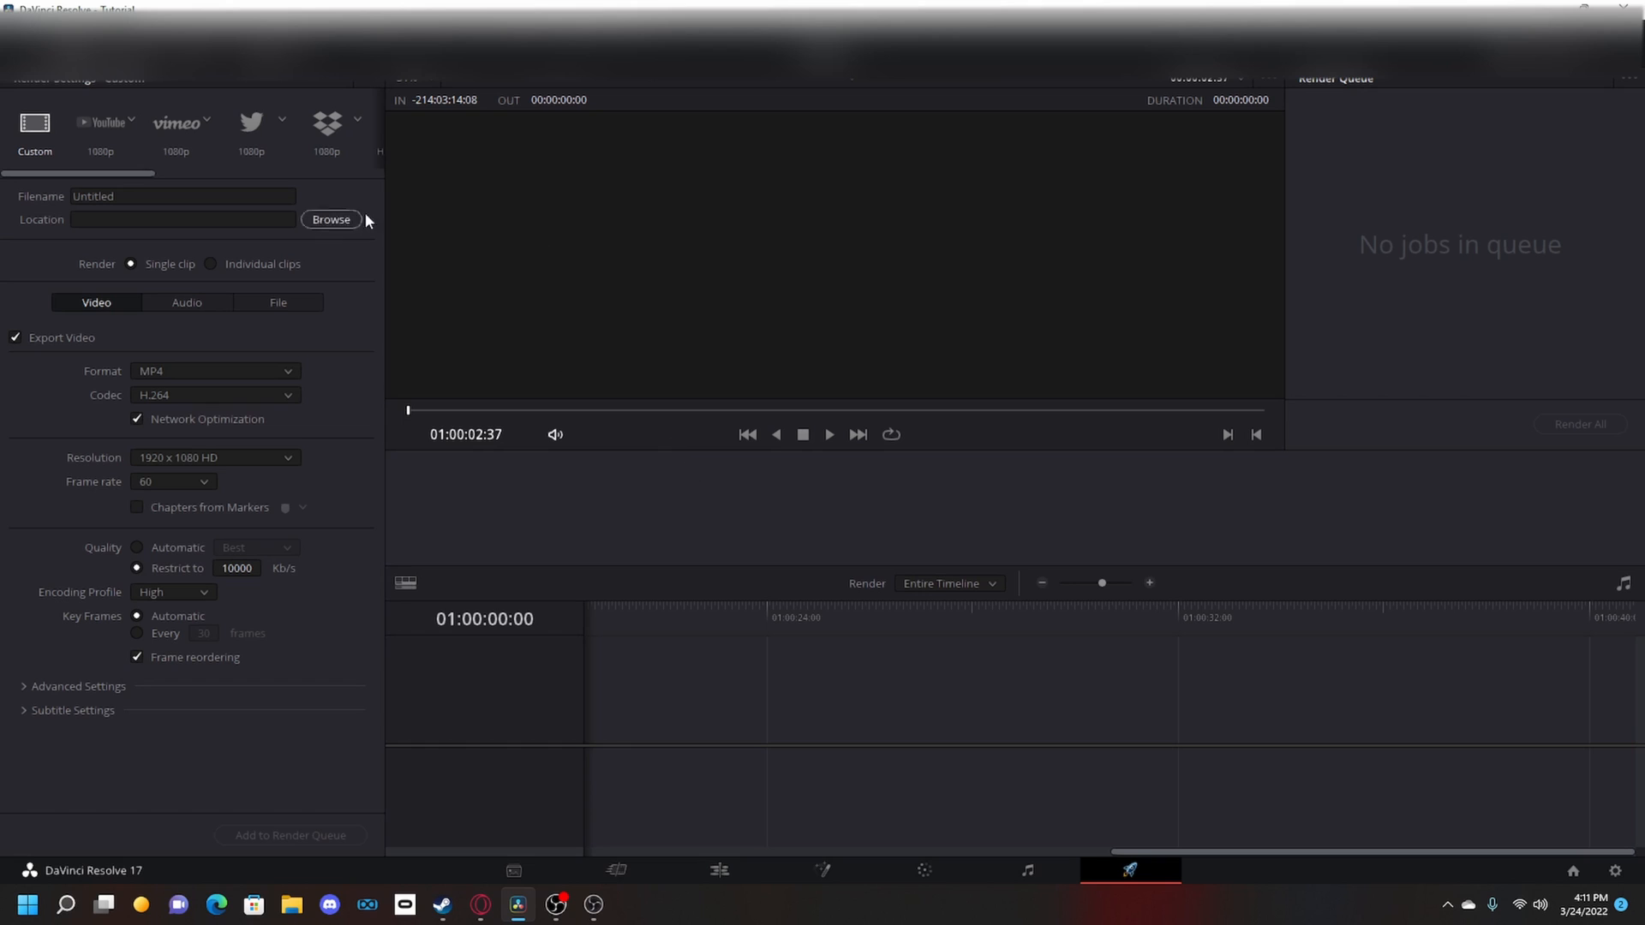
mouse_move(394, 545)
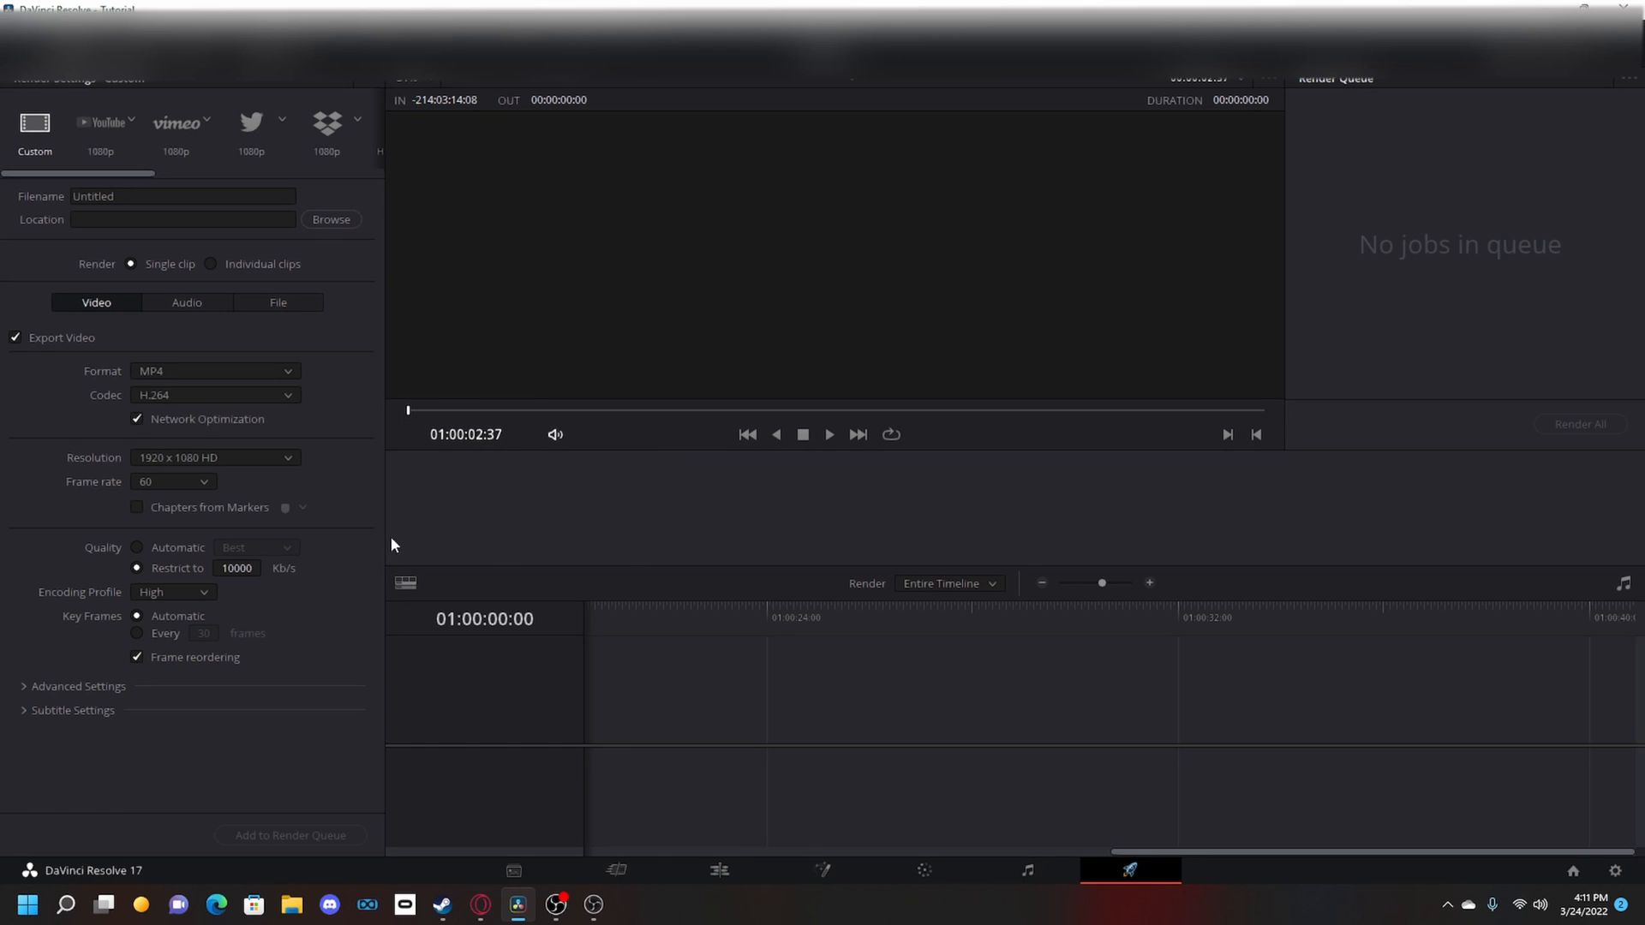
mouse_move(368, 559)
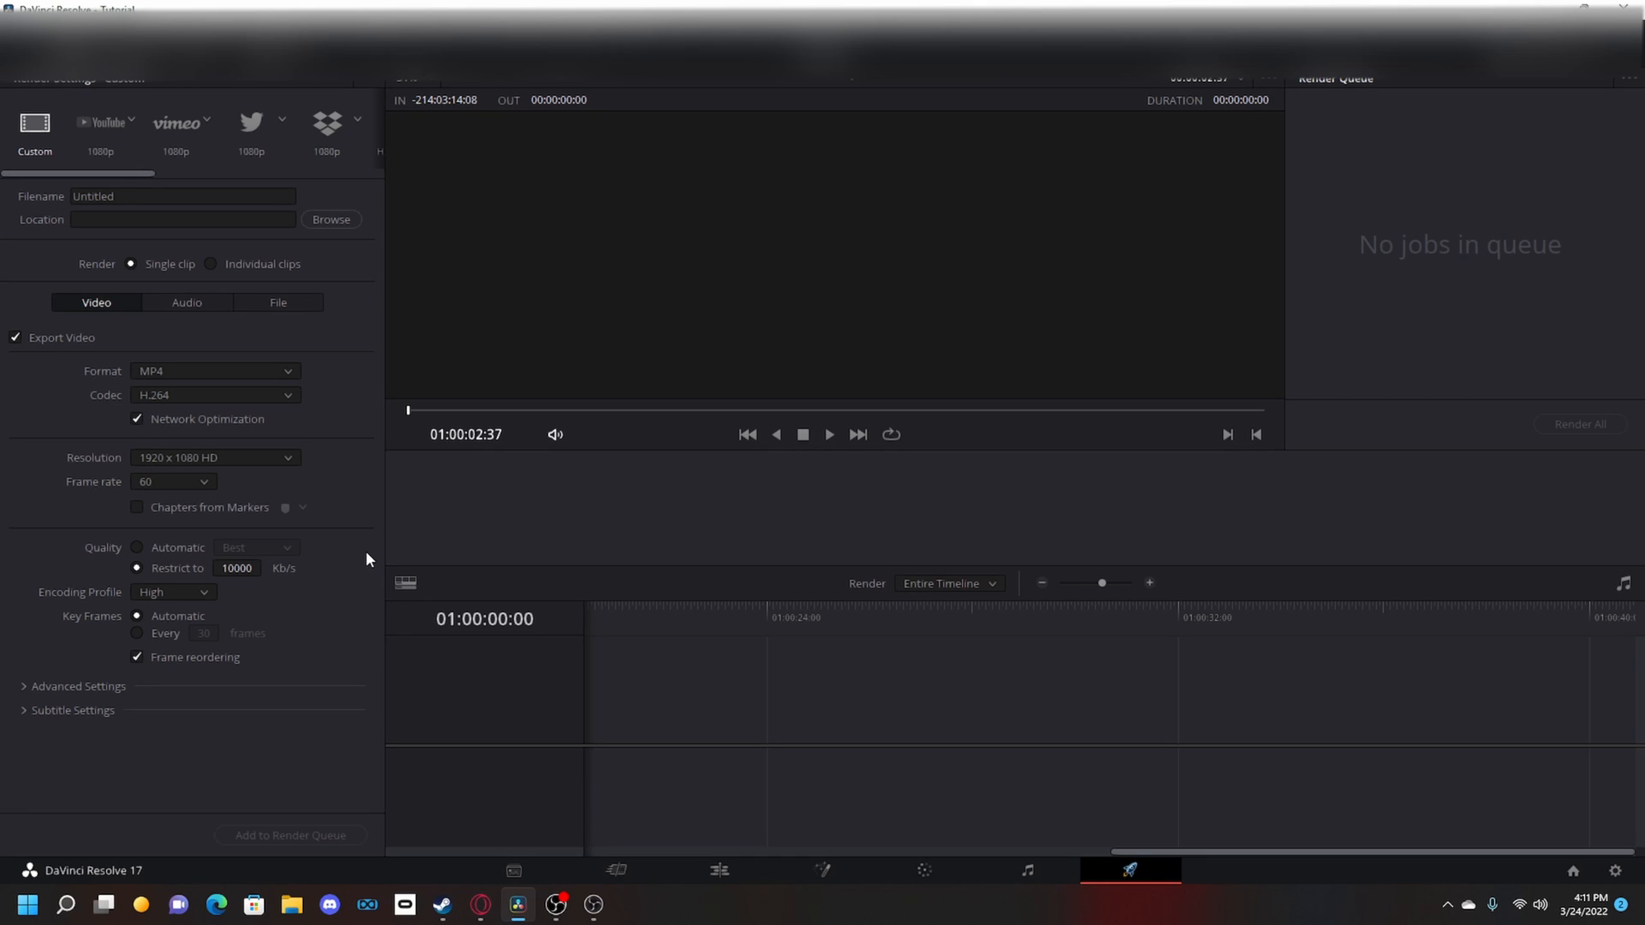
mouse_move(233, 627)
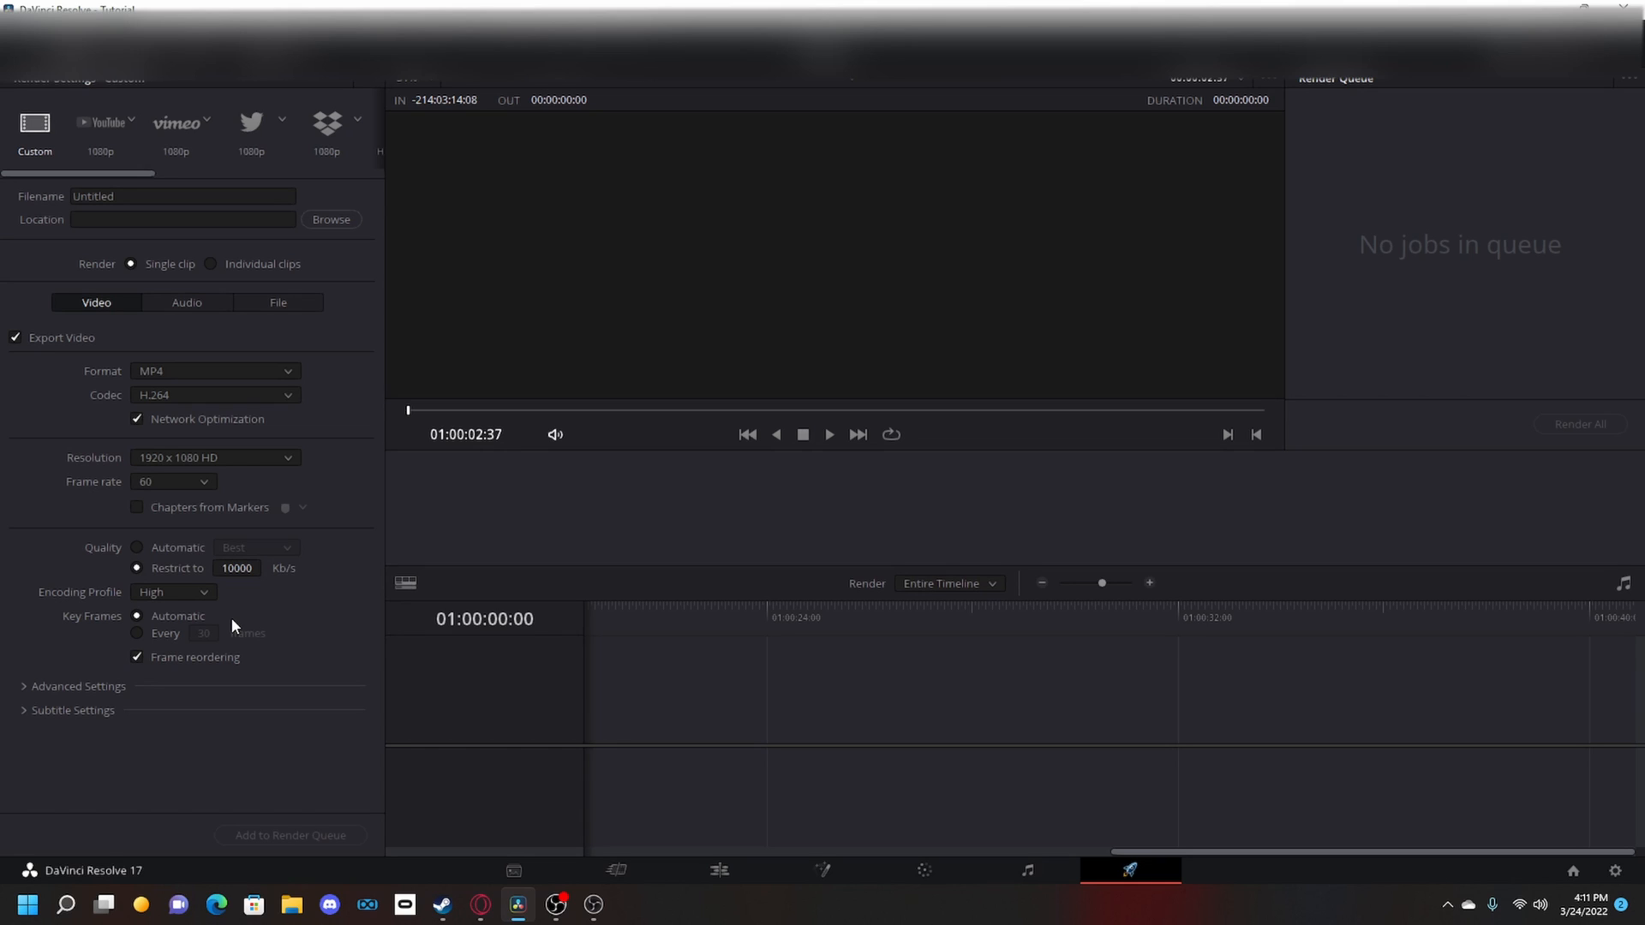
mouse_move(115, 169)
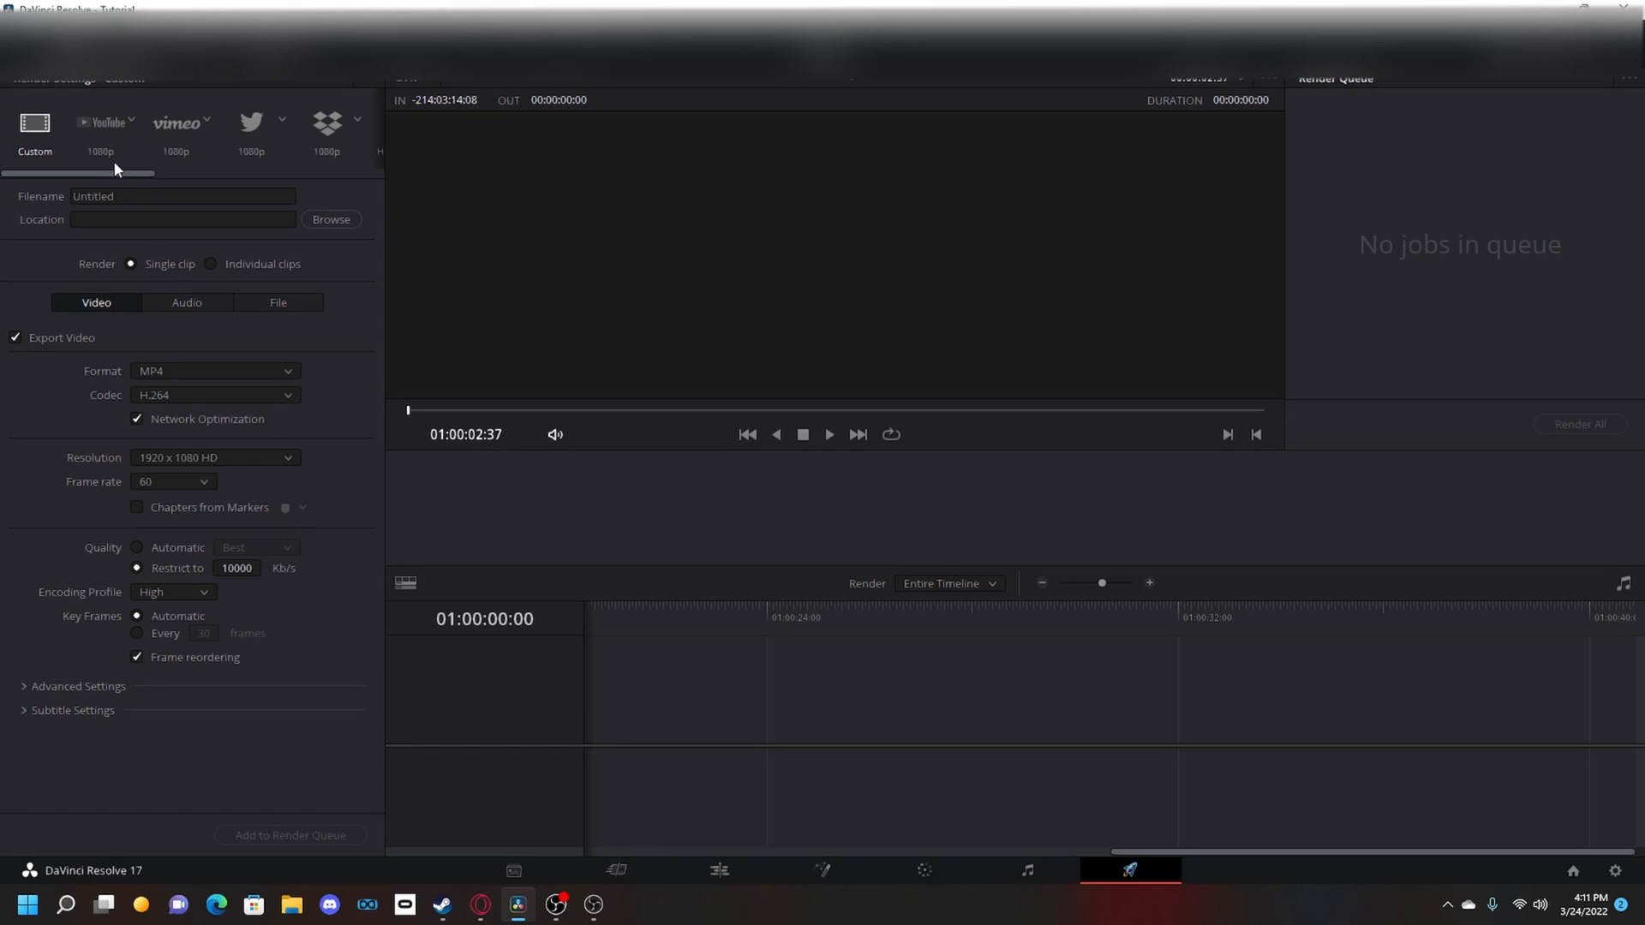
click(99, 123)
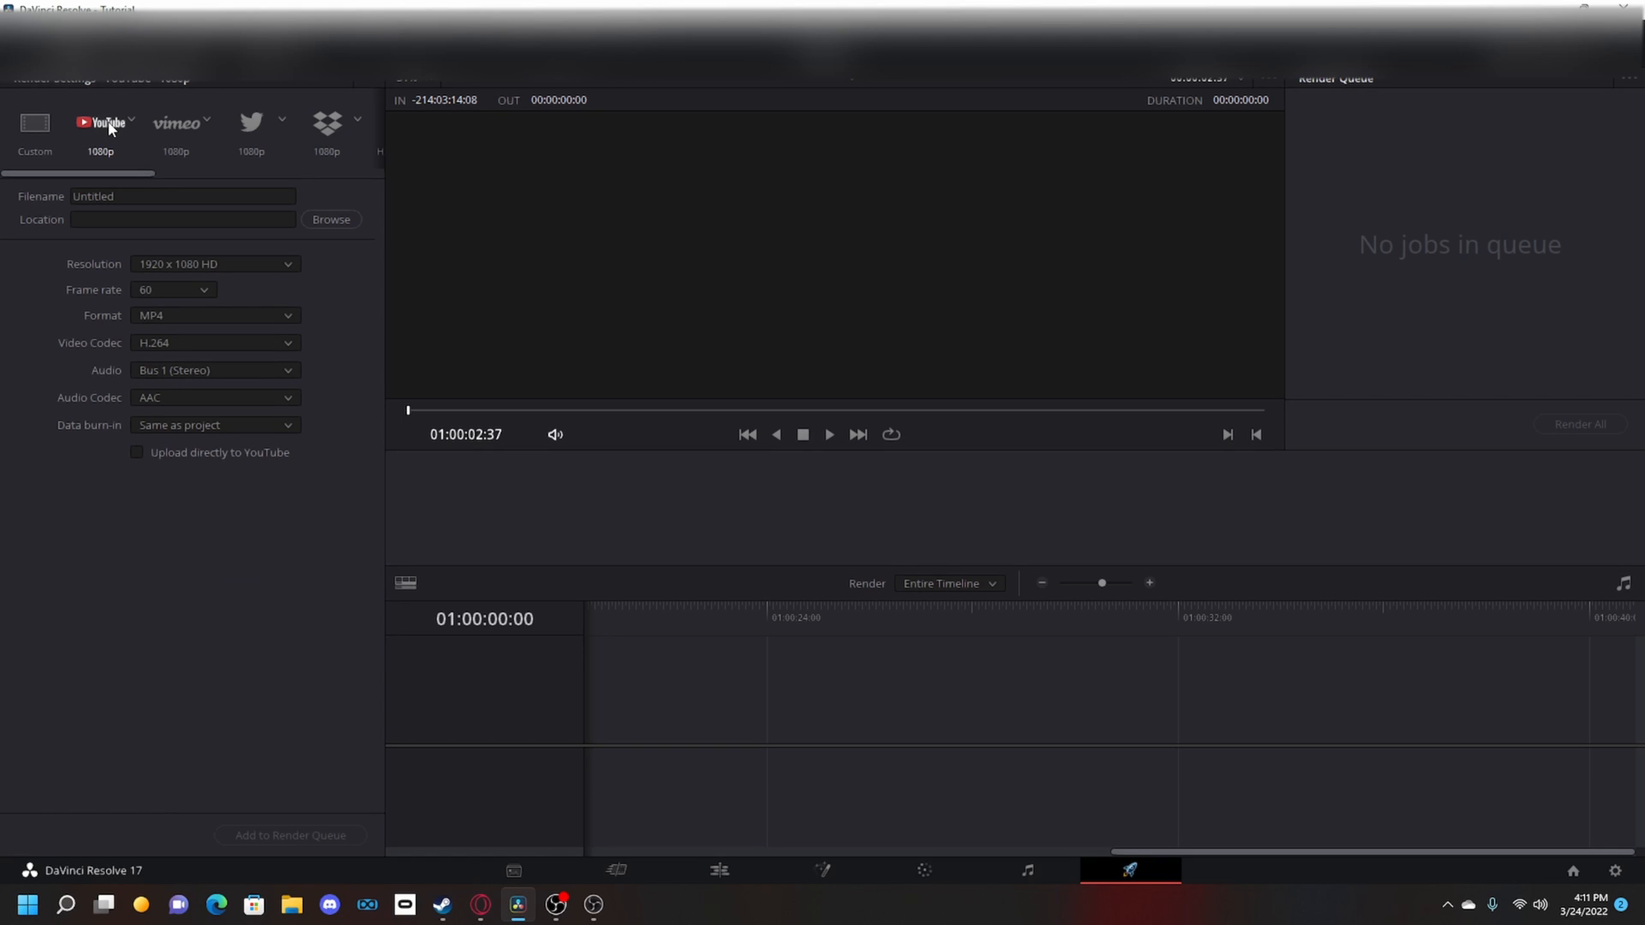
click(34, 125)
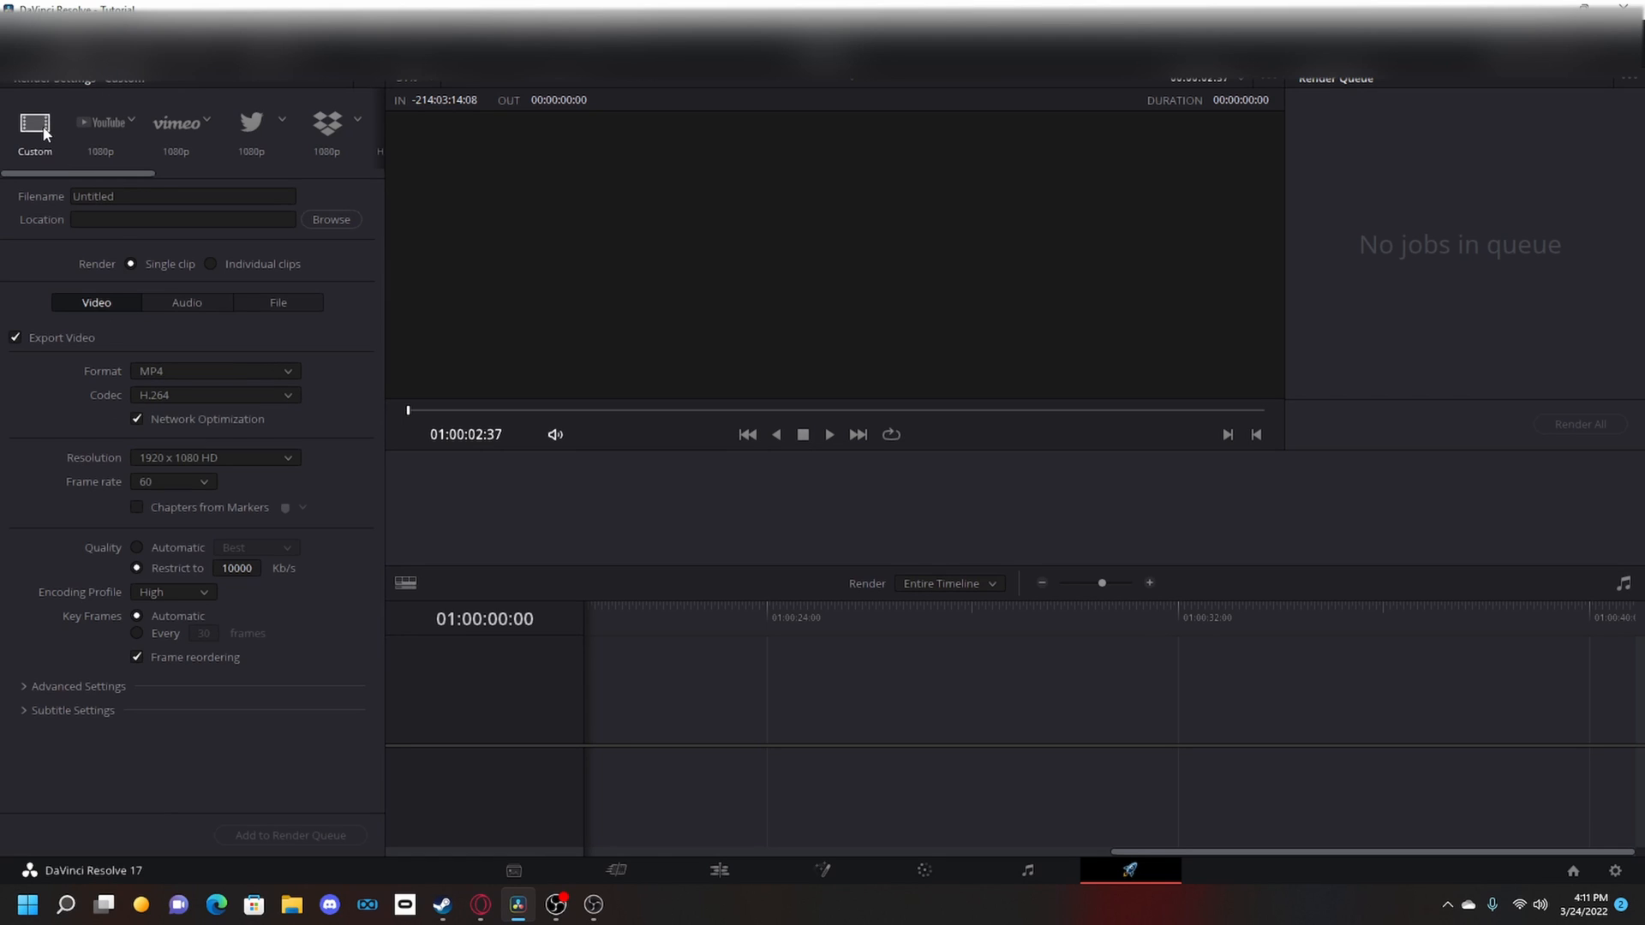
mouse_move(39, 322)
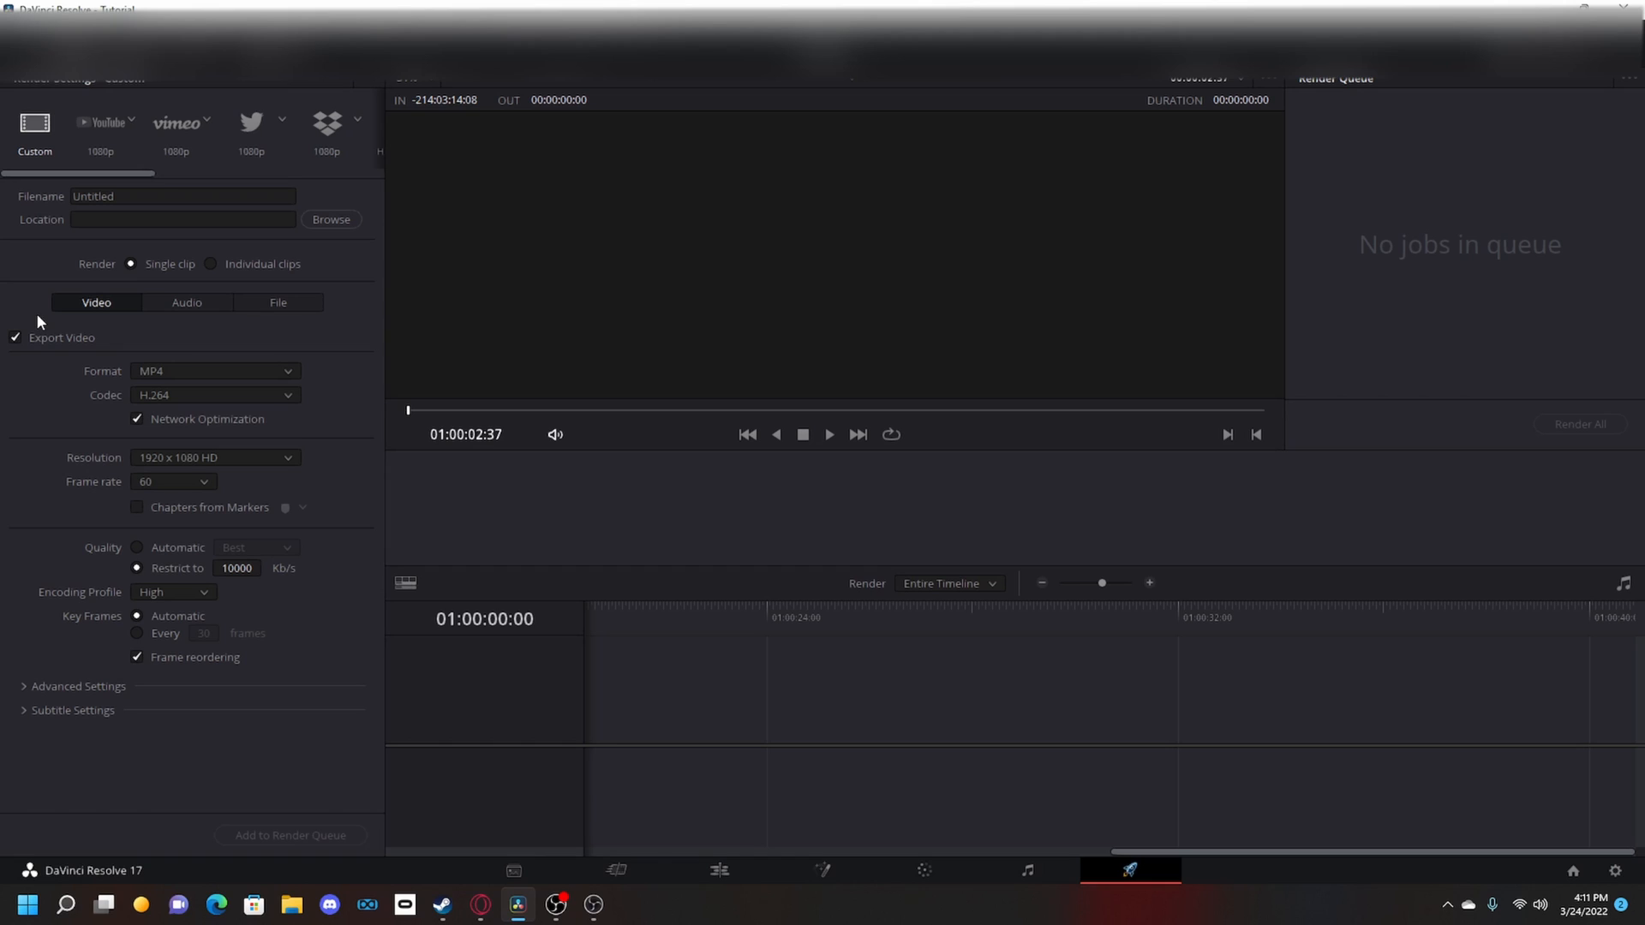
mouse_move(178, 408)
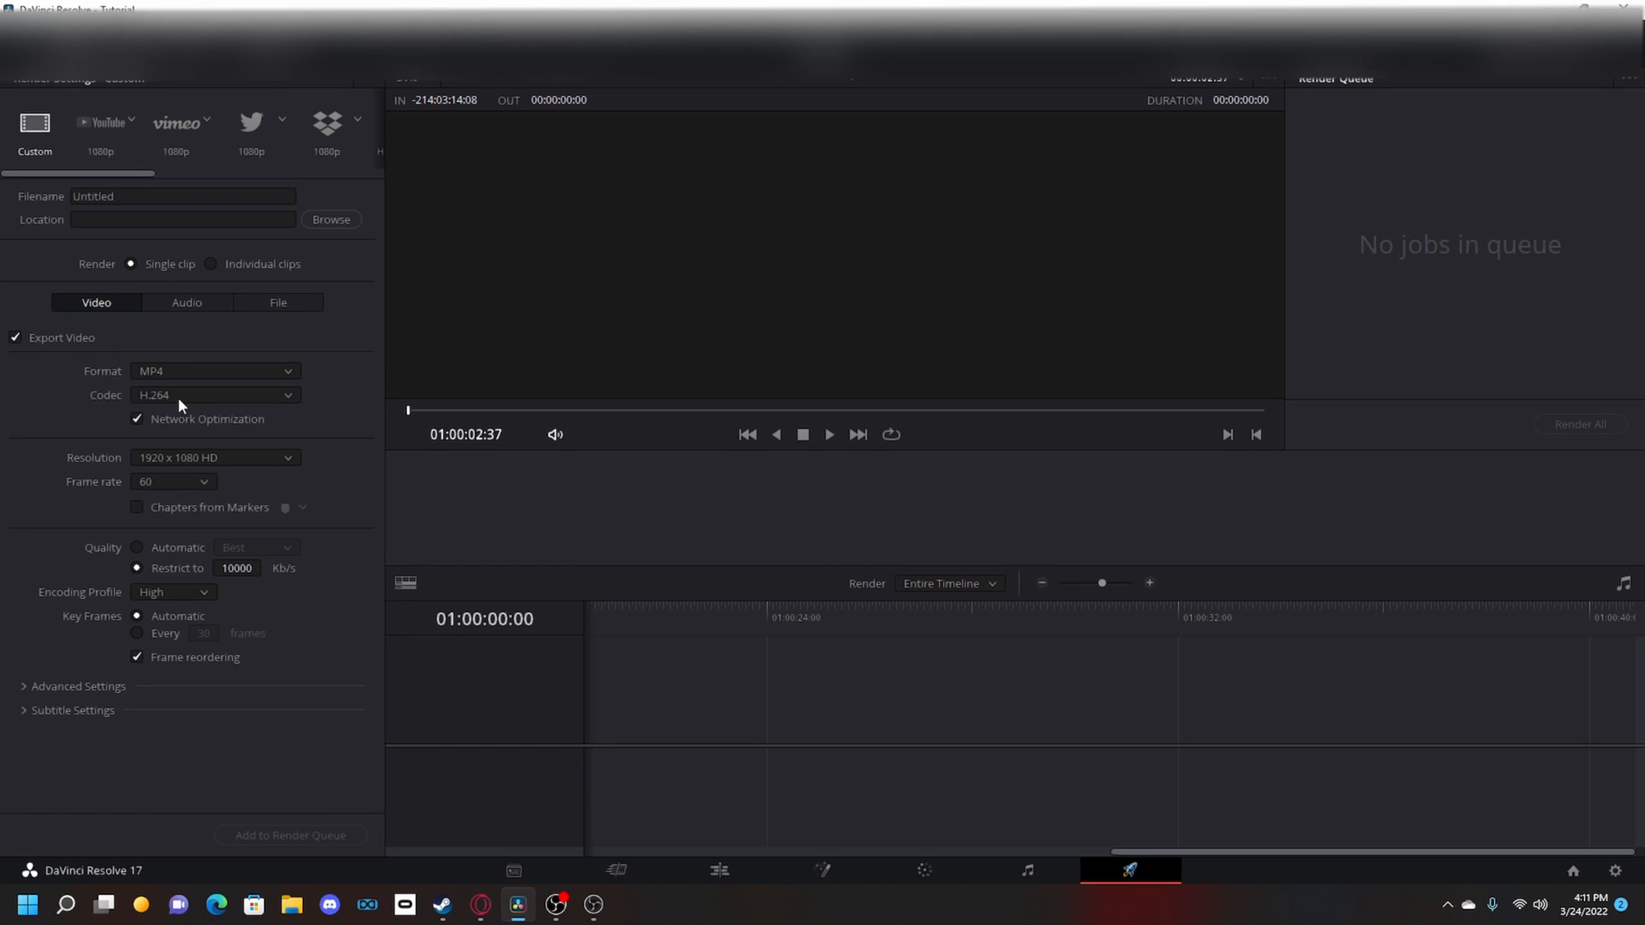
mouse_move(198, 394)
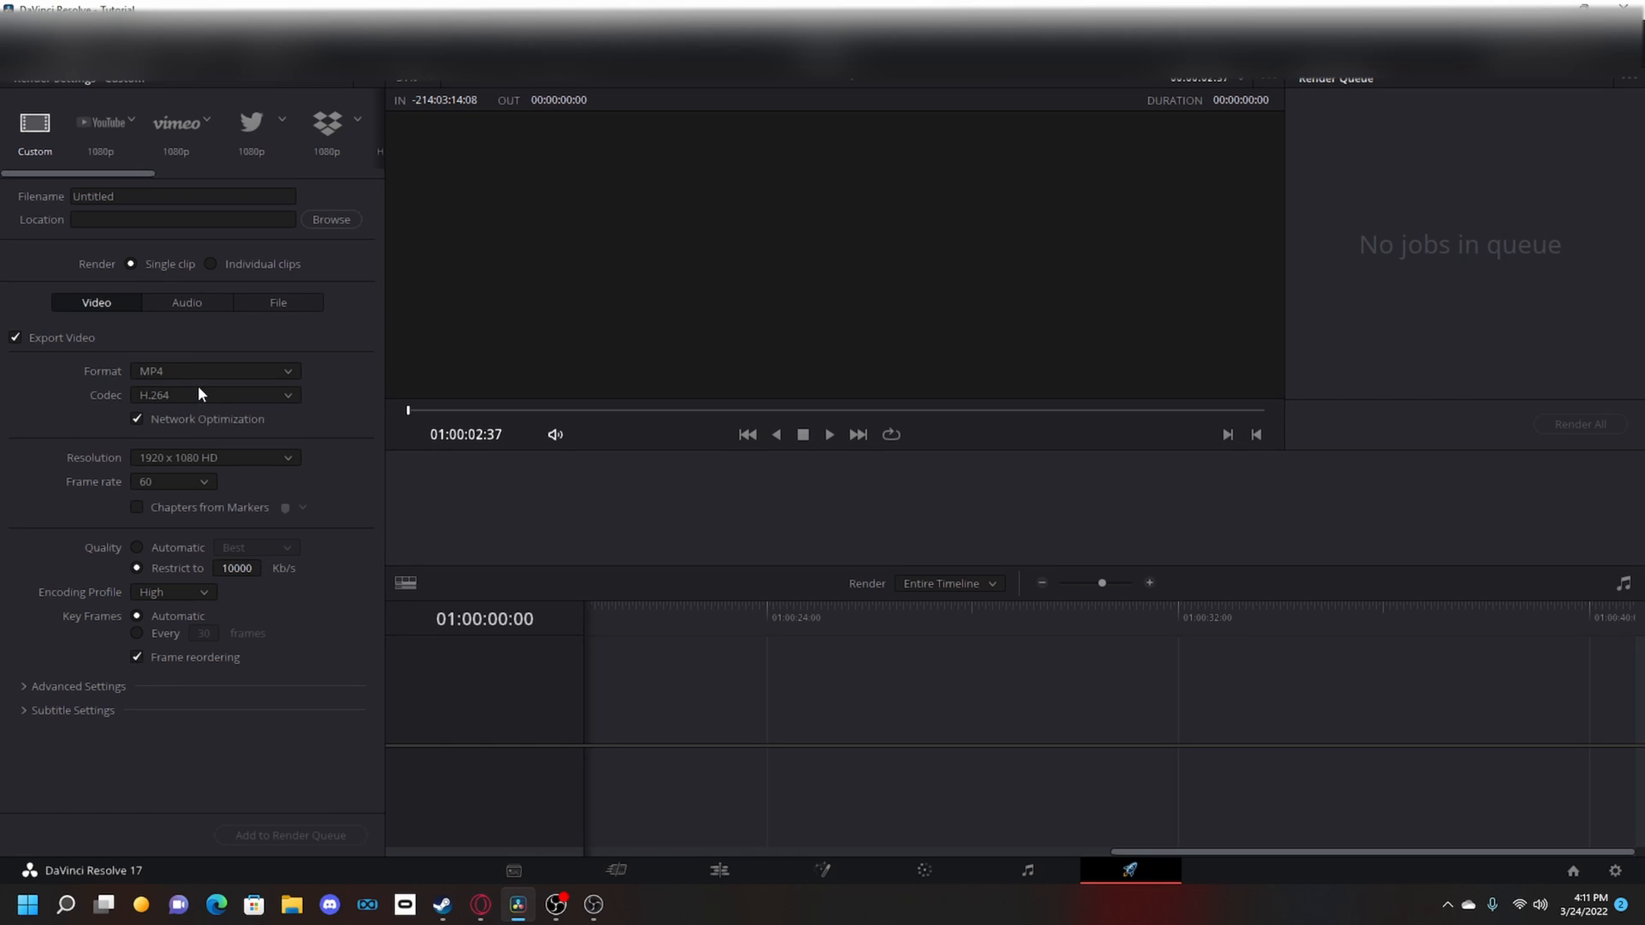
mouse_move(147, 469)
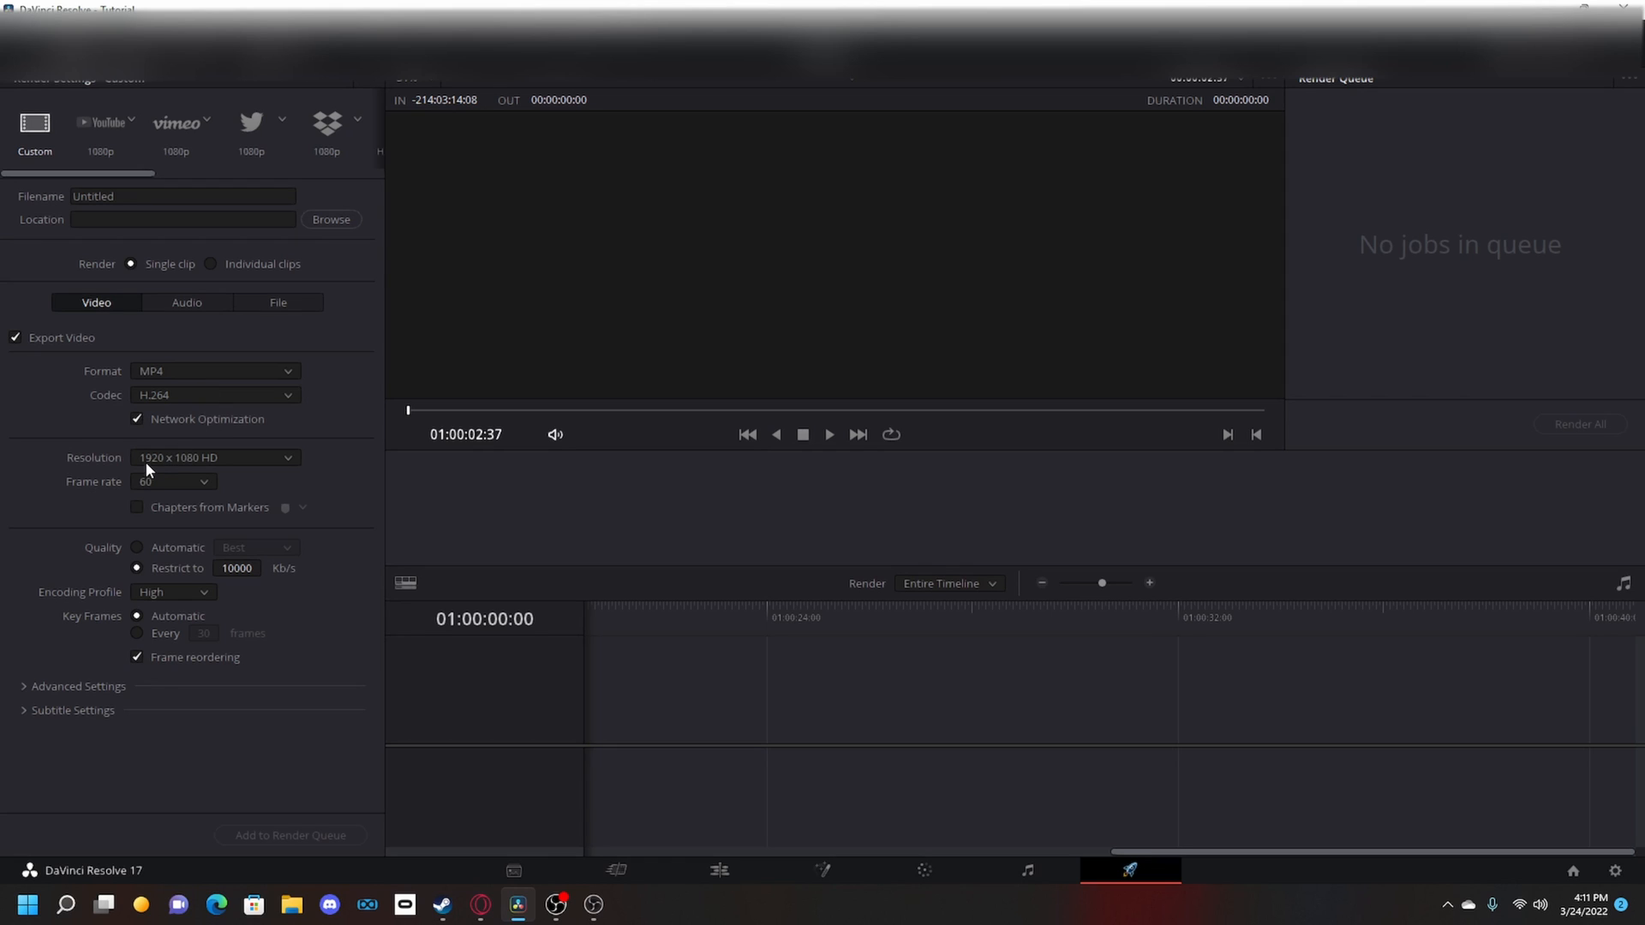
click(216, 370)
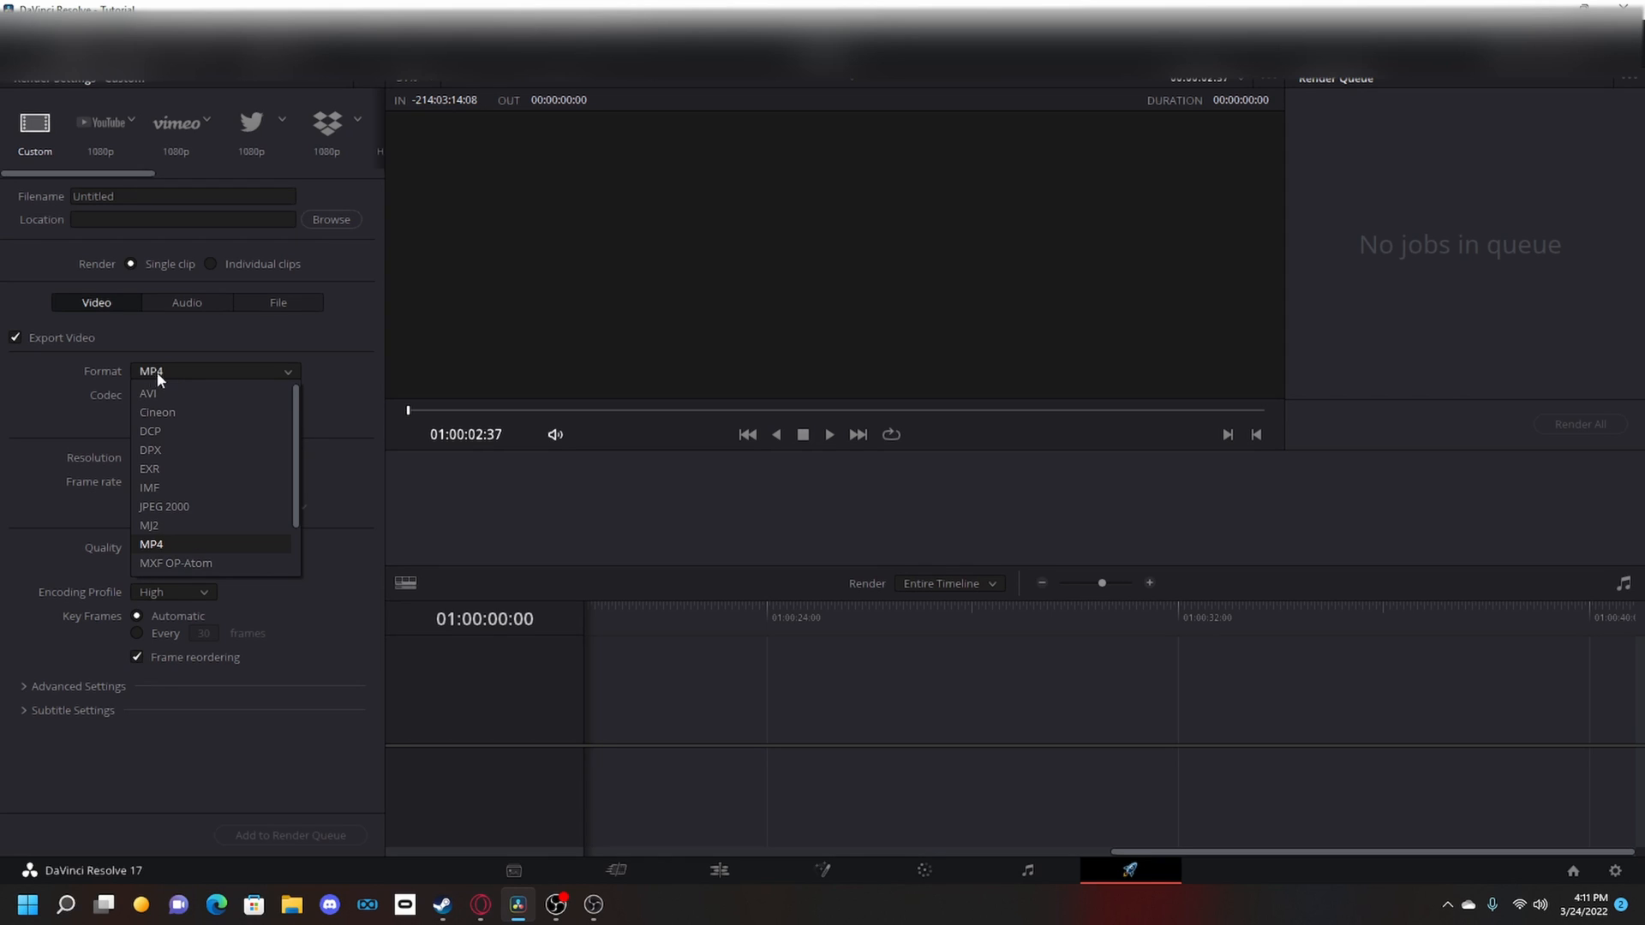
click(151, 543)
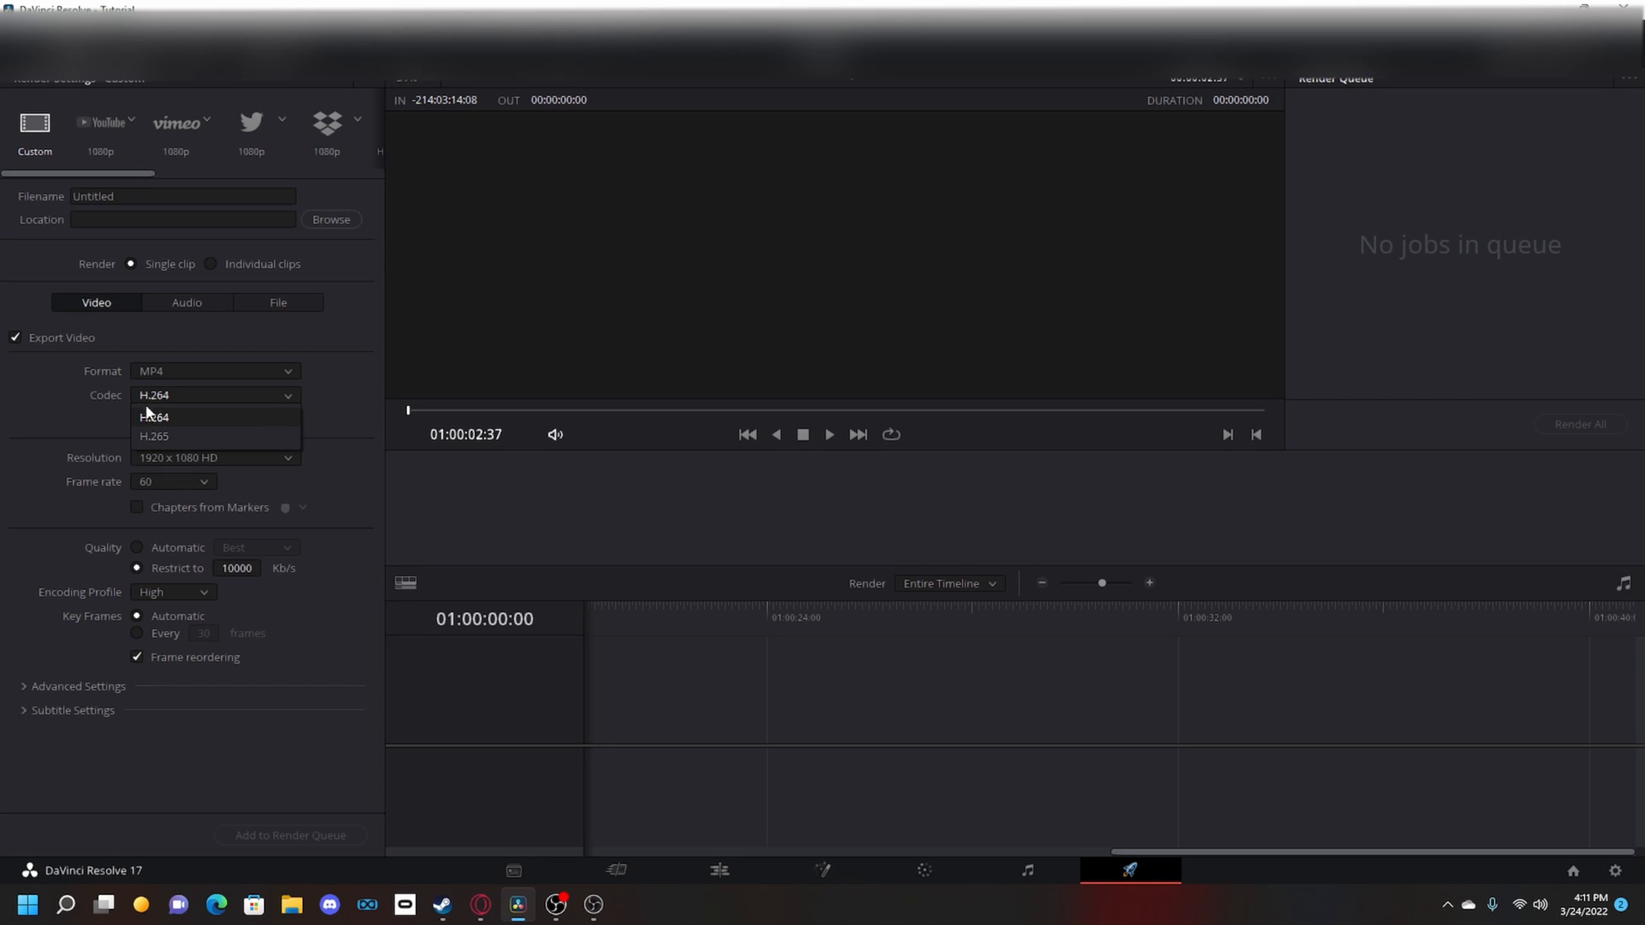
click(154, 416)
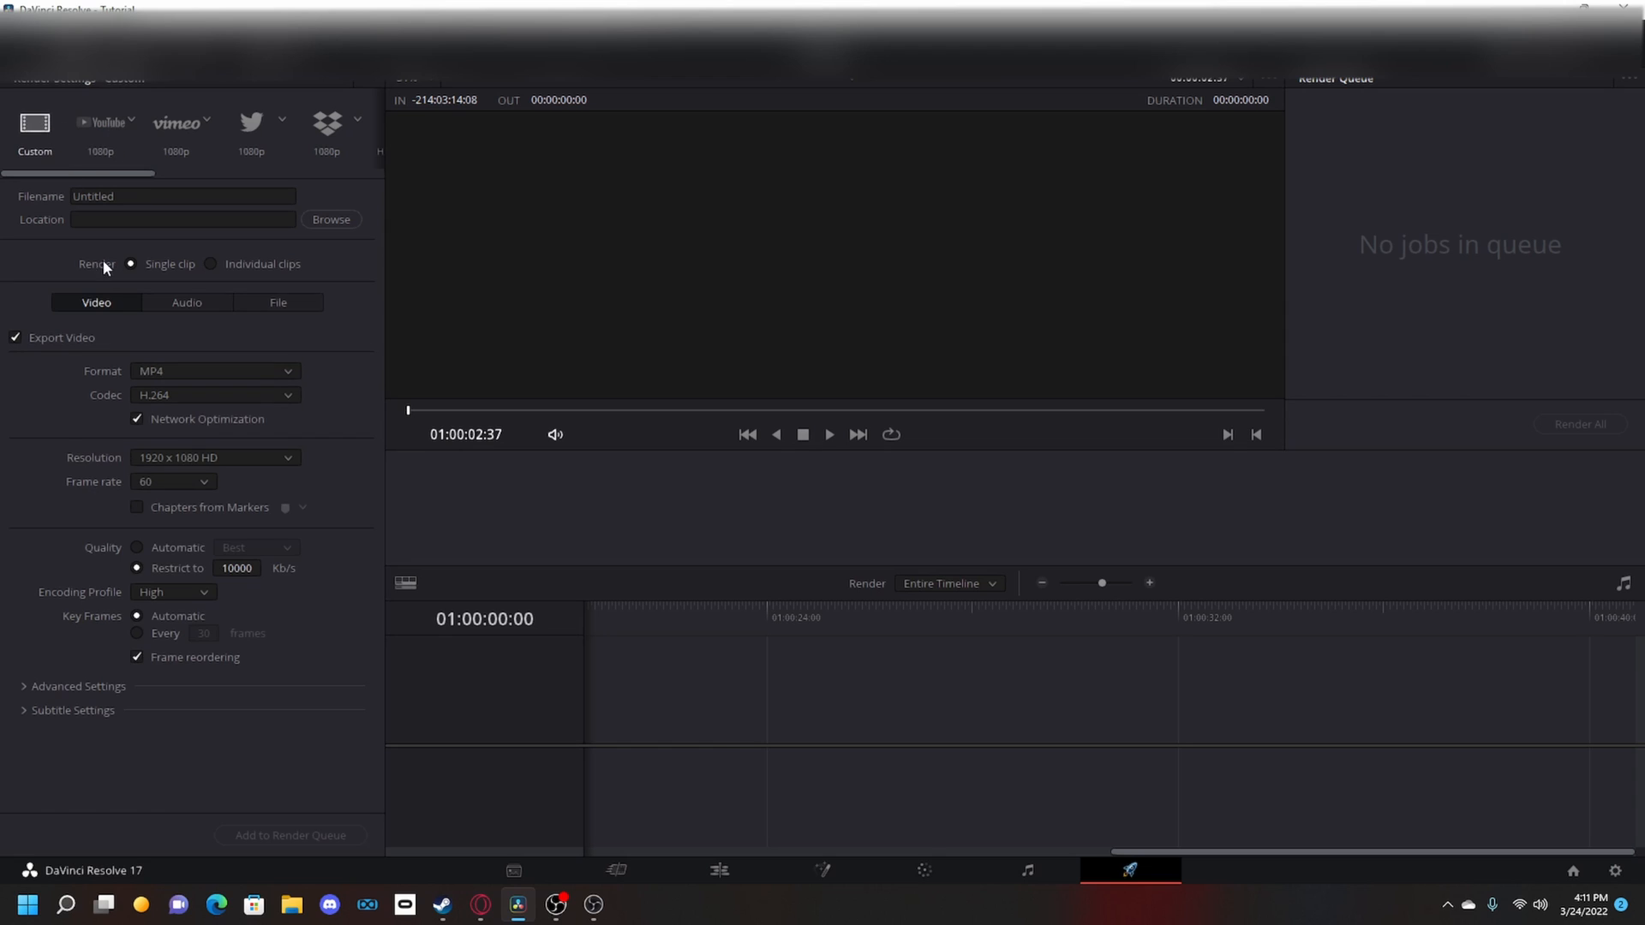
mouse_move(77, 459)
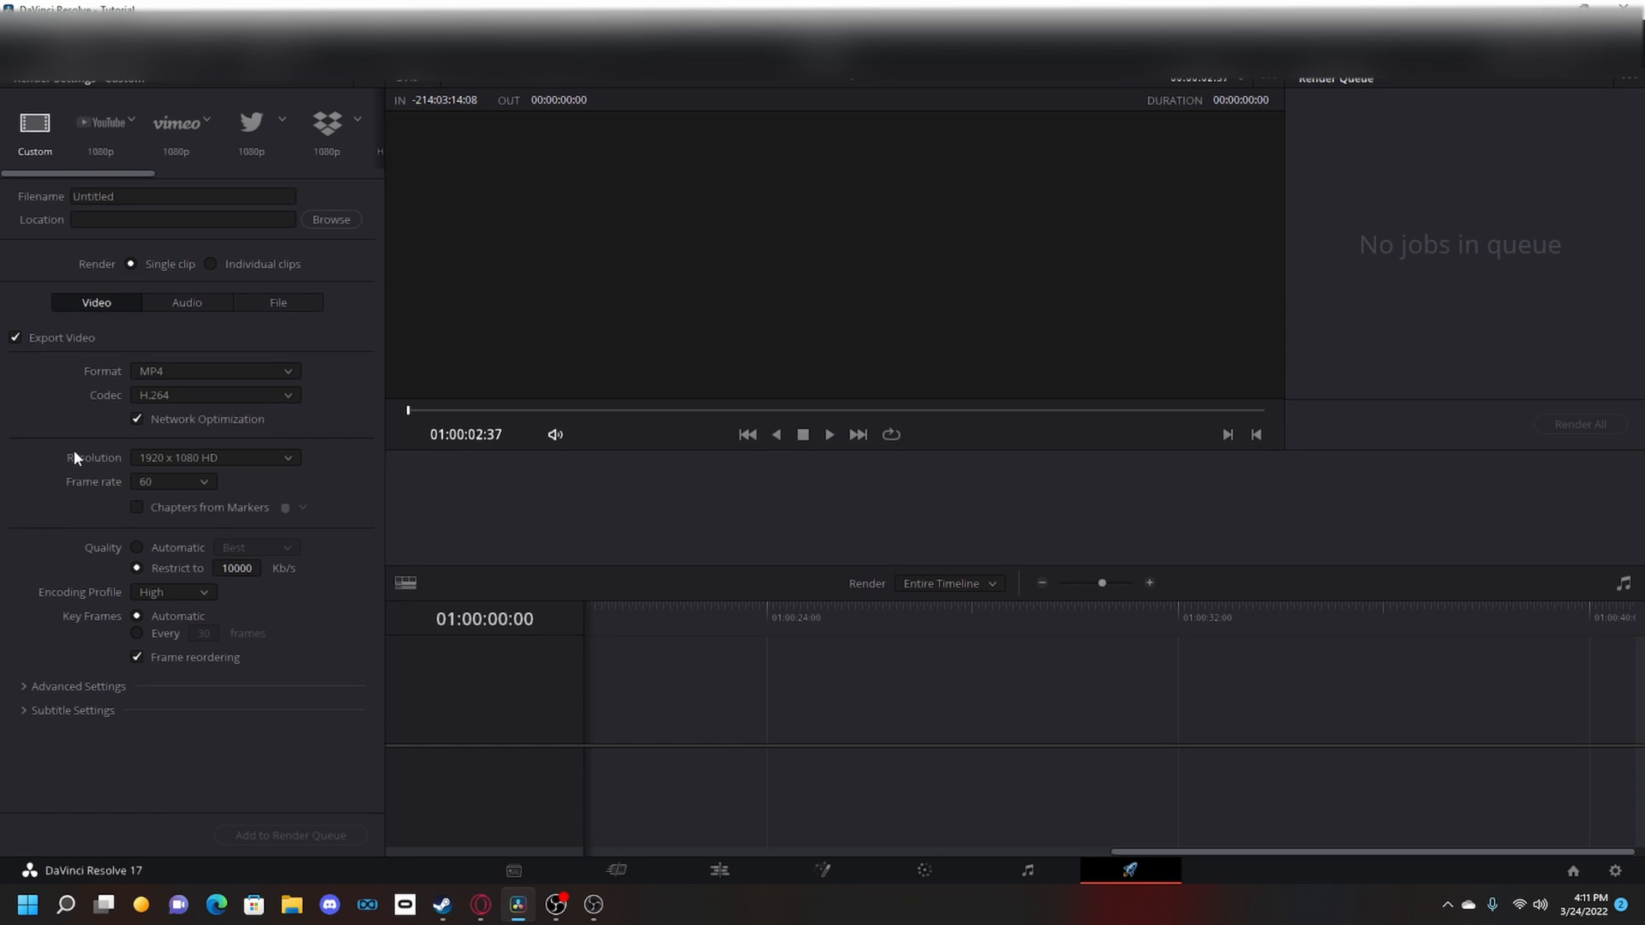
Set render resolution to Custom 2560 x 1440
click(216, 457)
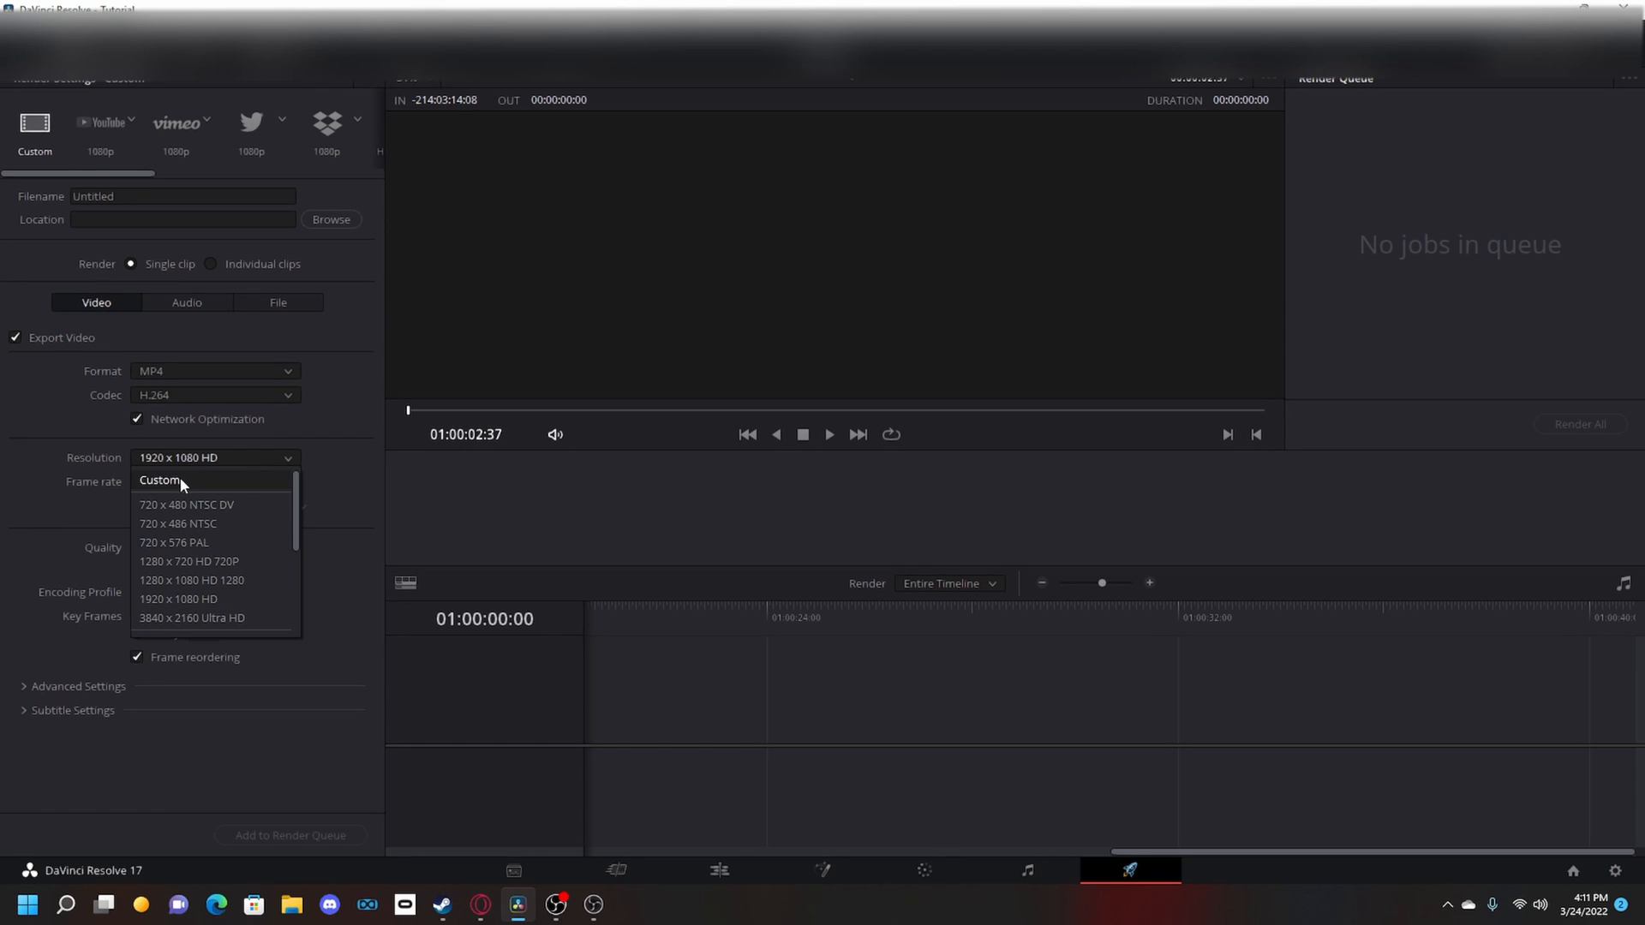
click(161, 481)
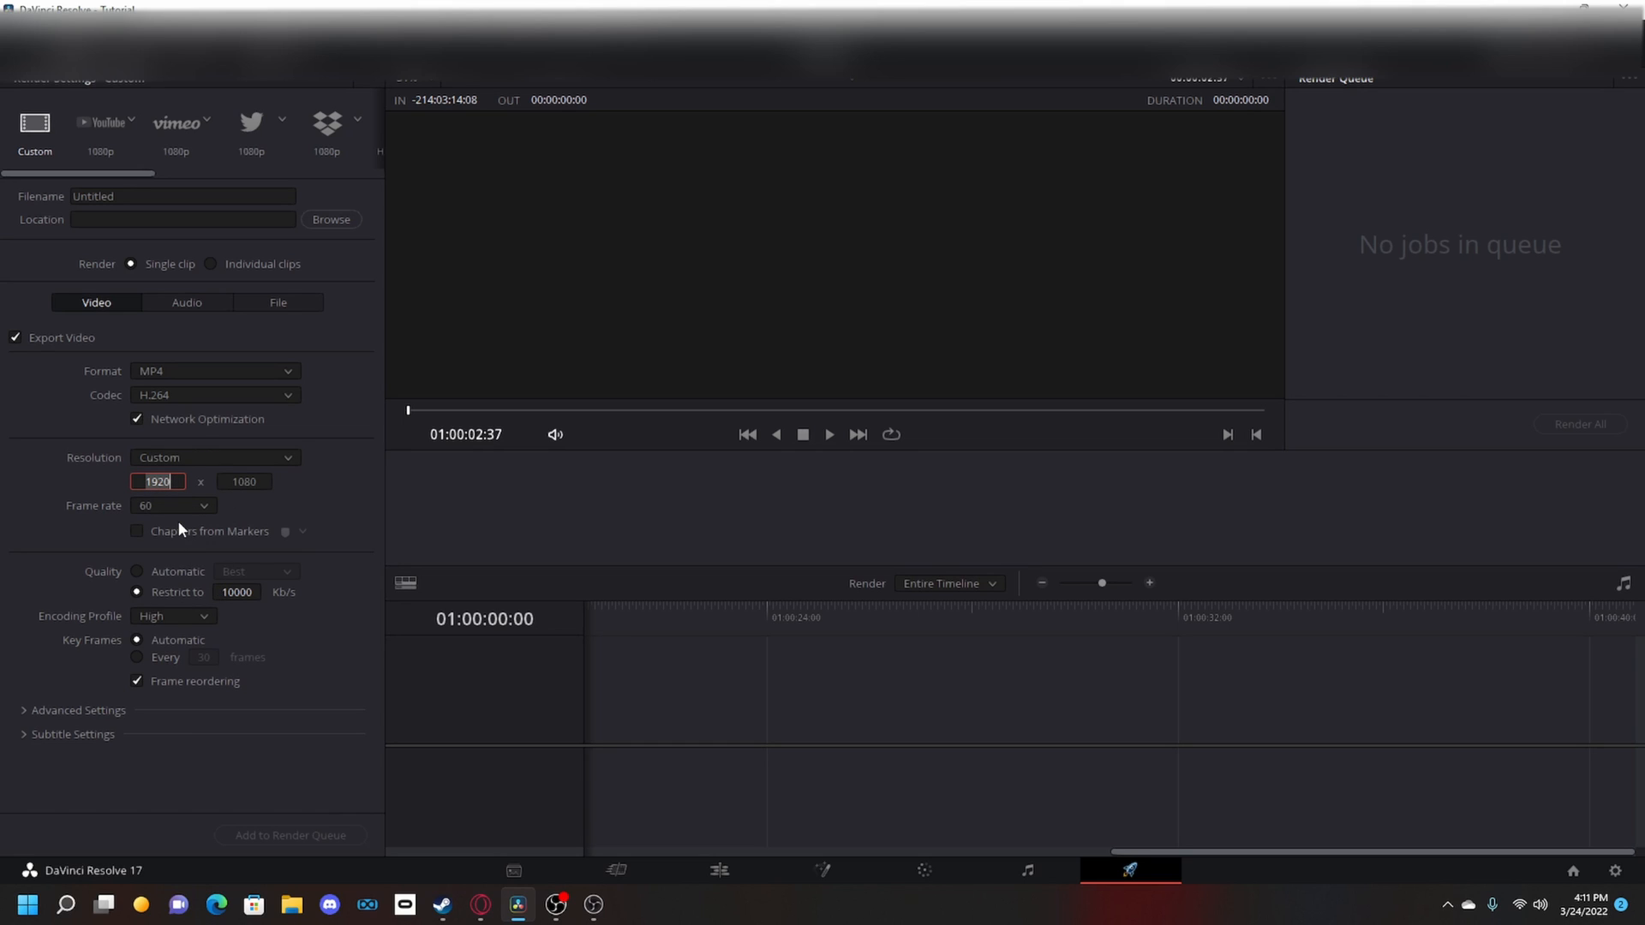
text(2560)
click(243, 481)
text(1440)
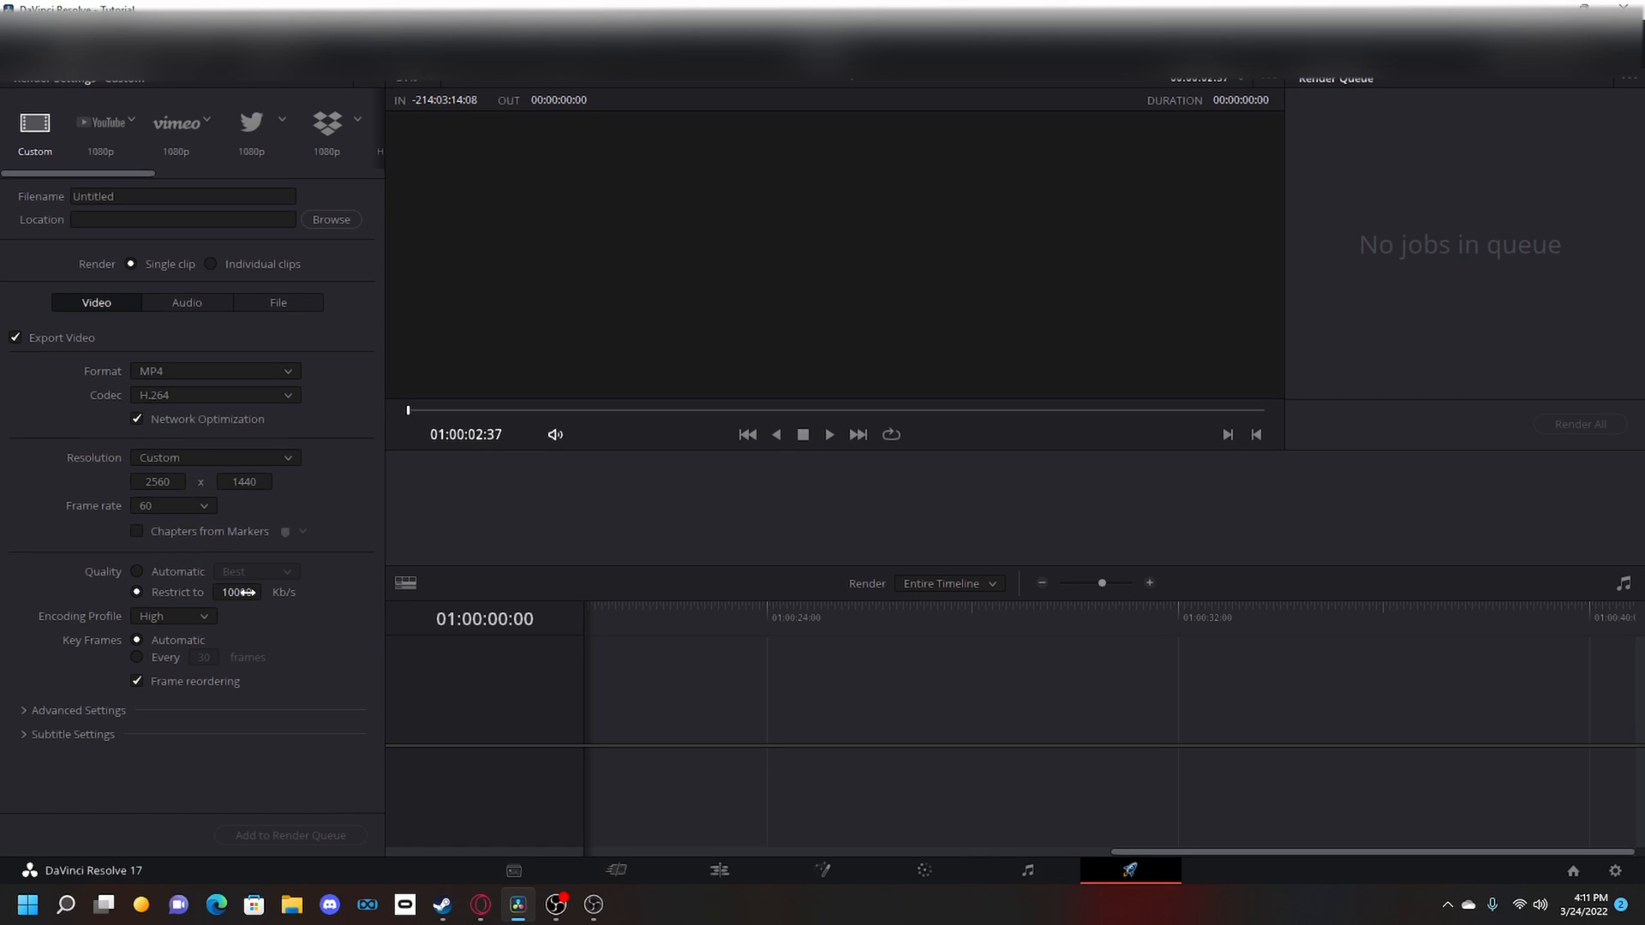
Restrict the render bitrate to 30000 Kb/s
click(236, 591)
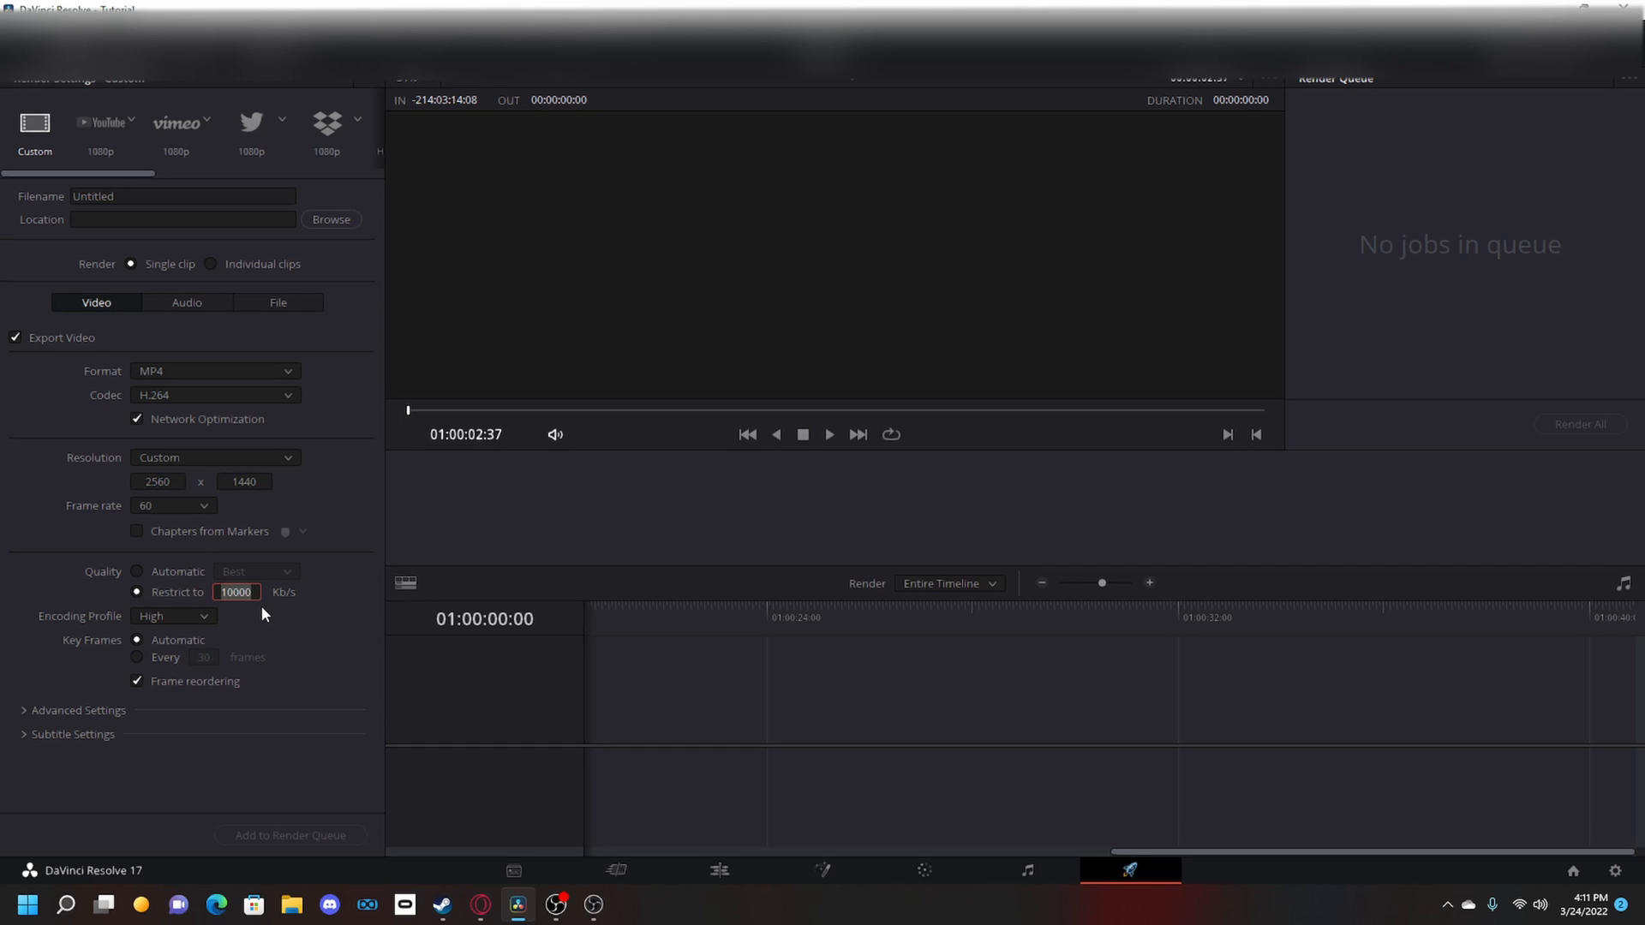
text(3)
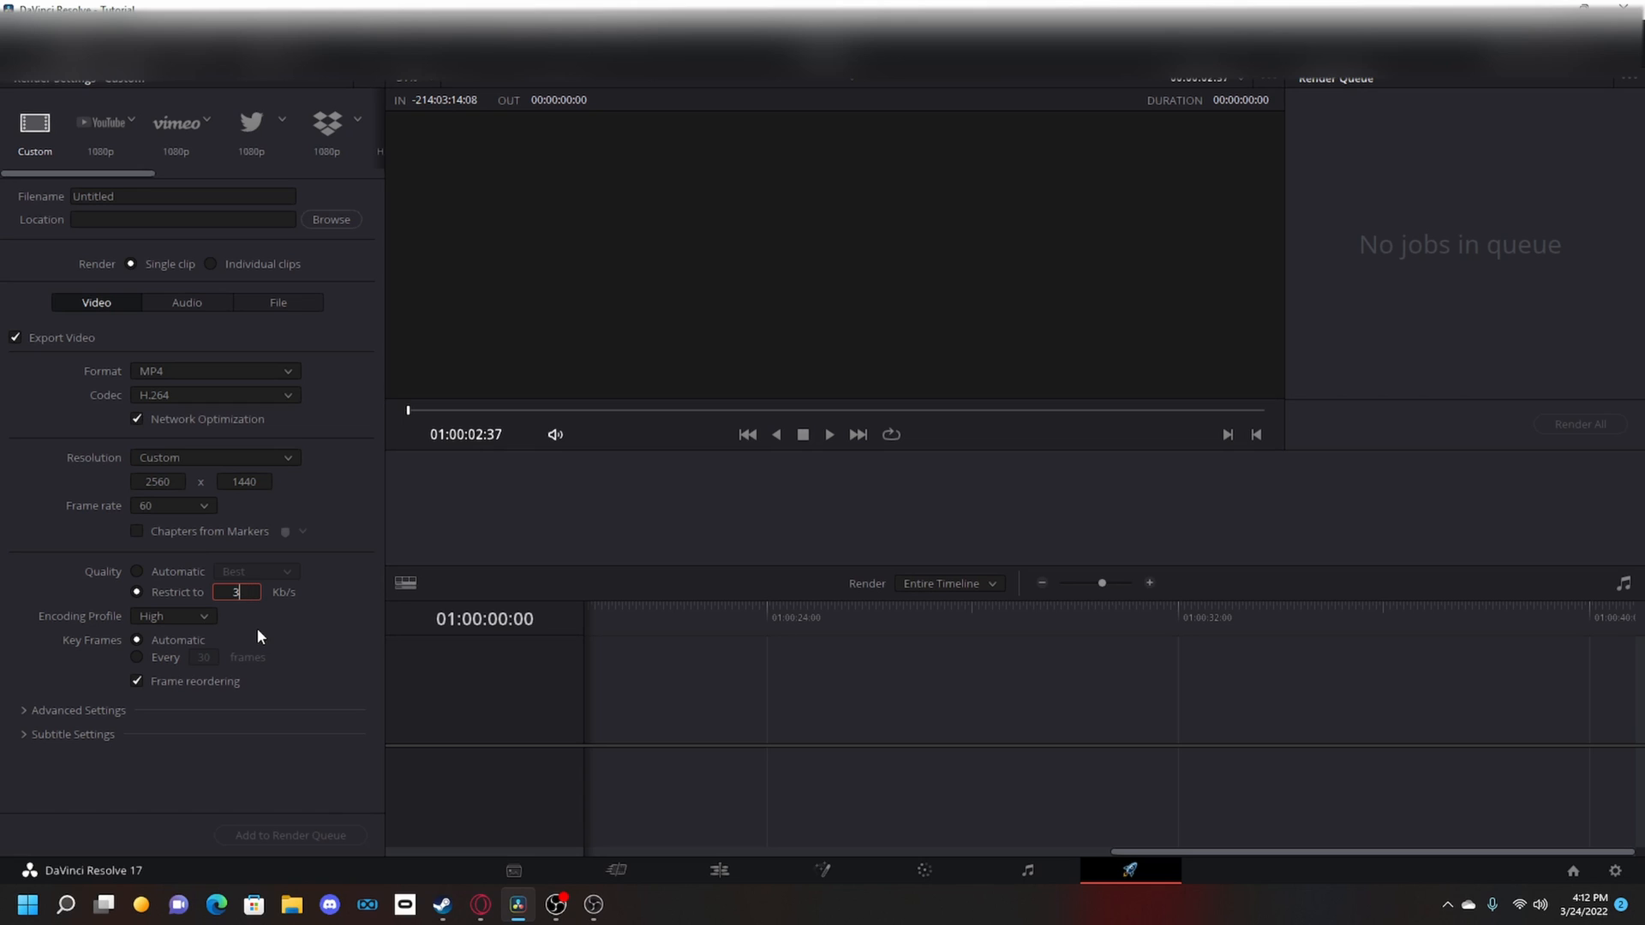
text(0000)
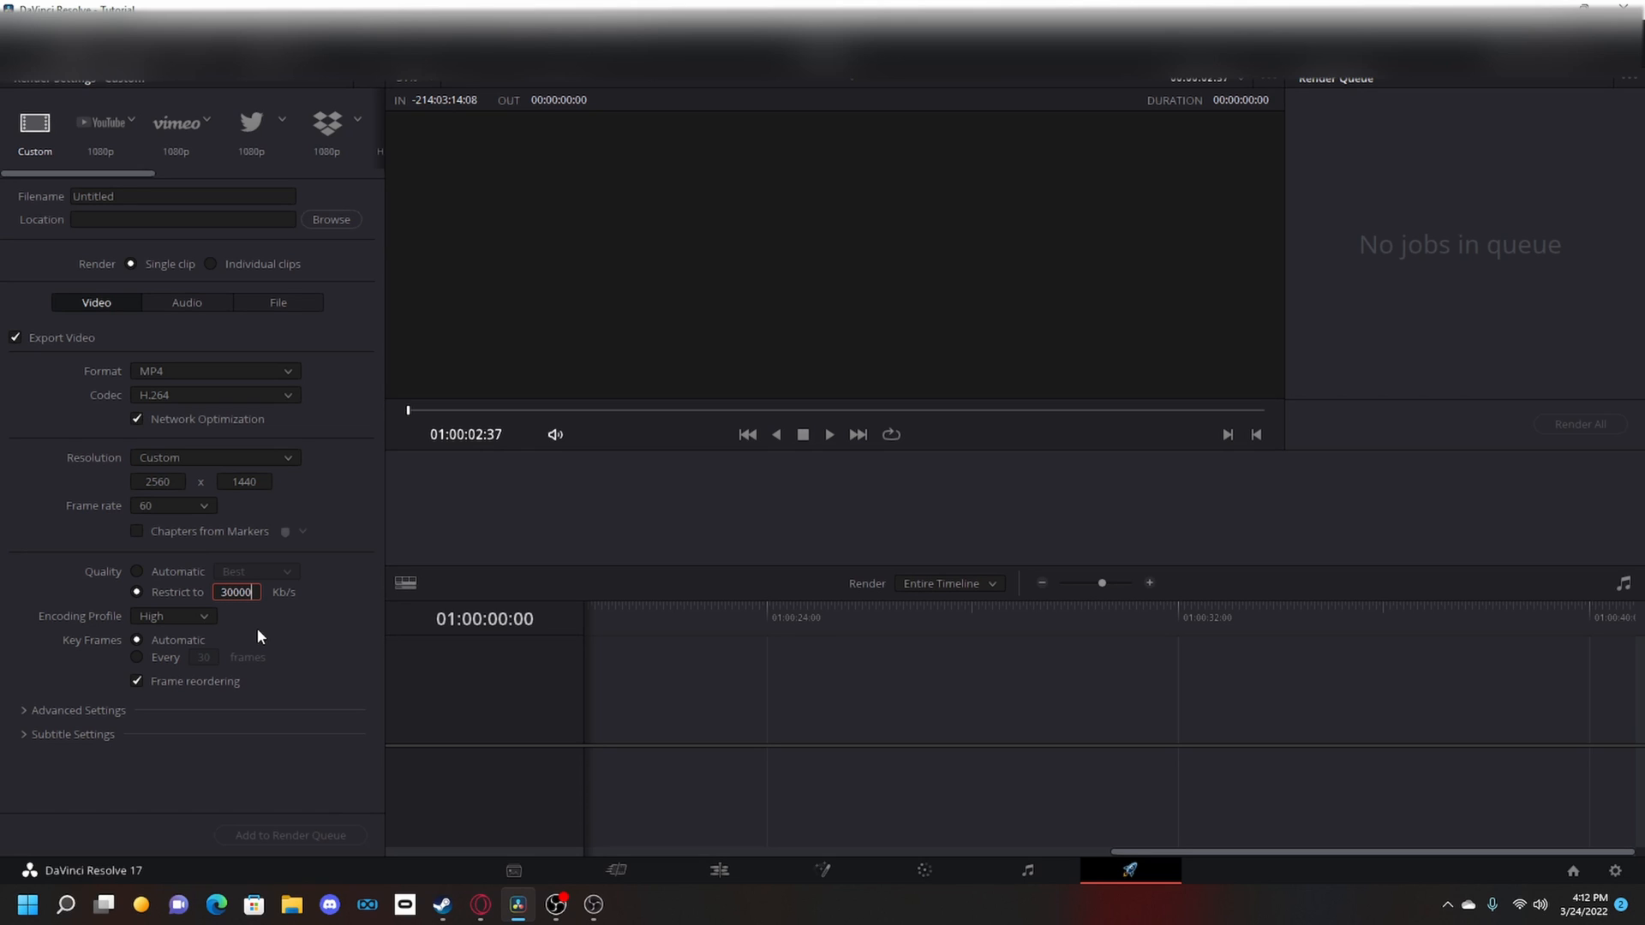
mouse_move(271, 615)
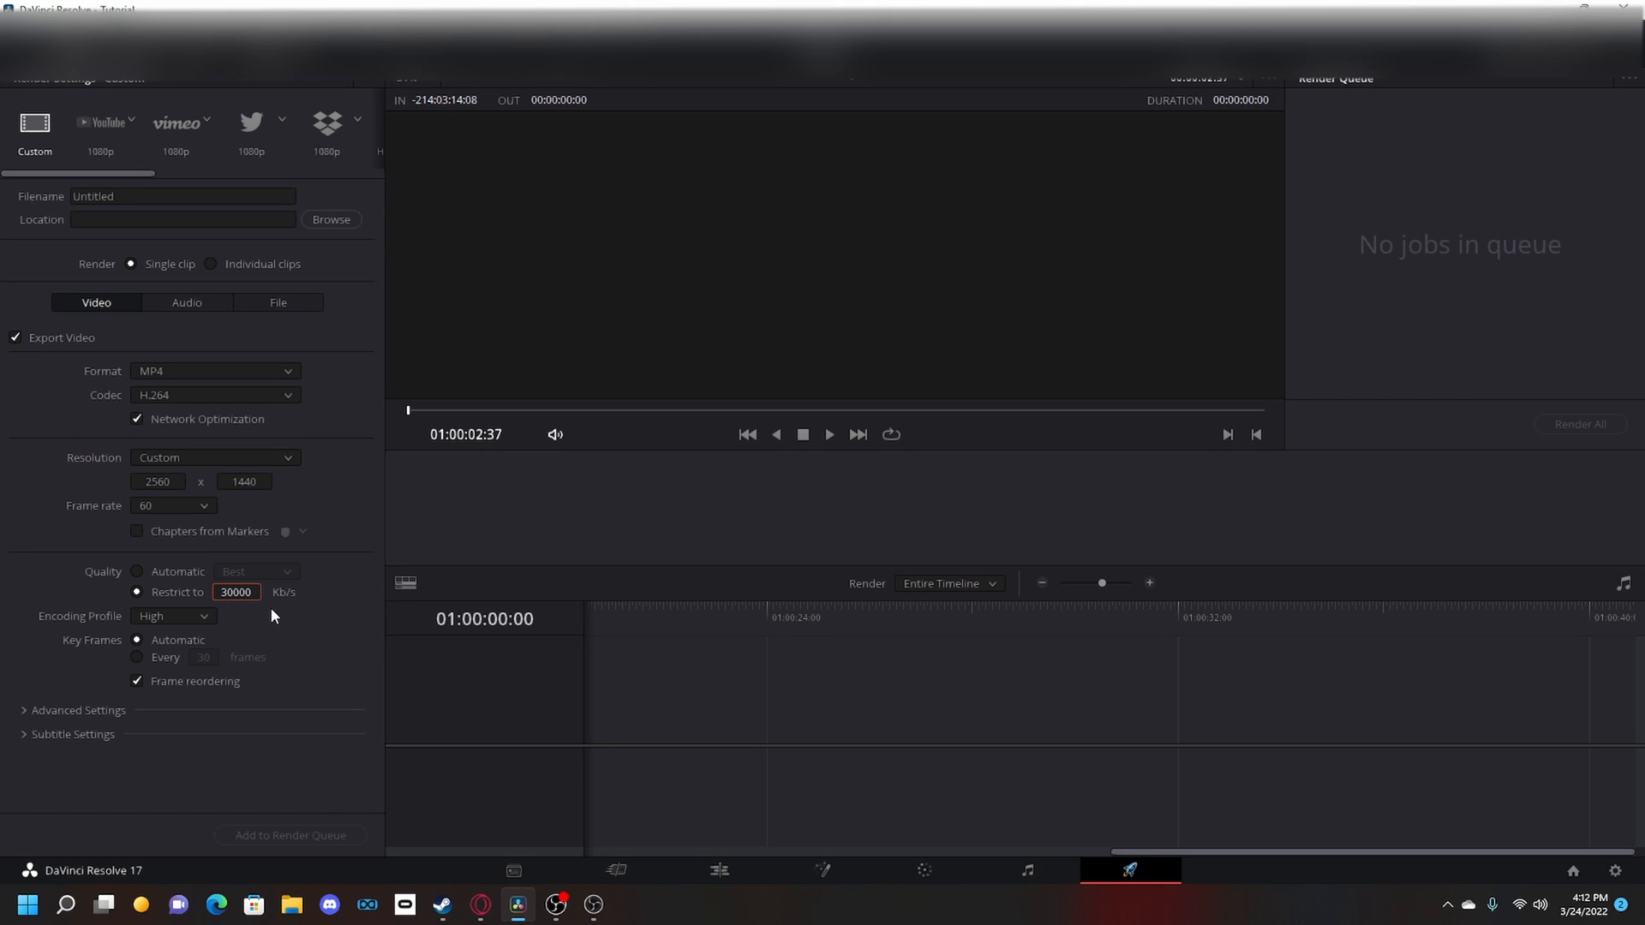
mouse_move(245, 564)
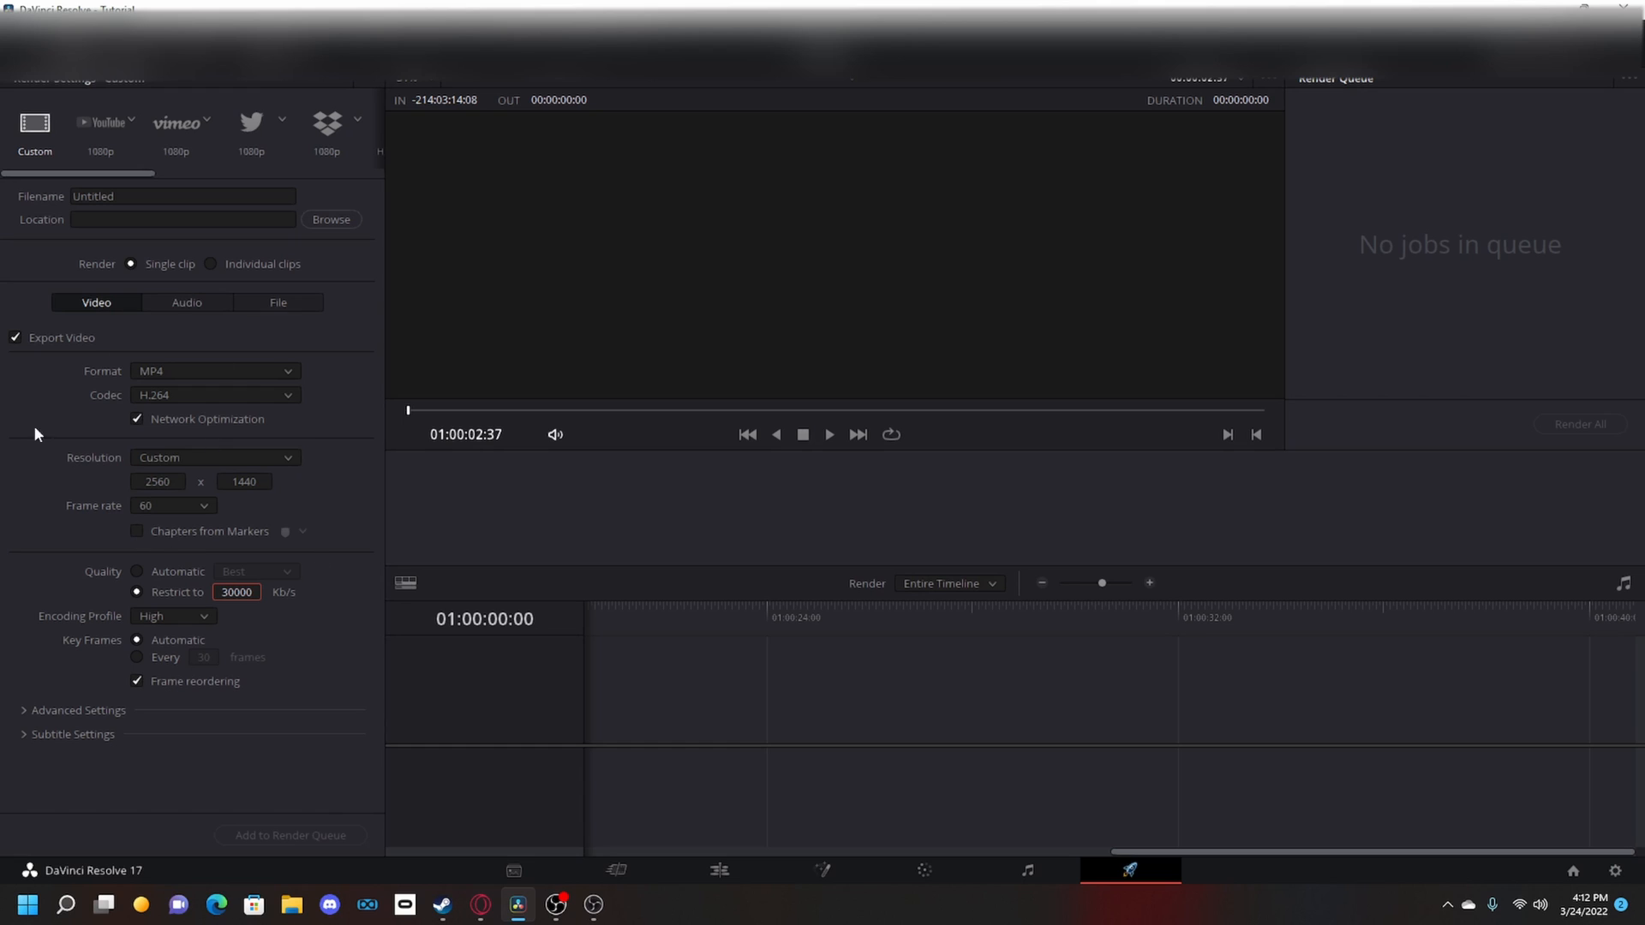
mouse_move(231, 846)
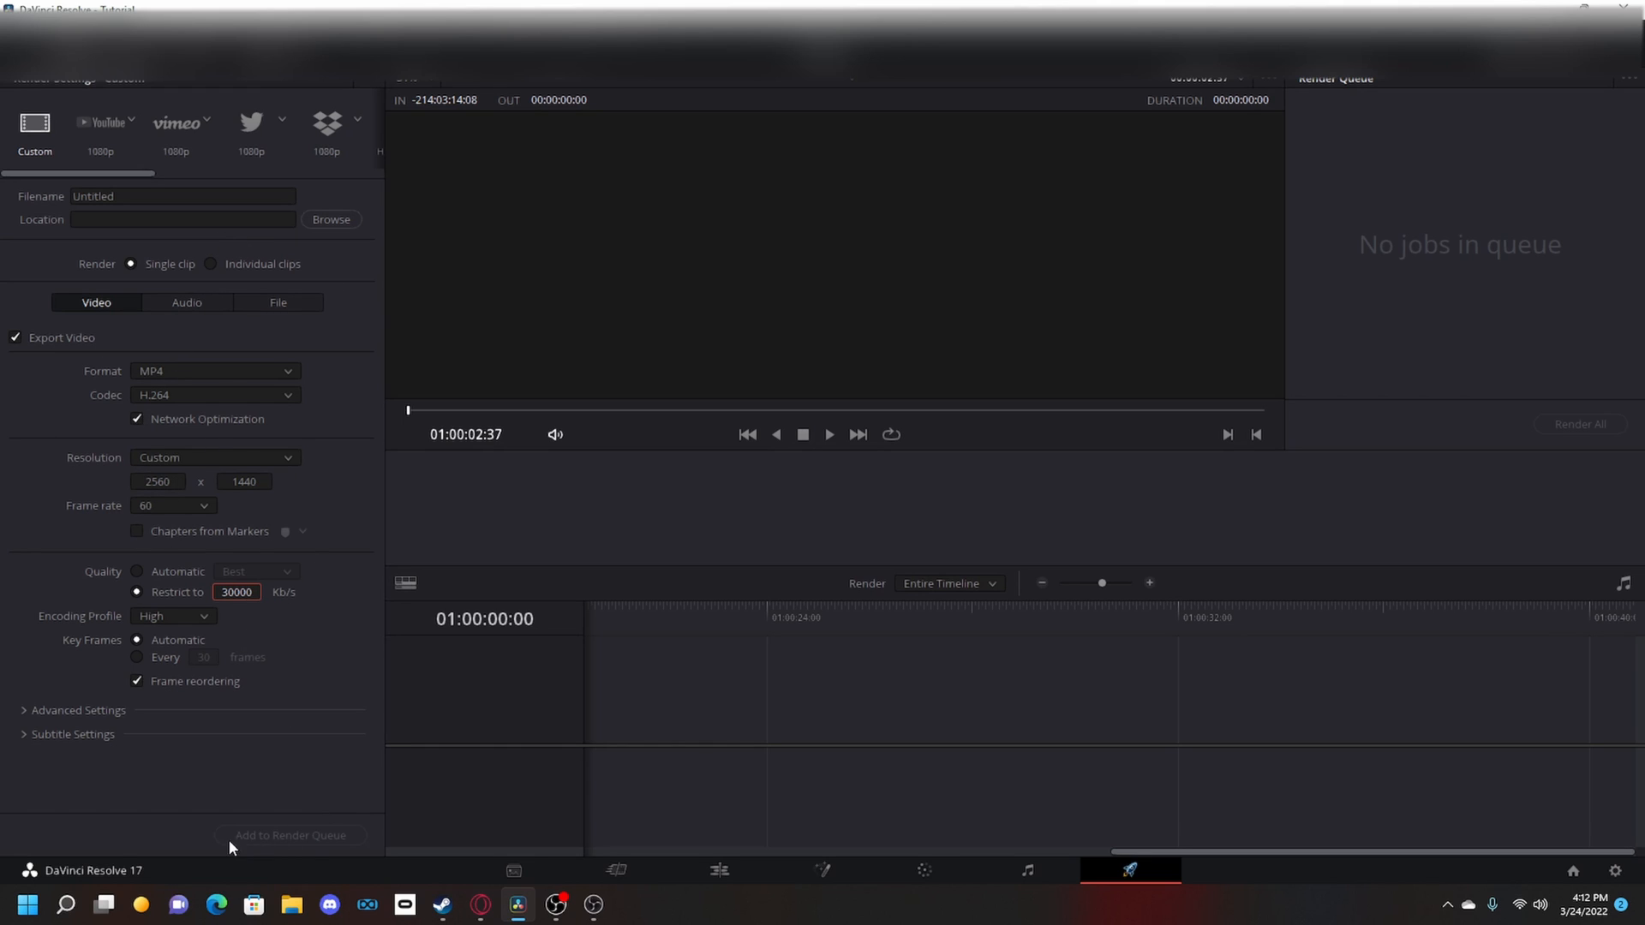
mouse_move(1616, 430)
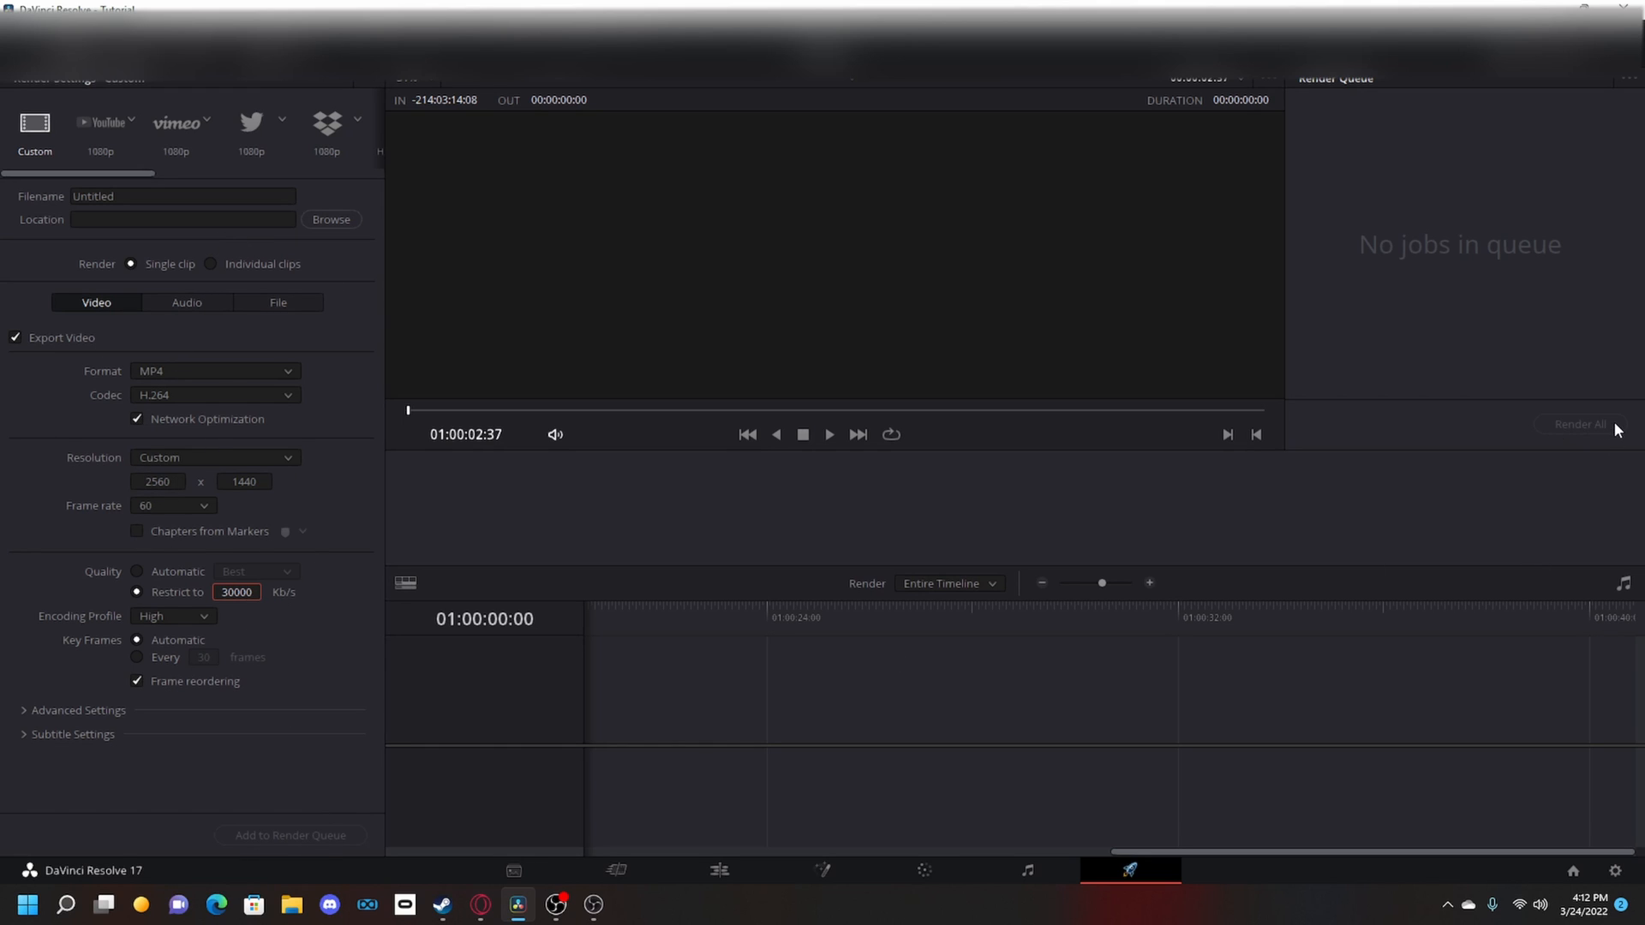
mouse_move(777, 502)
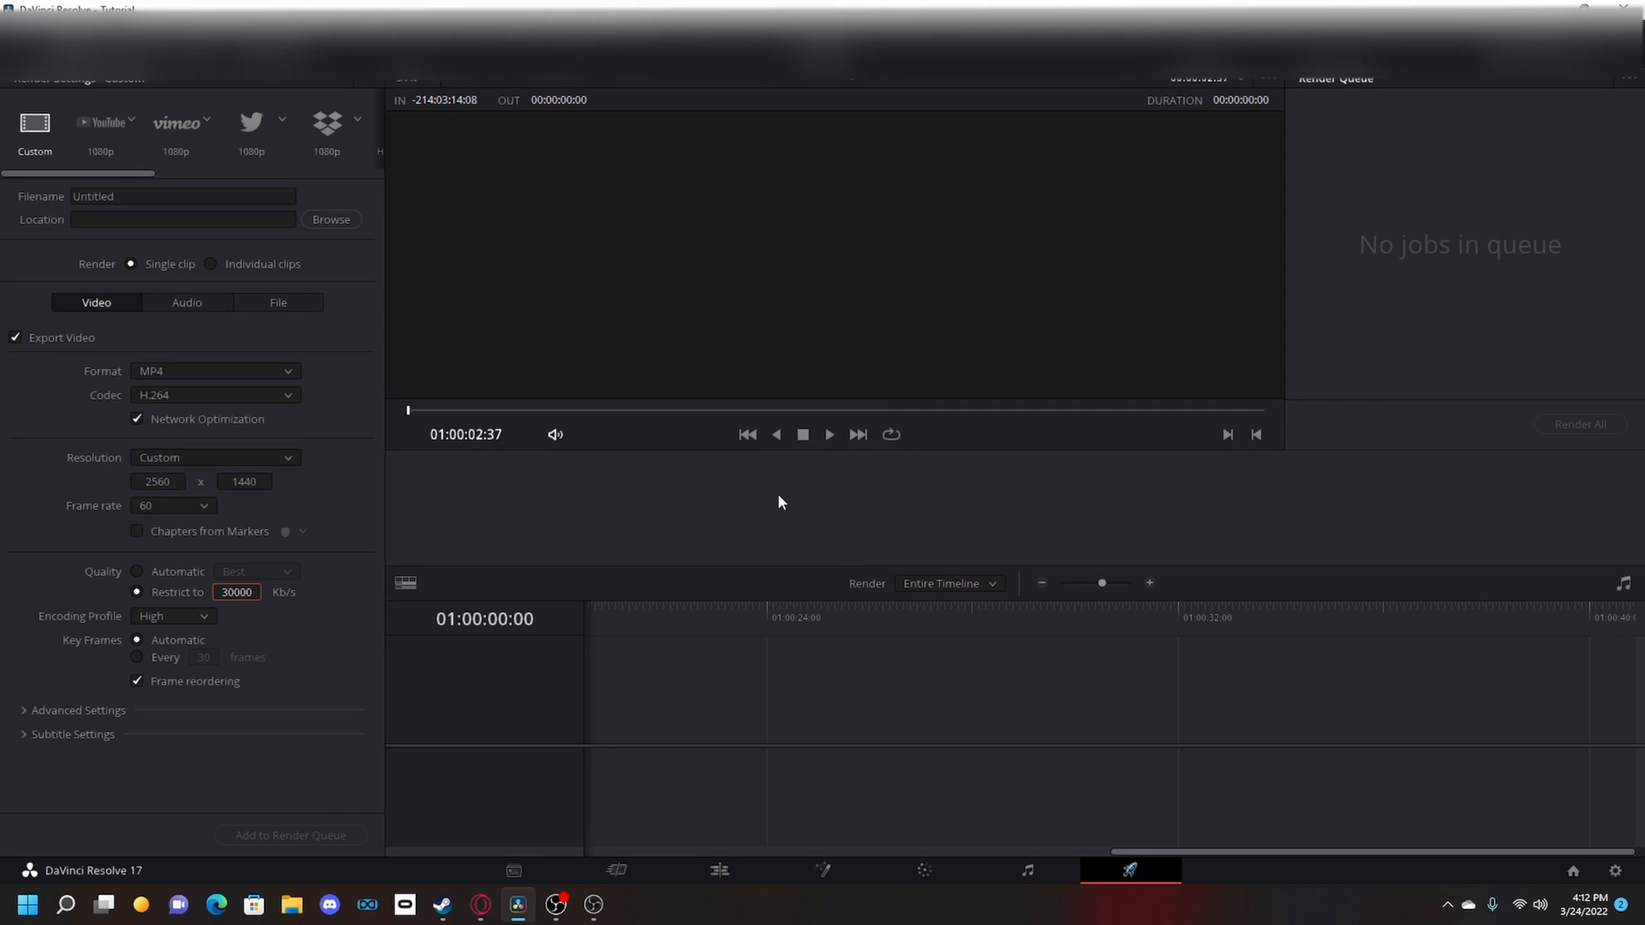
mouse_move(793, 479)
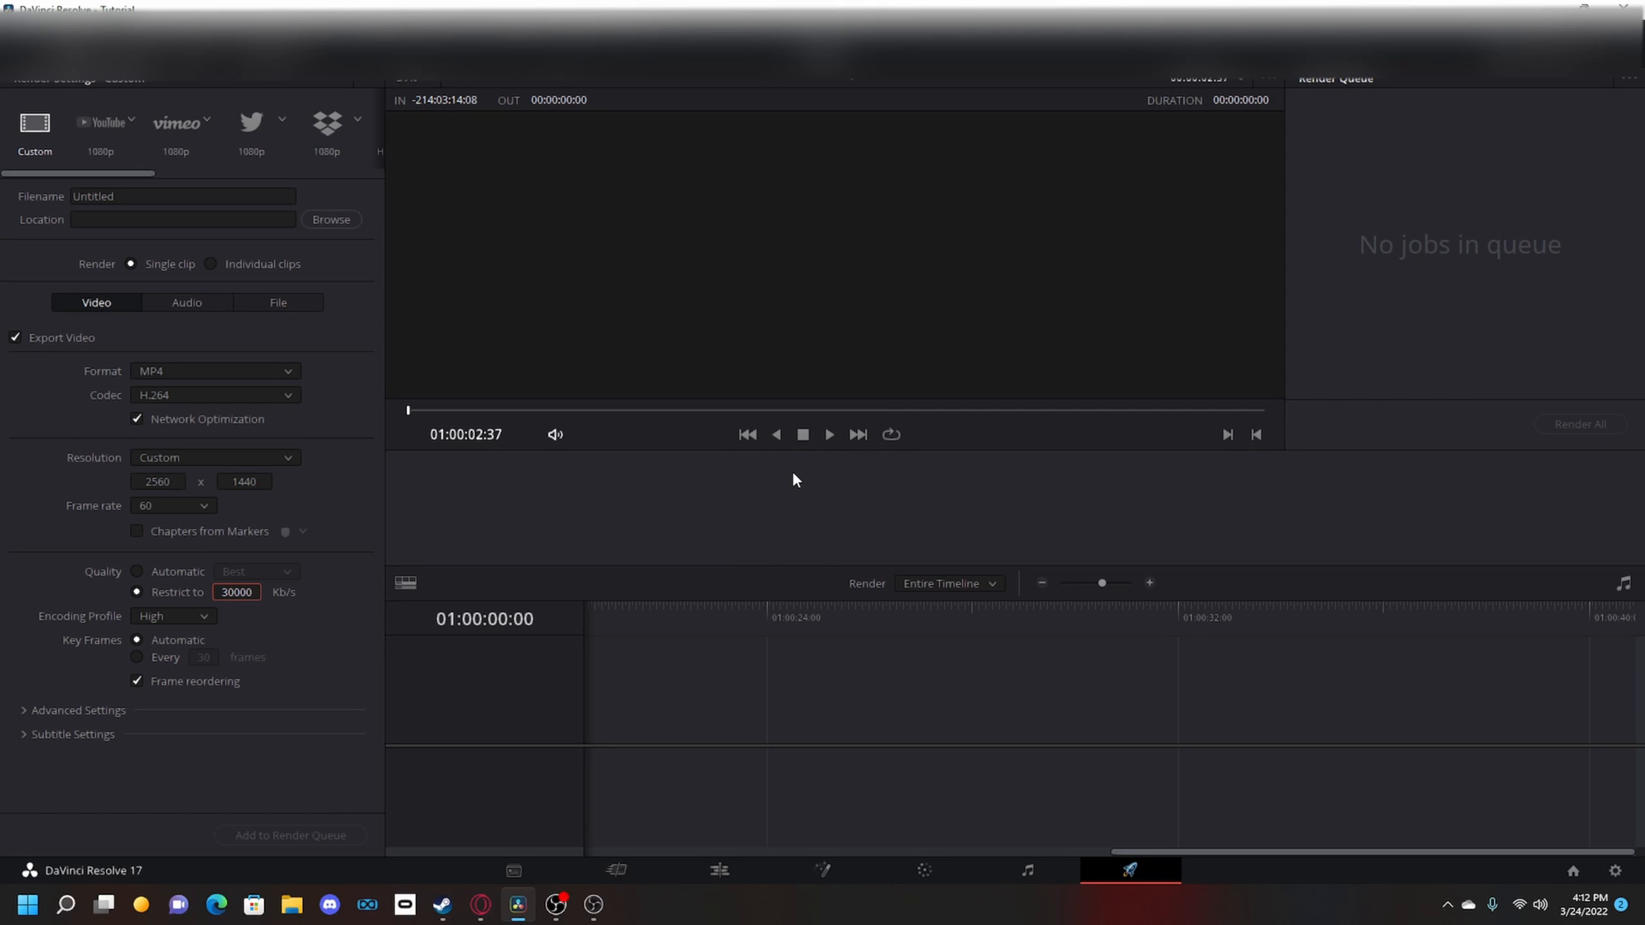